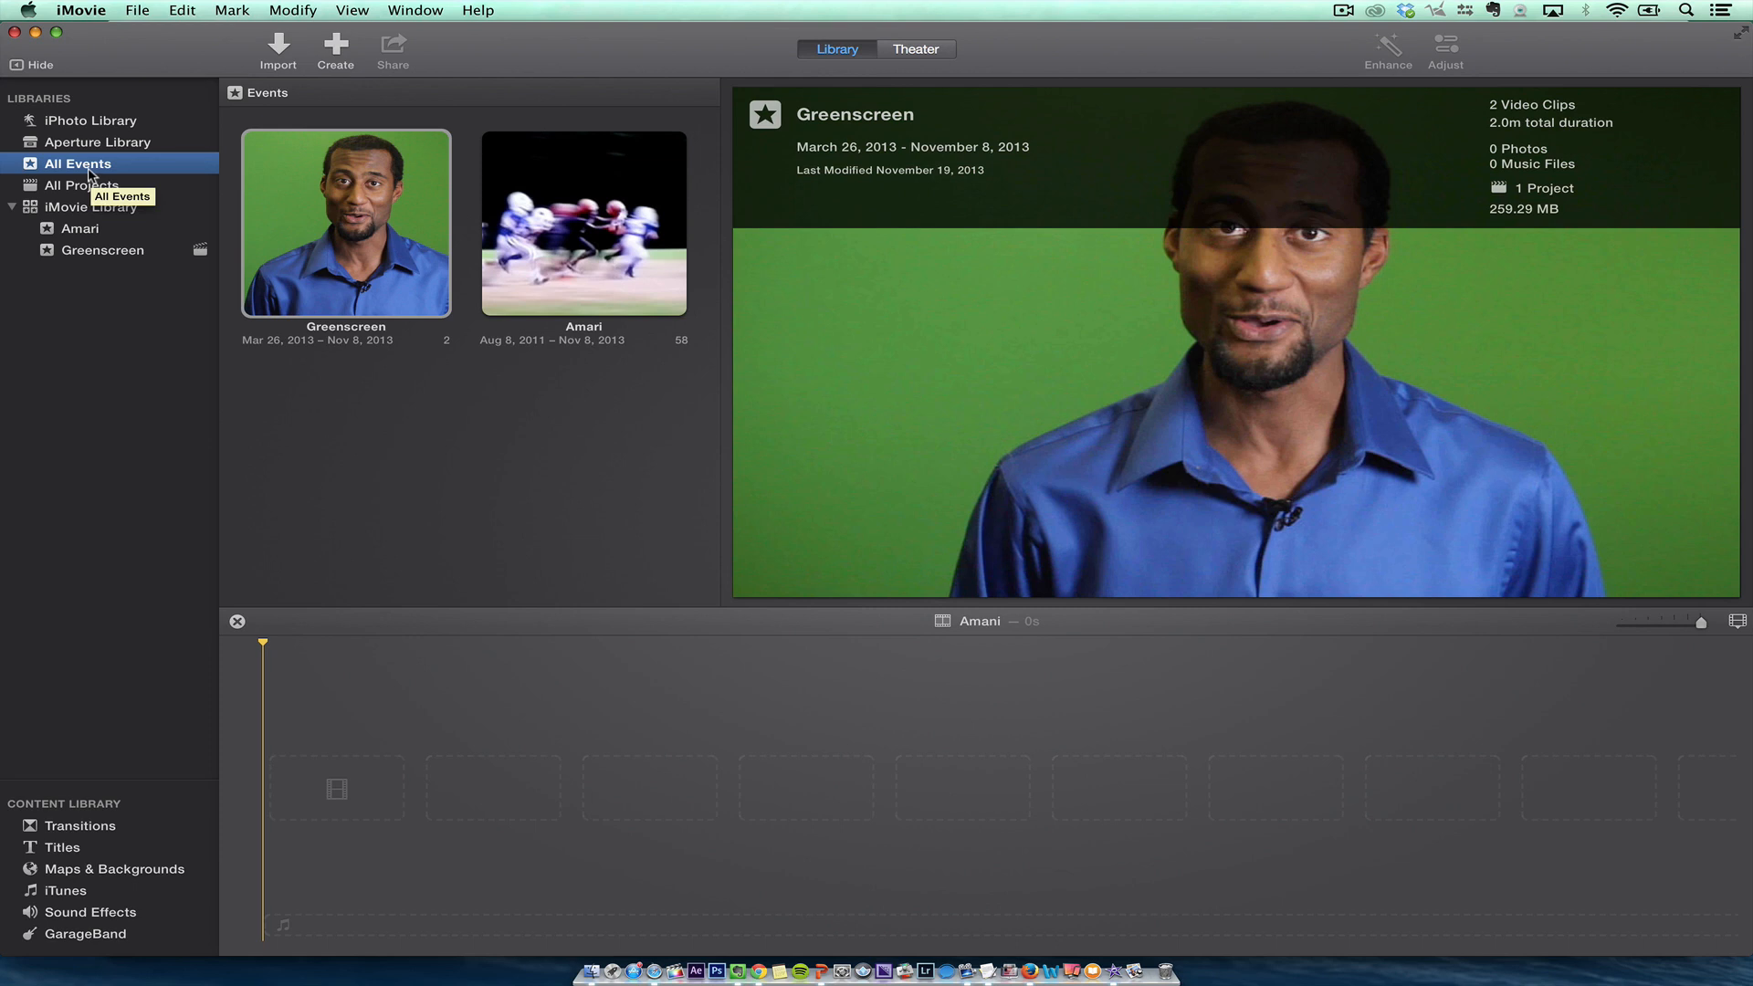
mouse_move(76, 263)
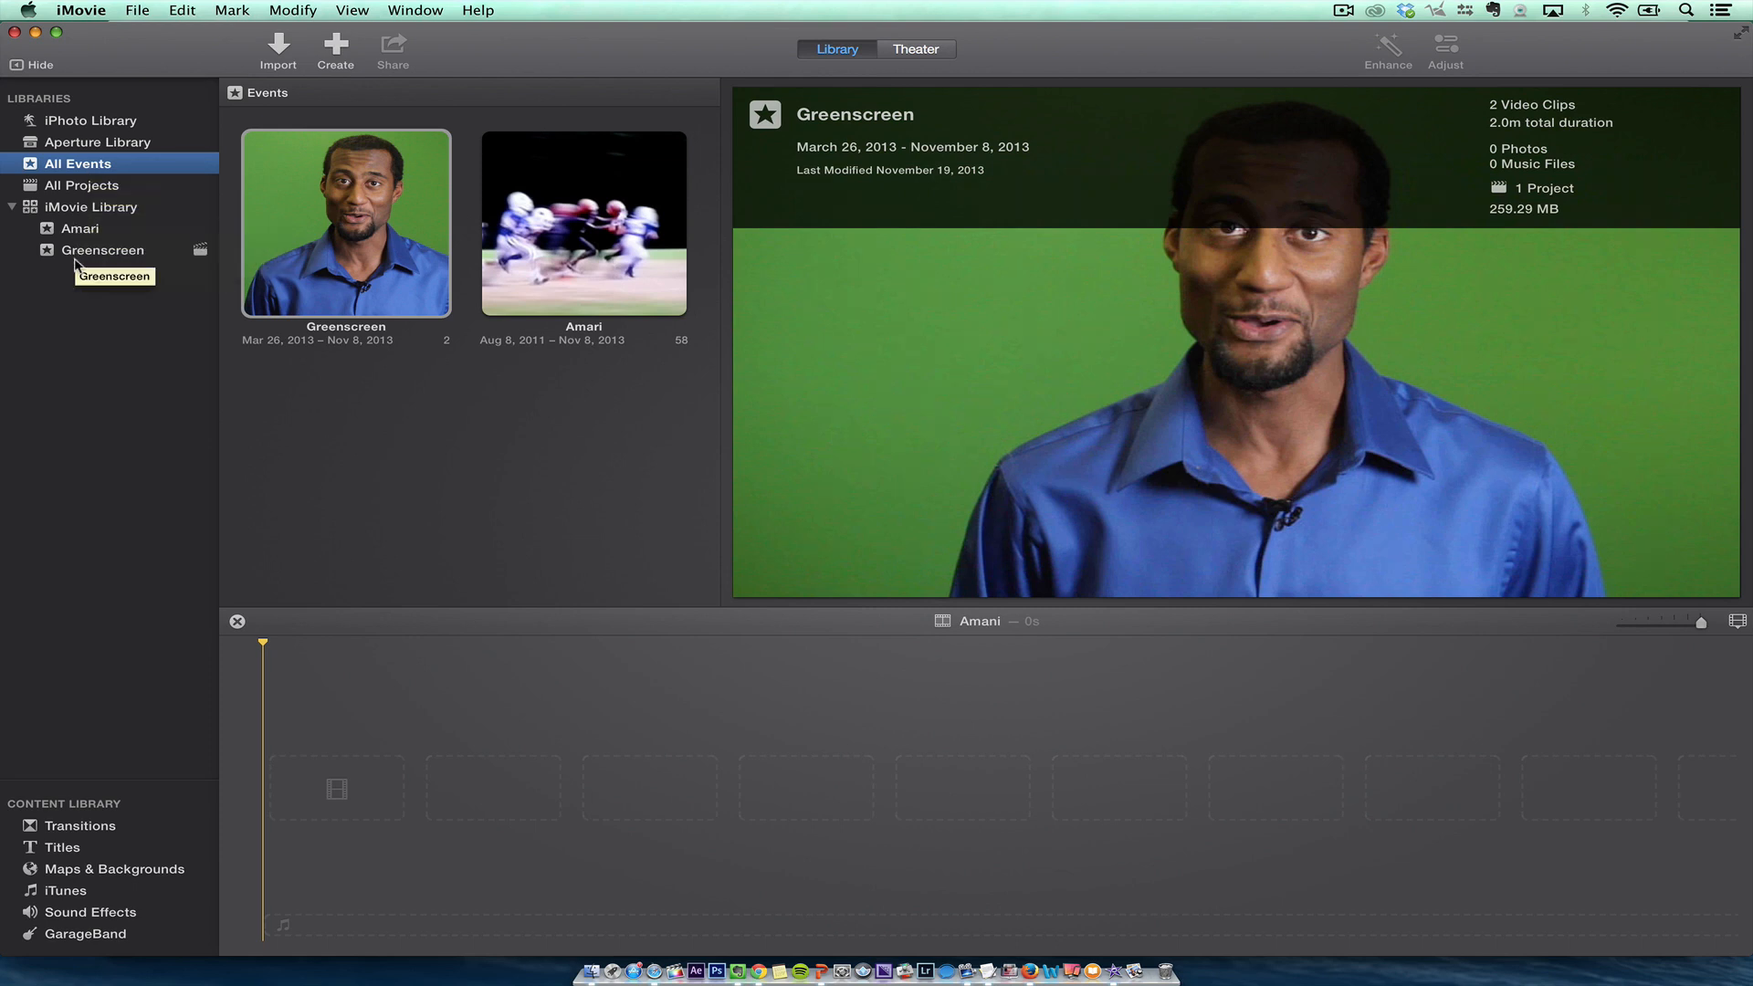
- Browse the Greenscreen event's presenter clips, then return to All Events
left_click(103, 249)
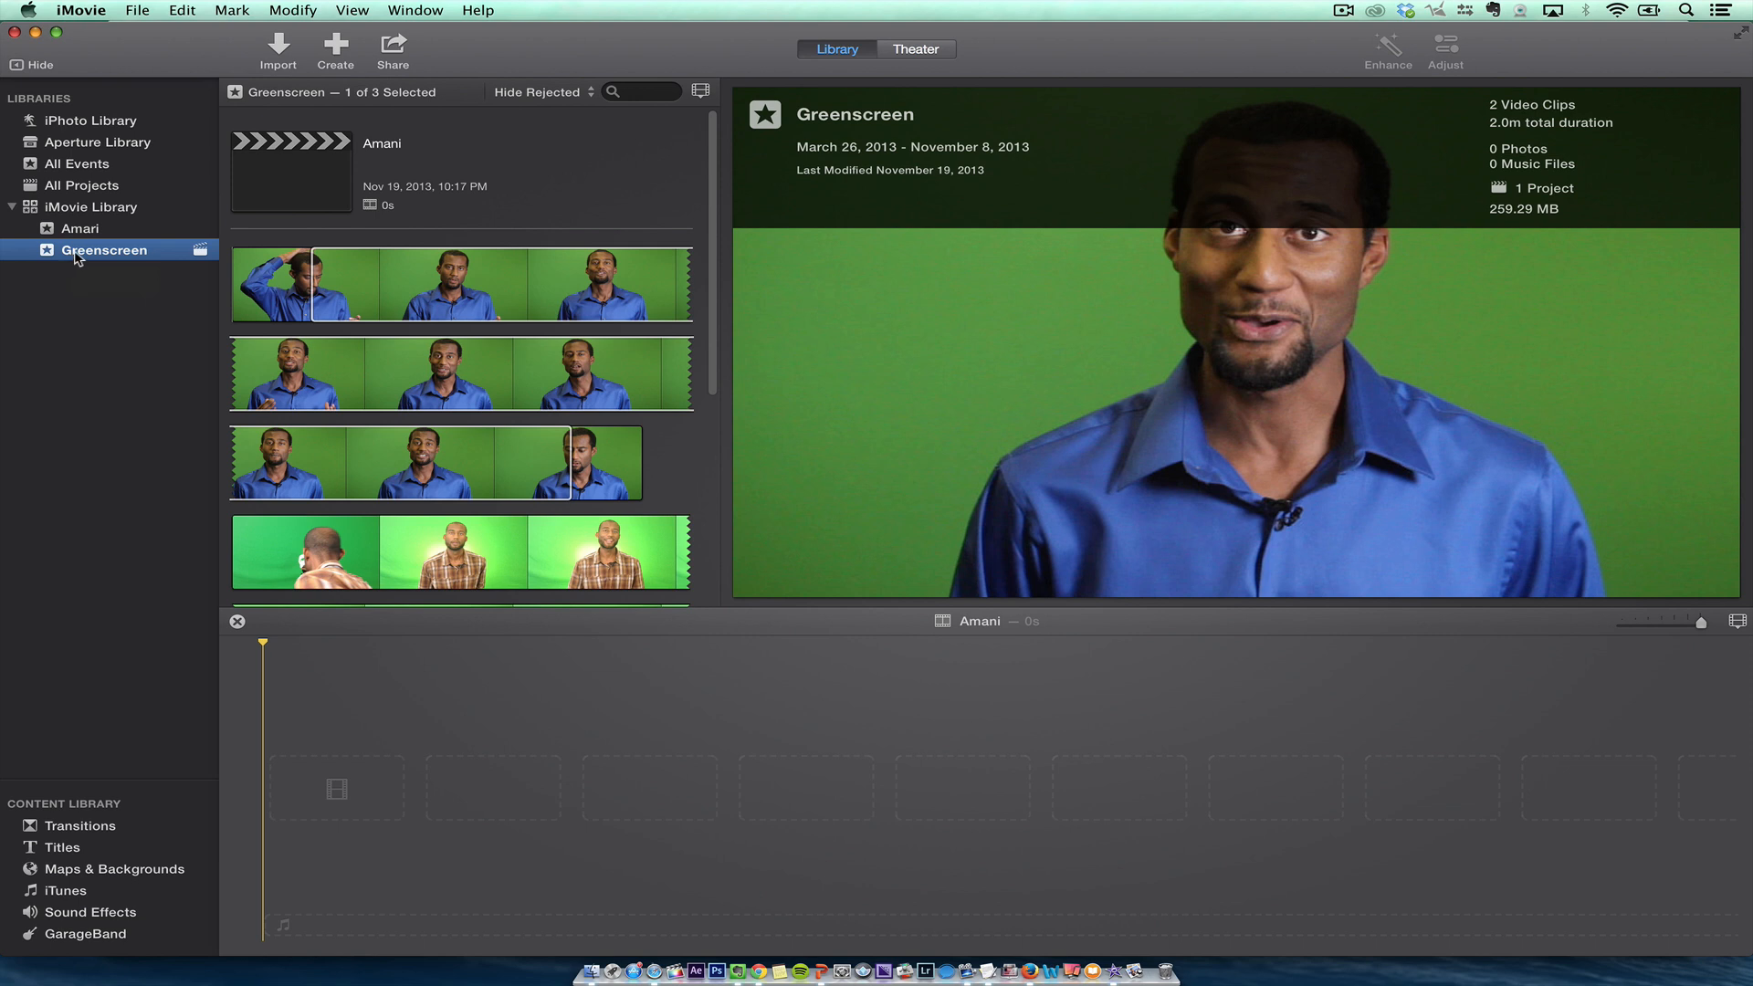
mouse_move(74, 166)
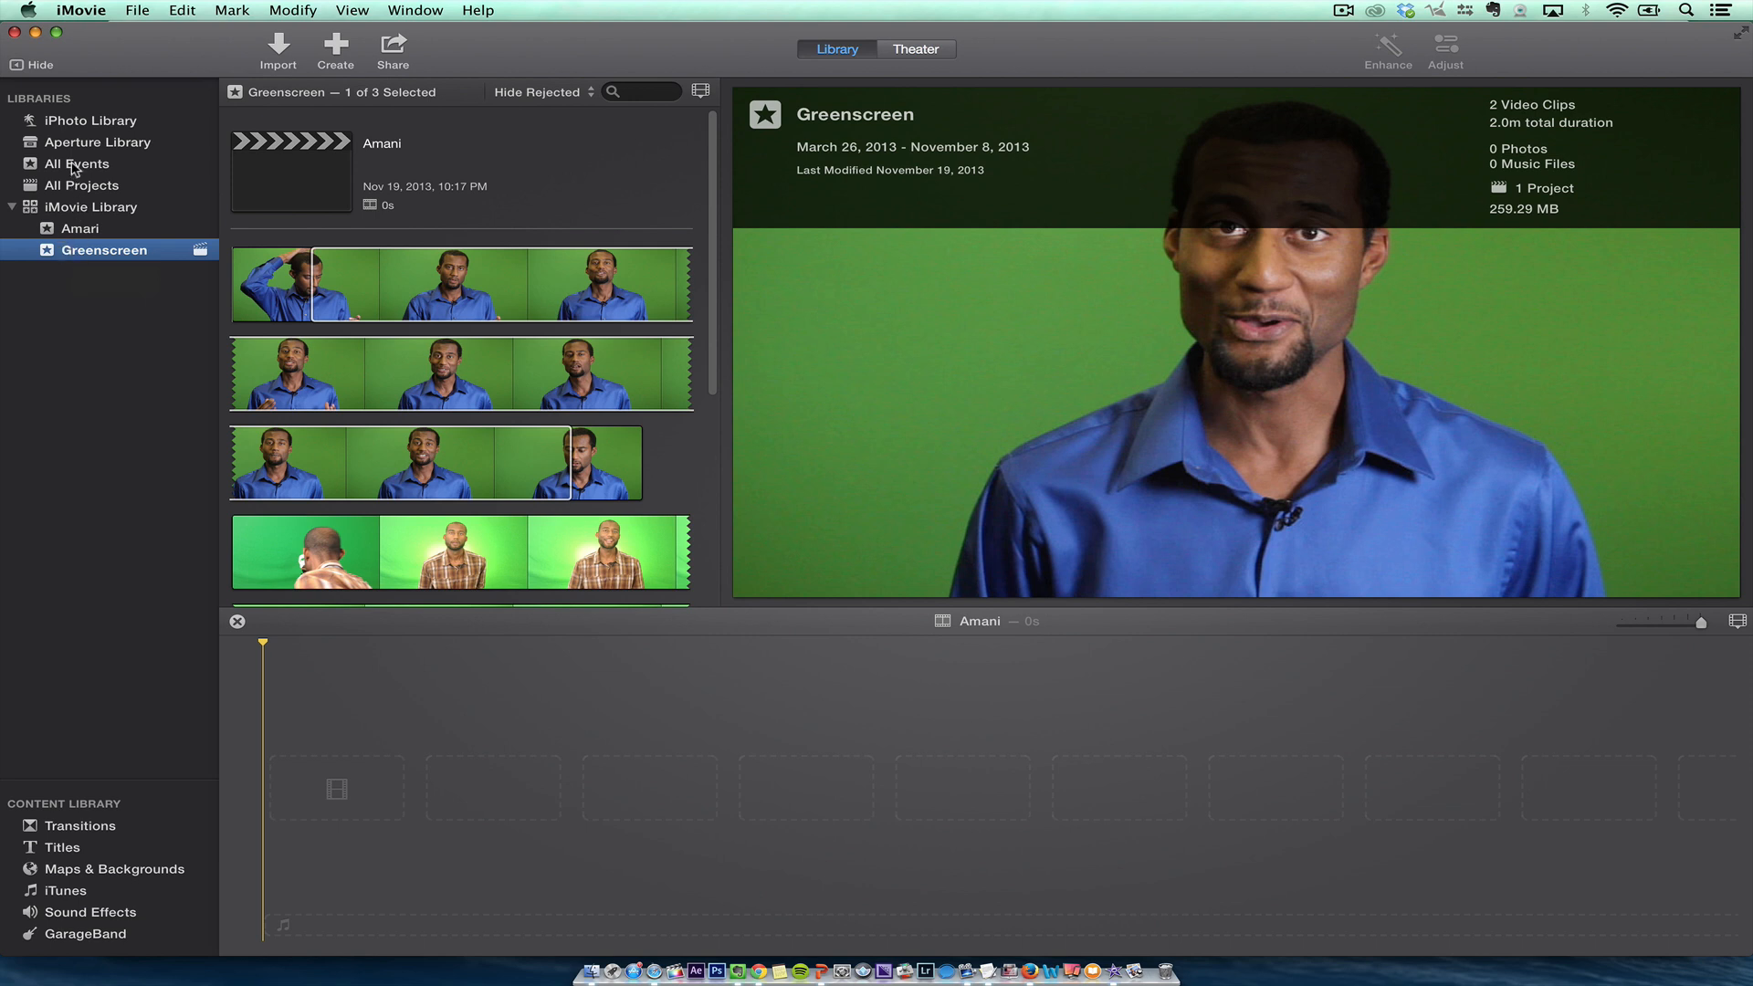
left_click(79, 163)
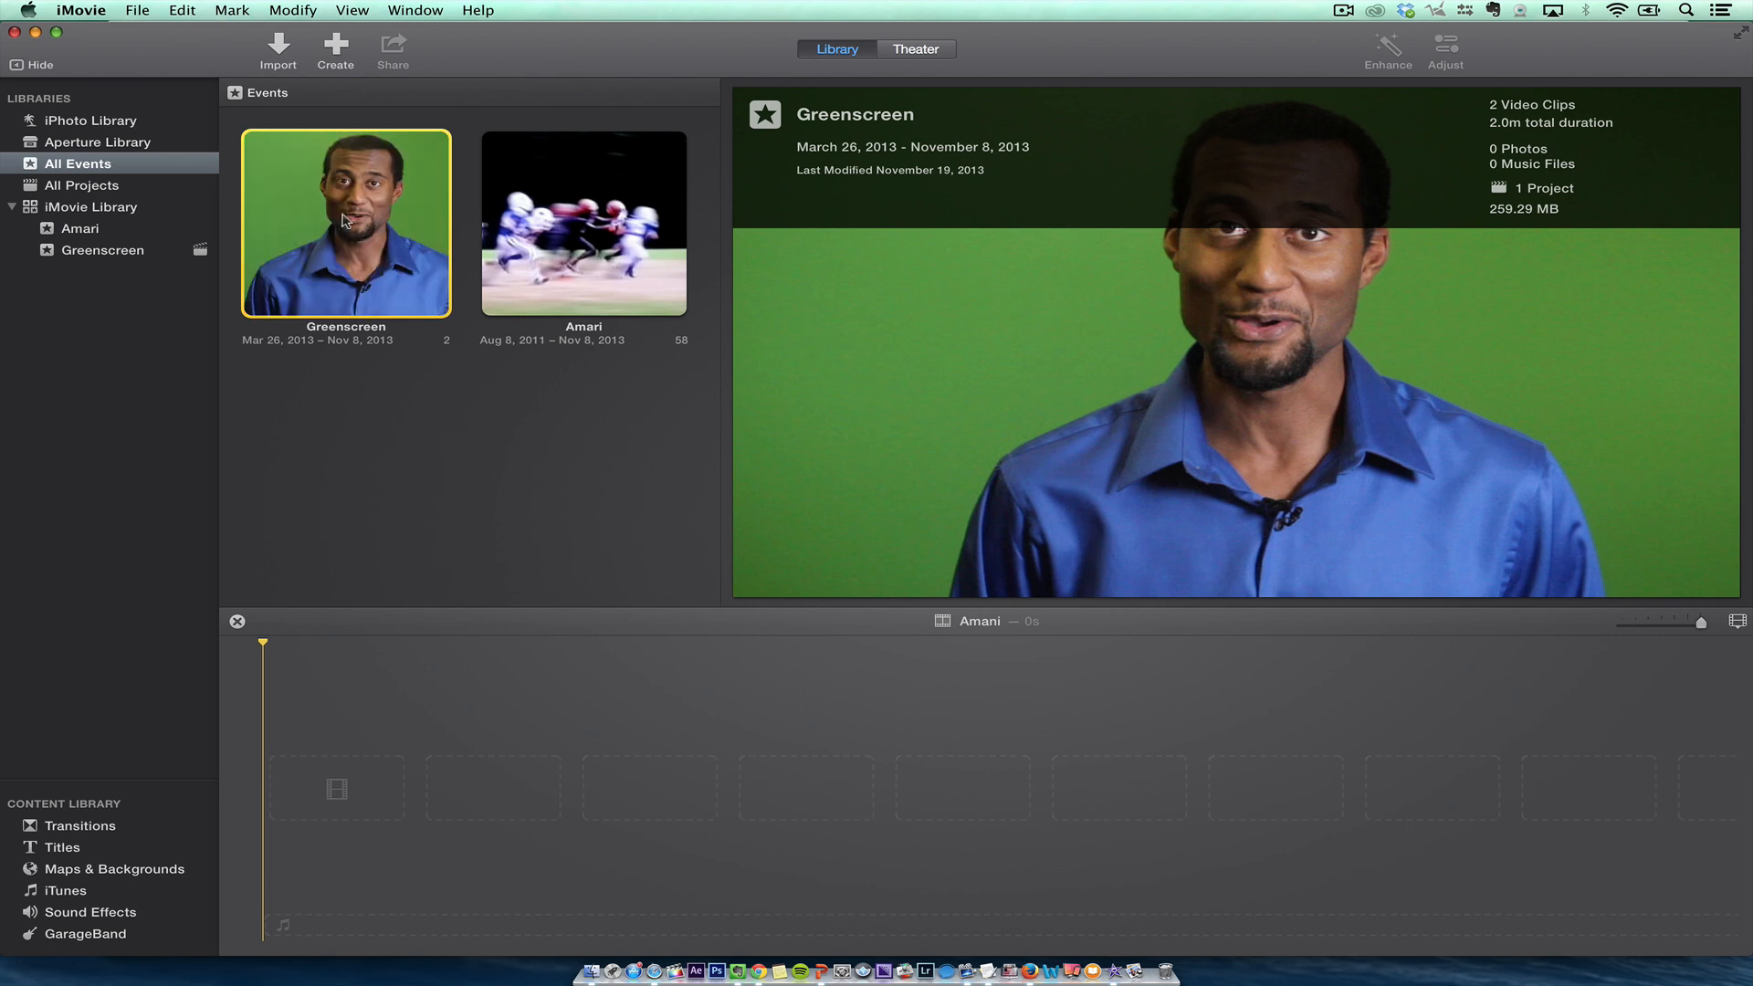
mouse_move(88, 235)
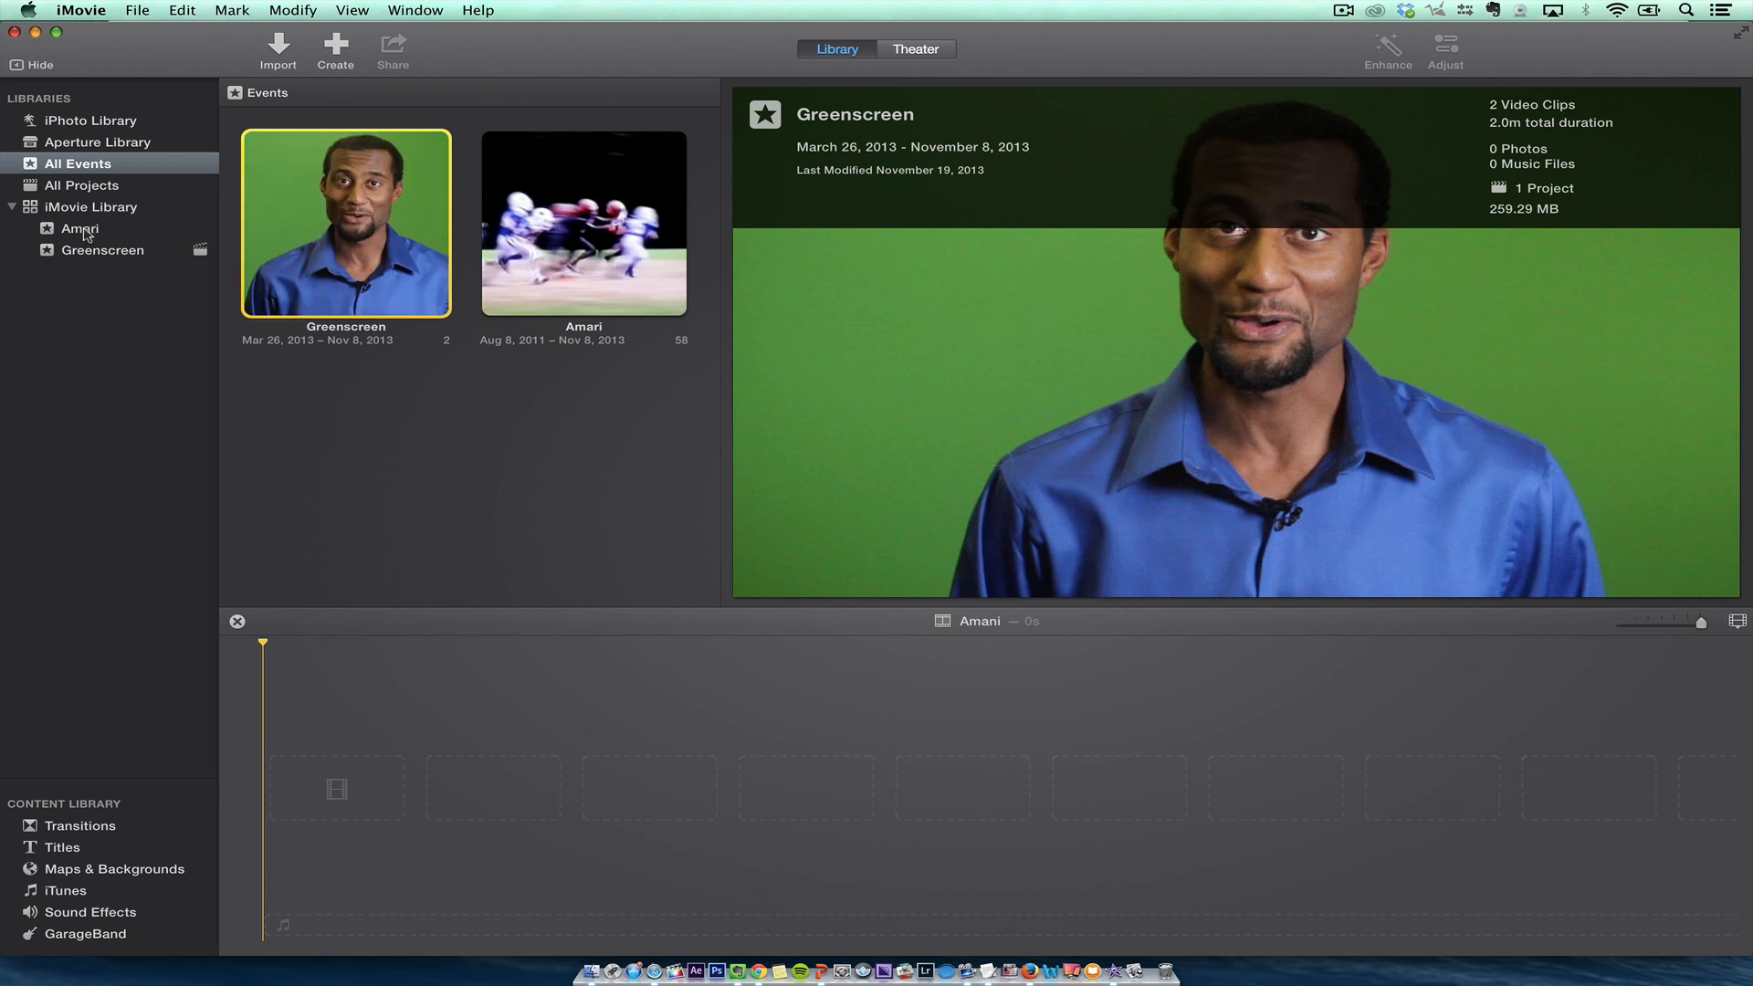
mouse_move(80, 228)
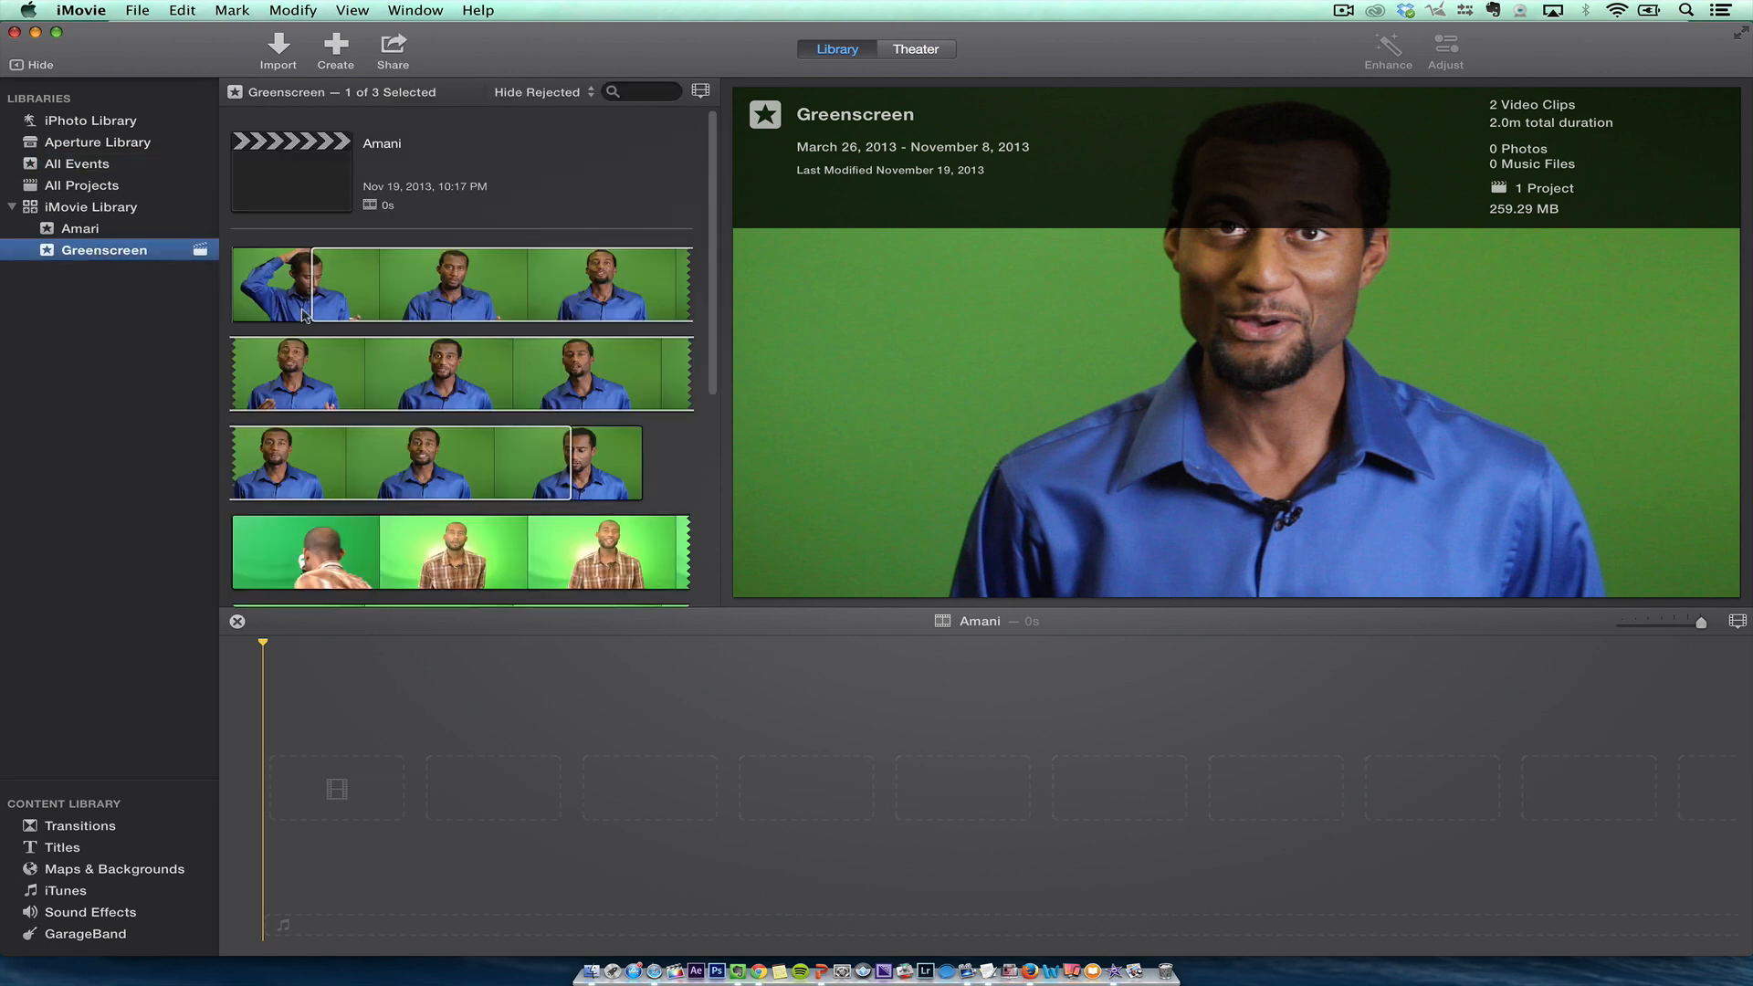
mouse_move(423, 283)
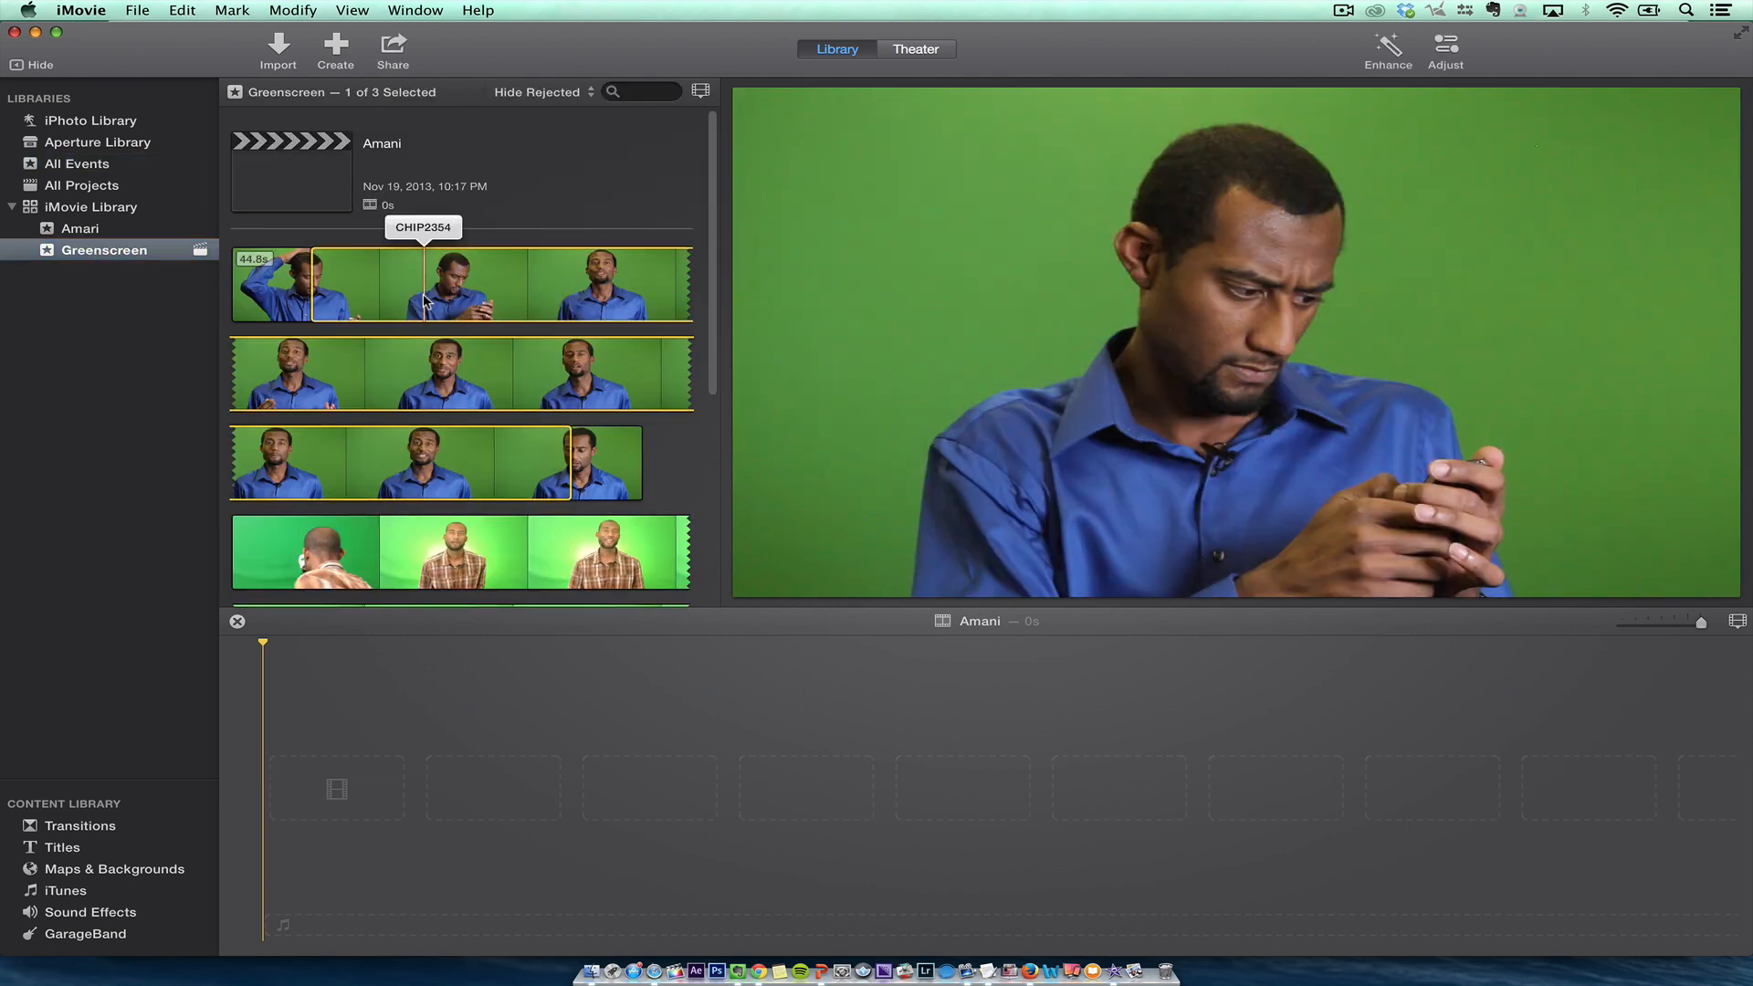
mouse_move(320, 283)
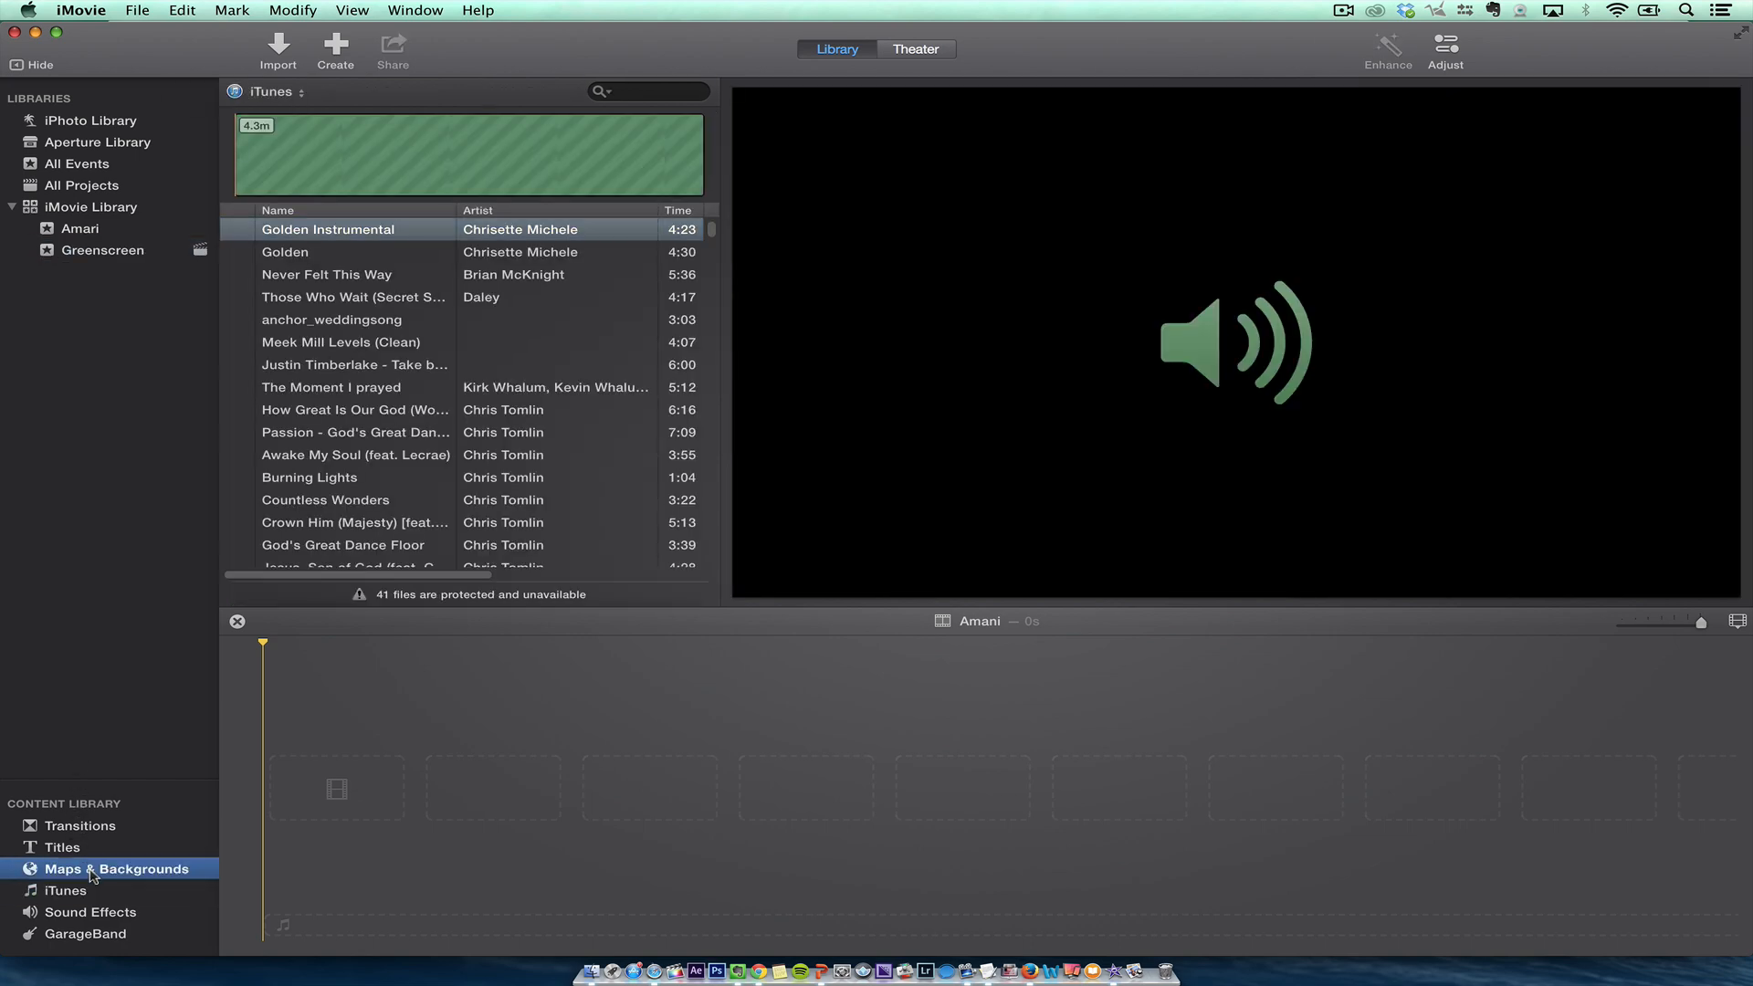
- Add the Stars background from Maps & Backgrounds to the Amani timeline, lengthened to 28 seconds
left_click(119, 868)
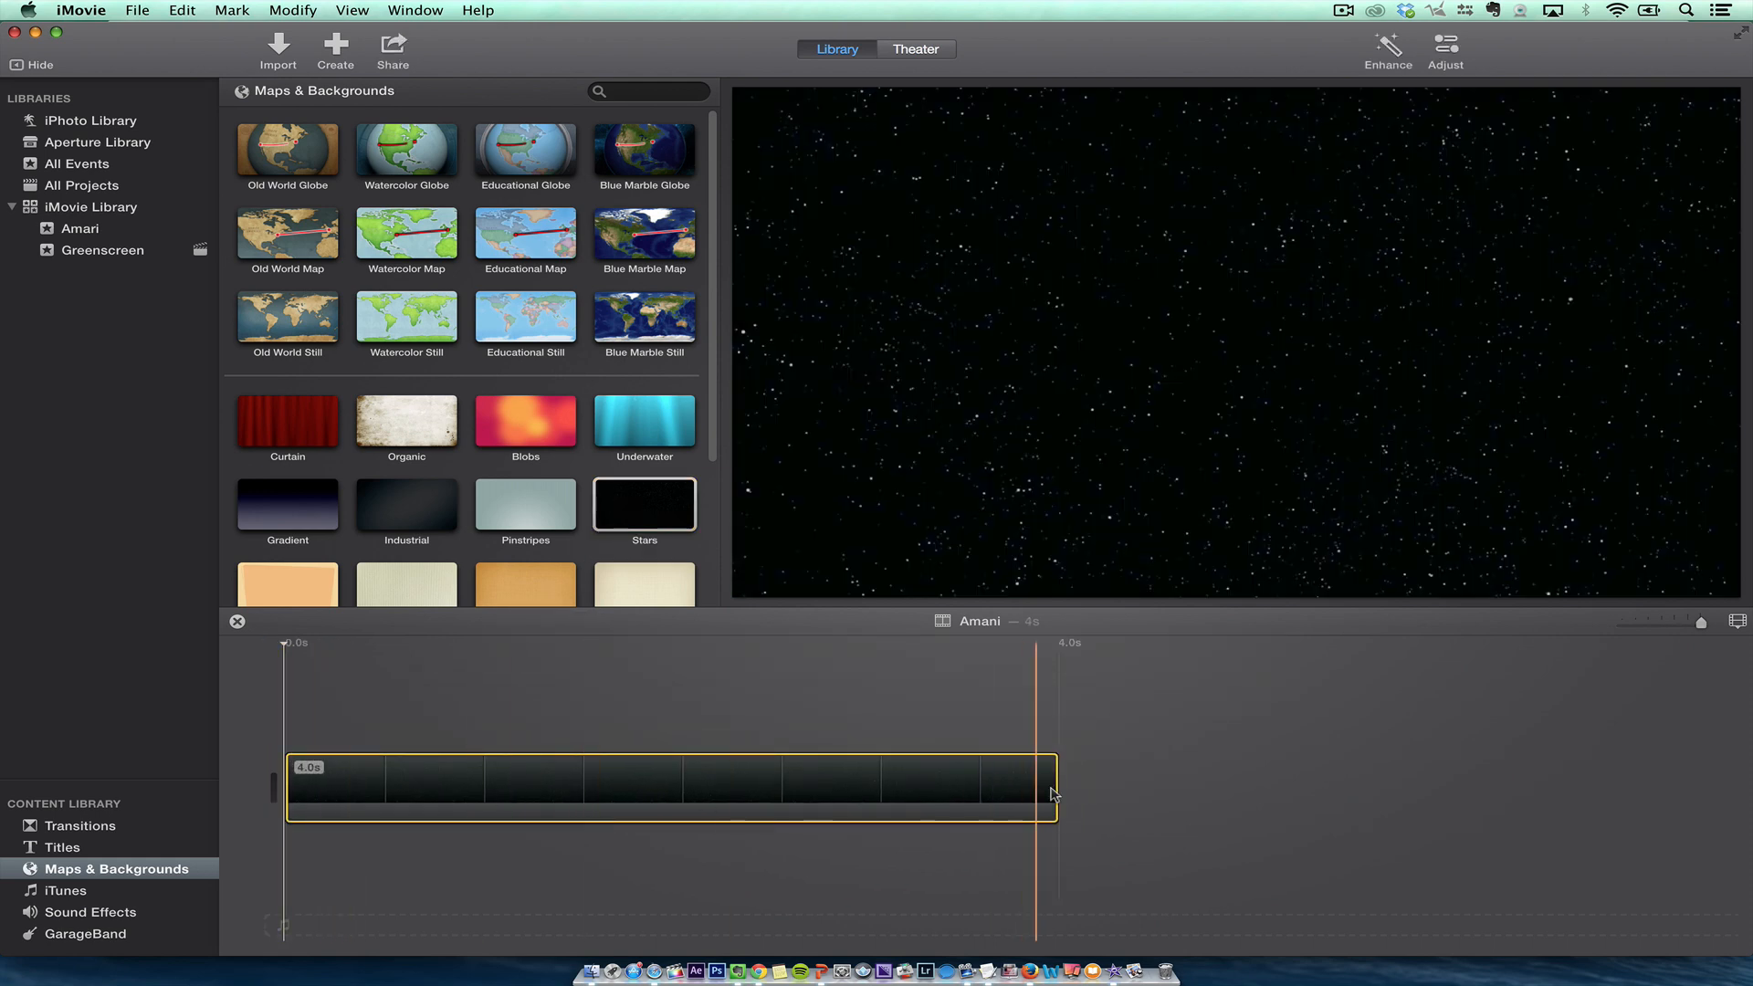
left_click_drag(1052, 782, 1688, 747)
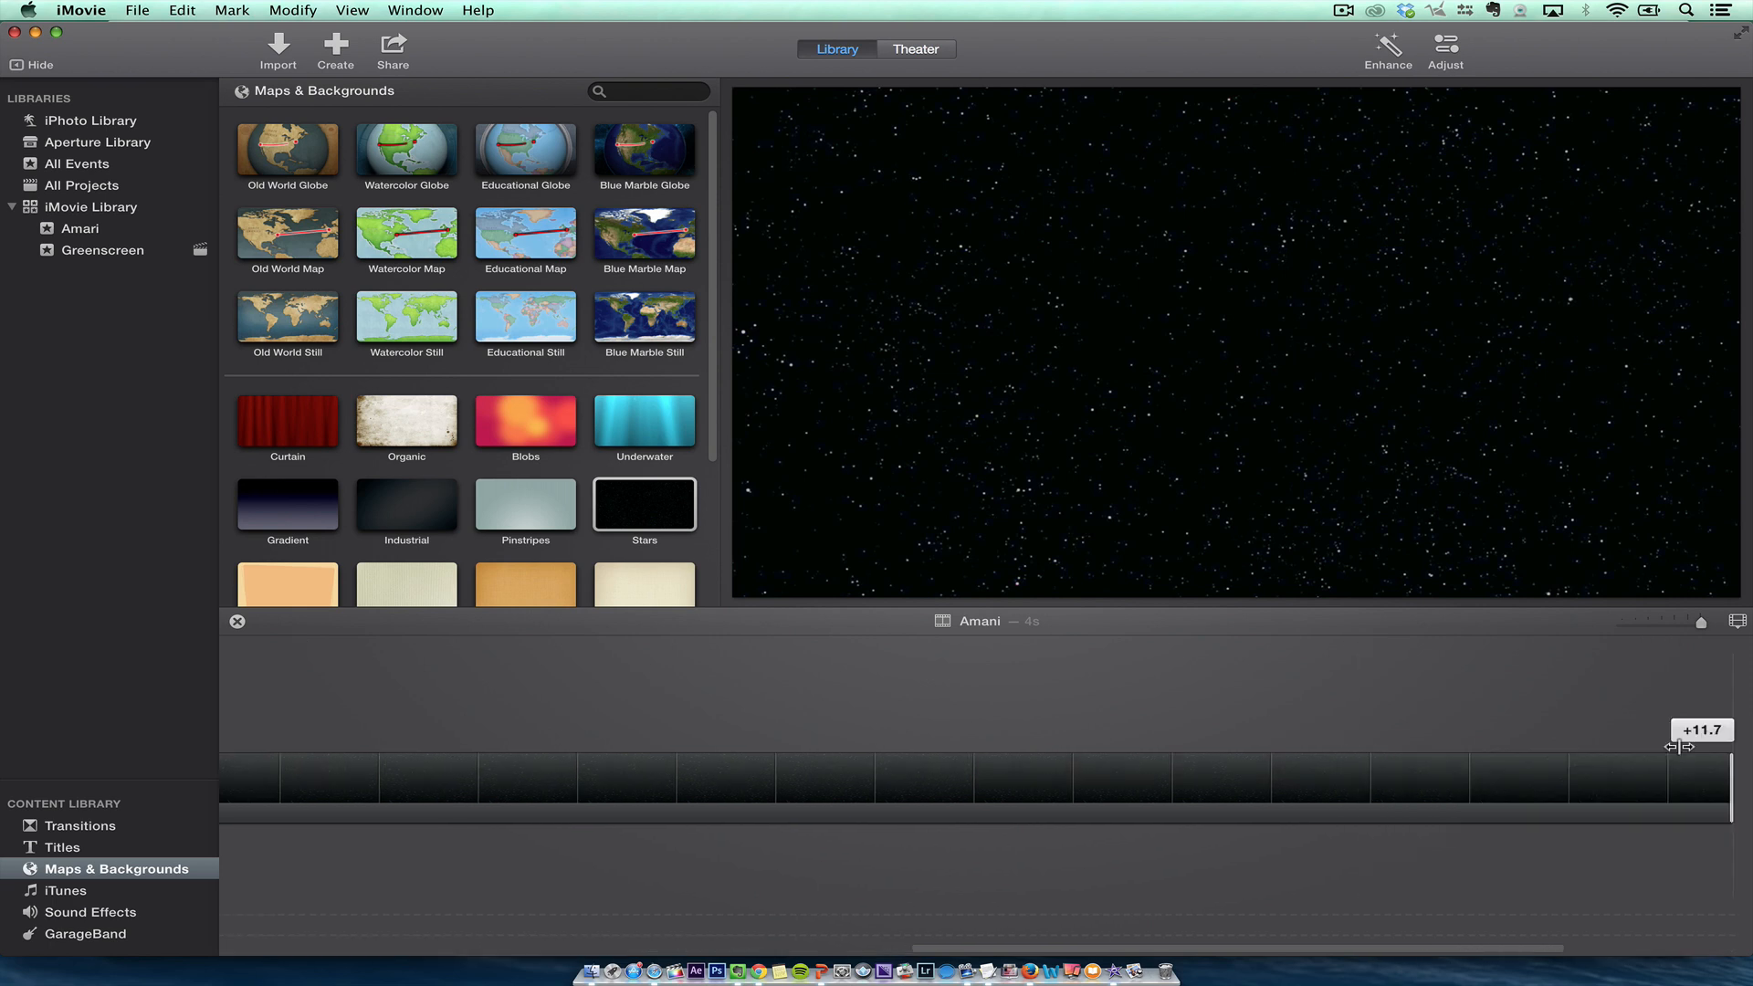
left_click_drag(1683, 747, 1683, 766)
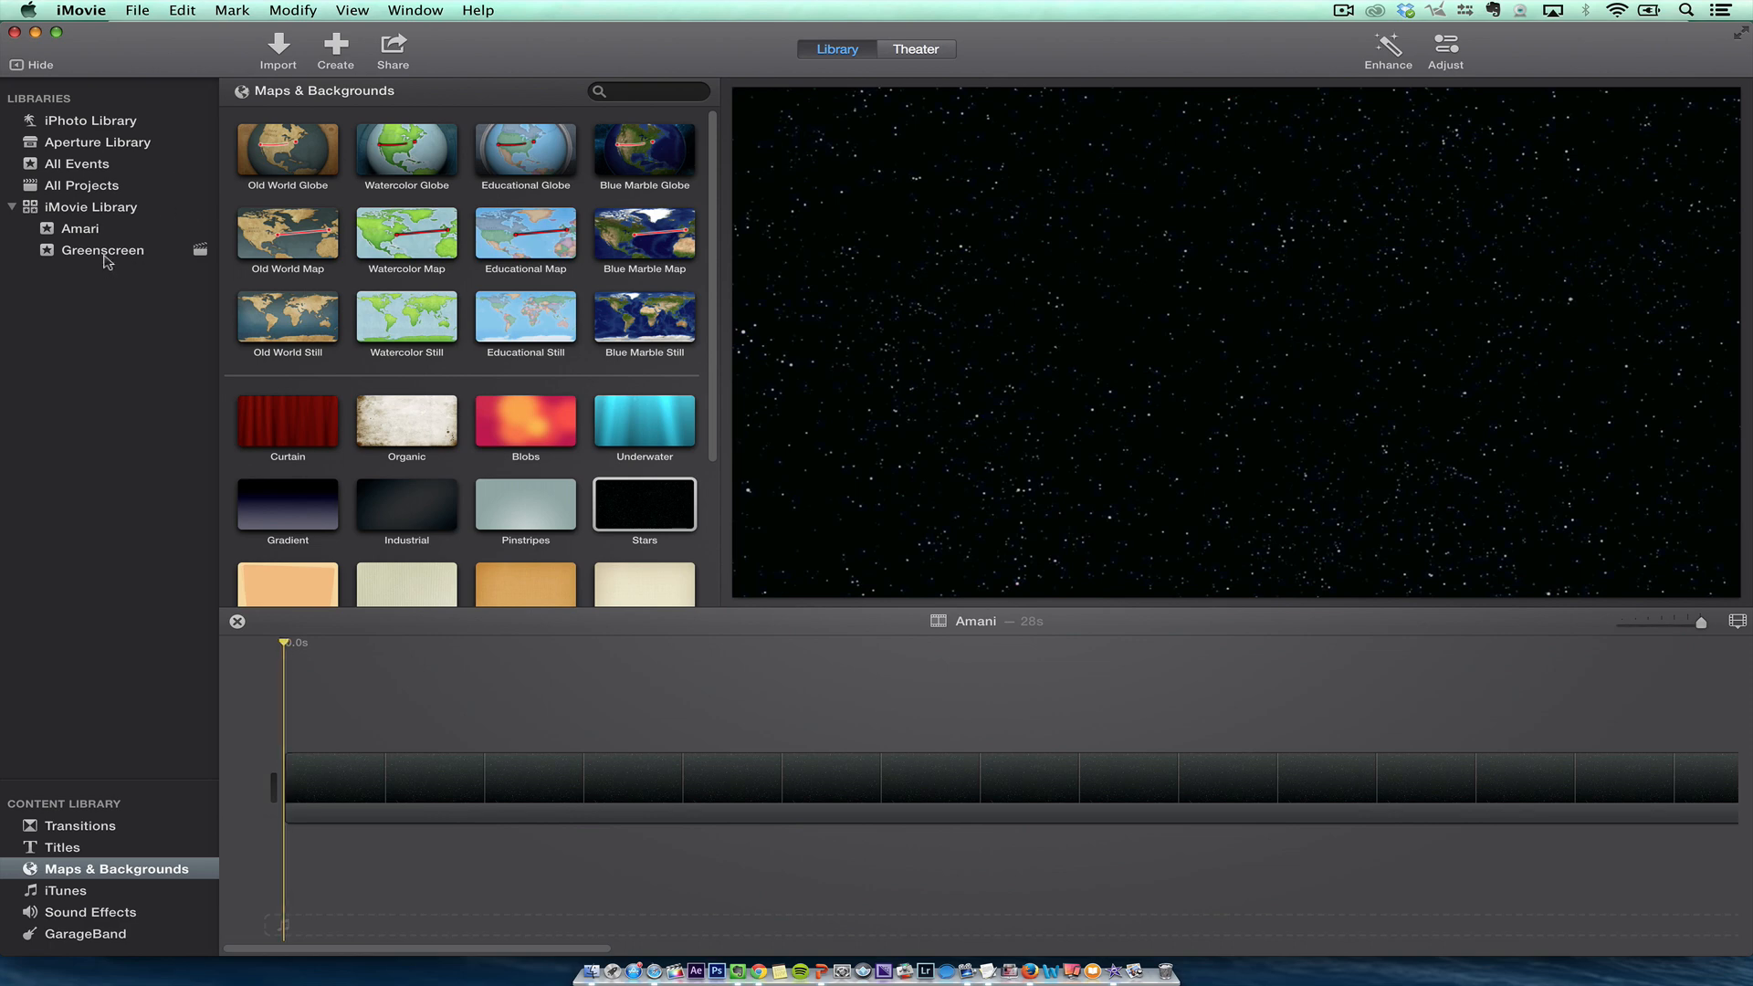
- Reopen the Greenscreen event to show its presenter clips
left_click(103, 249)
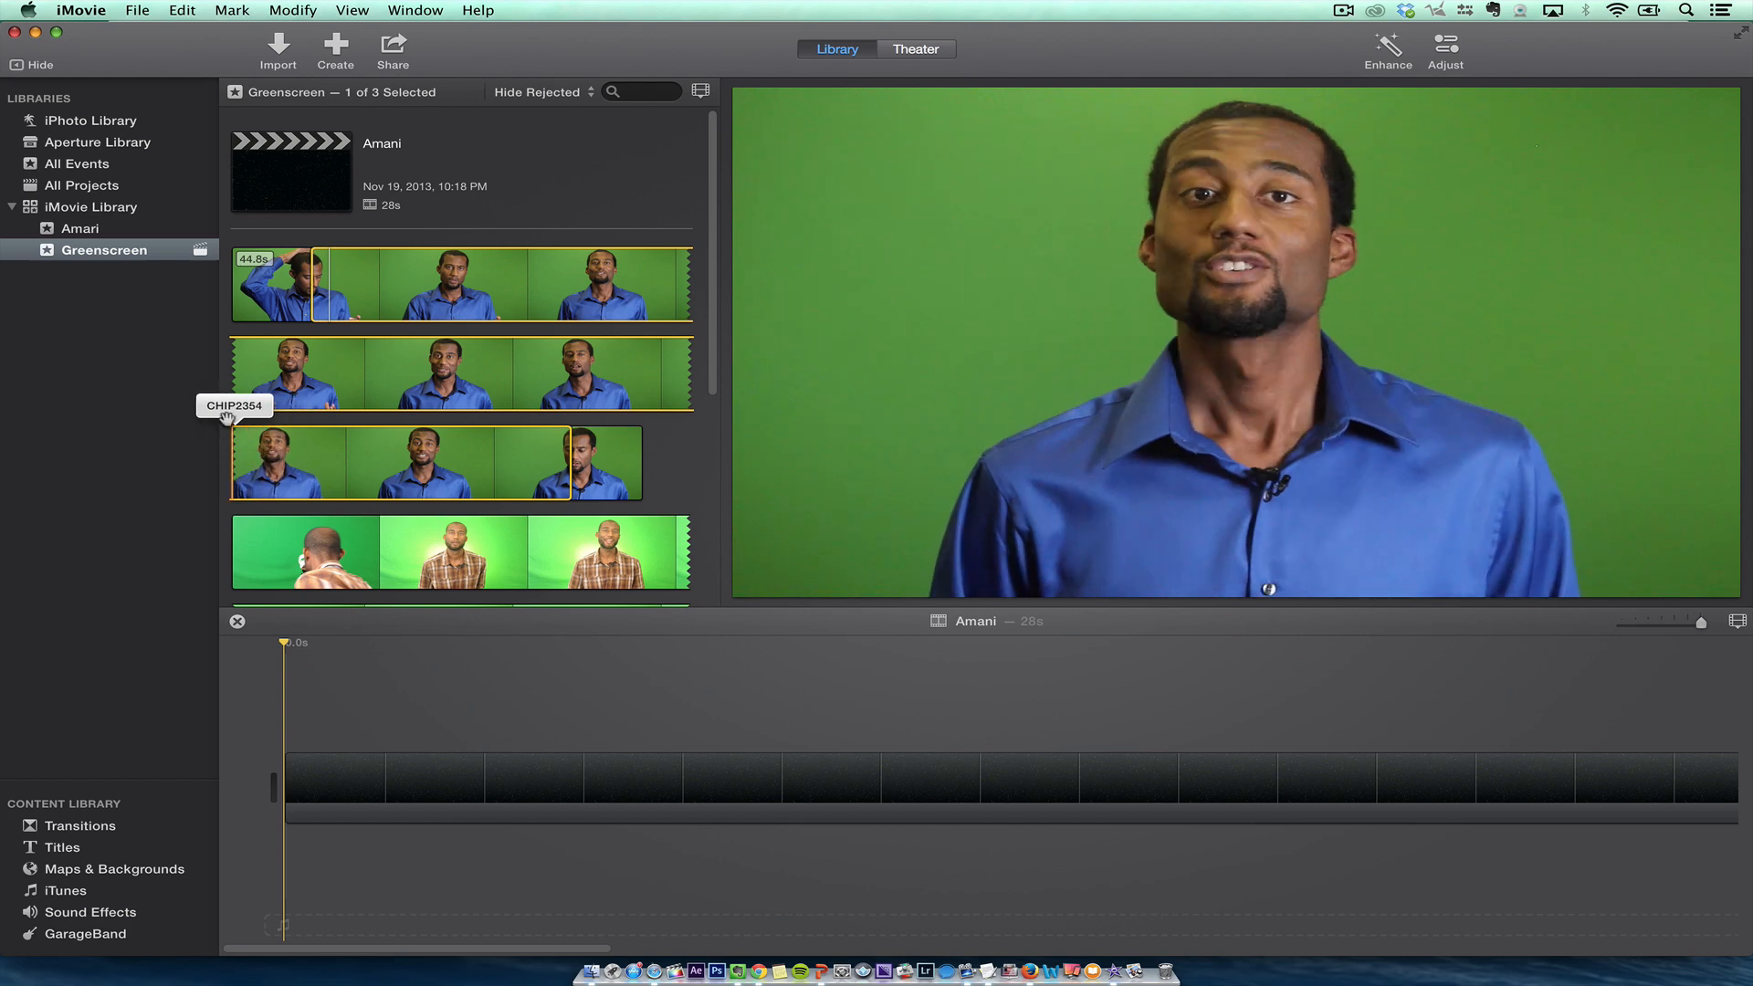
mouse_move(631, 368)
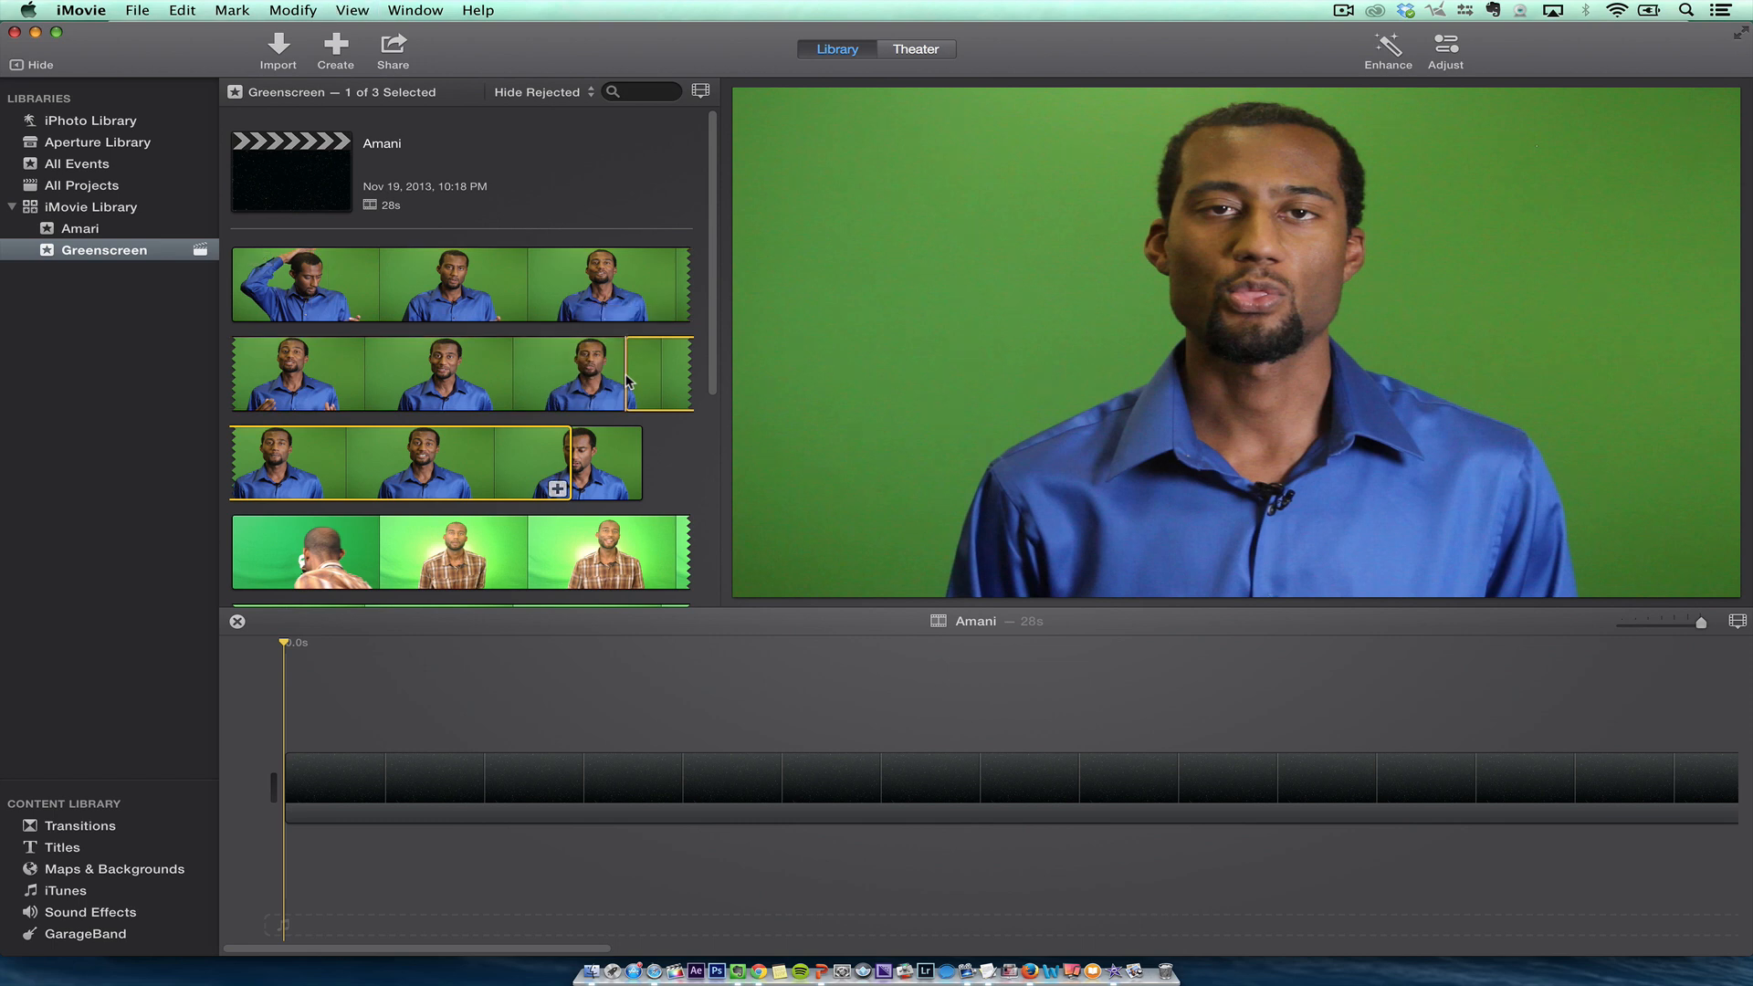
mouse_move(648, 374)
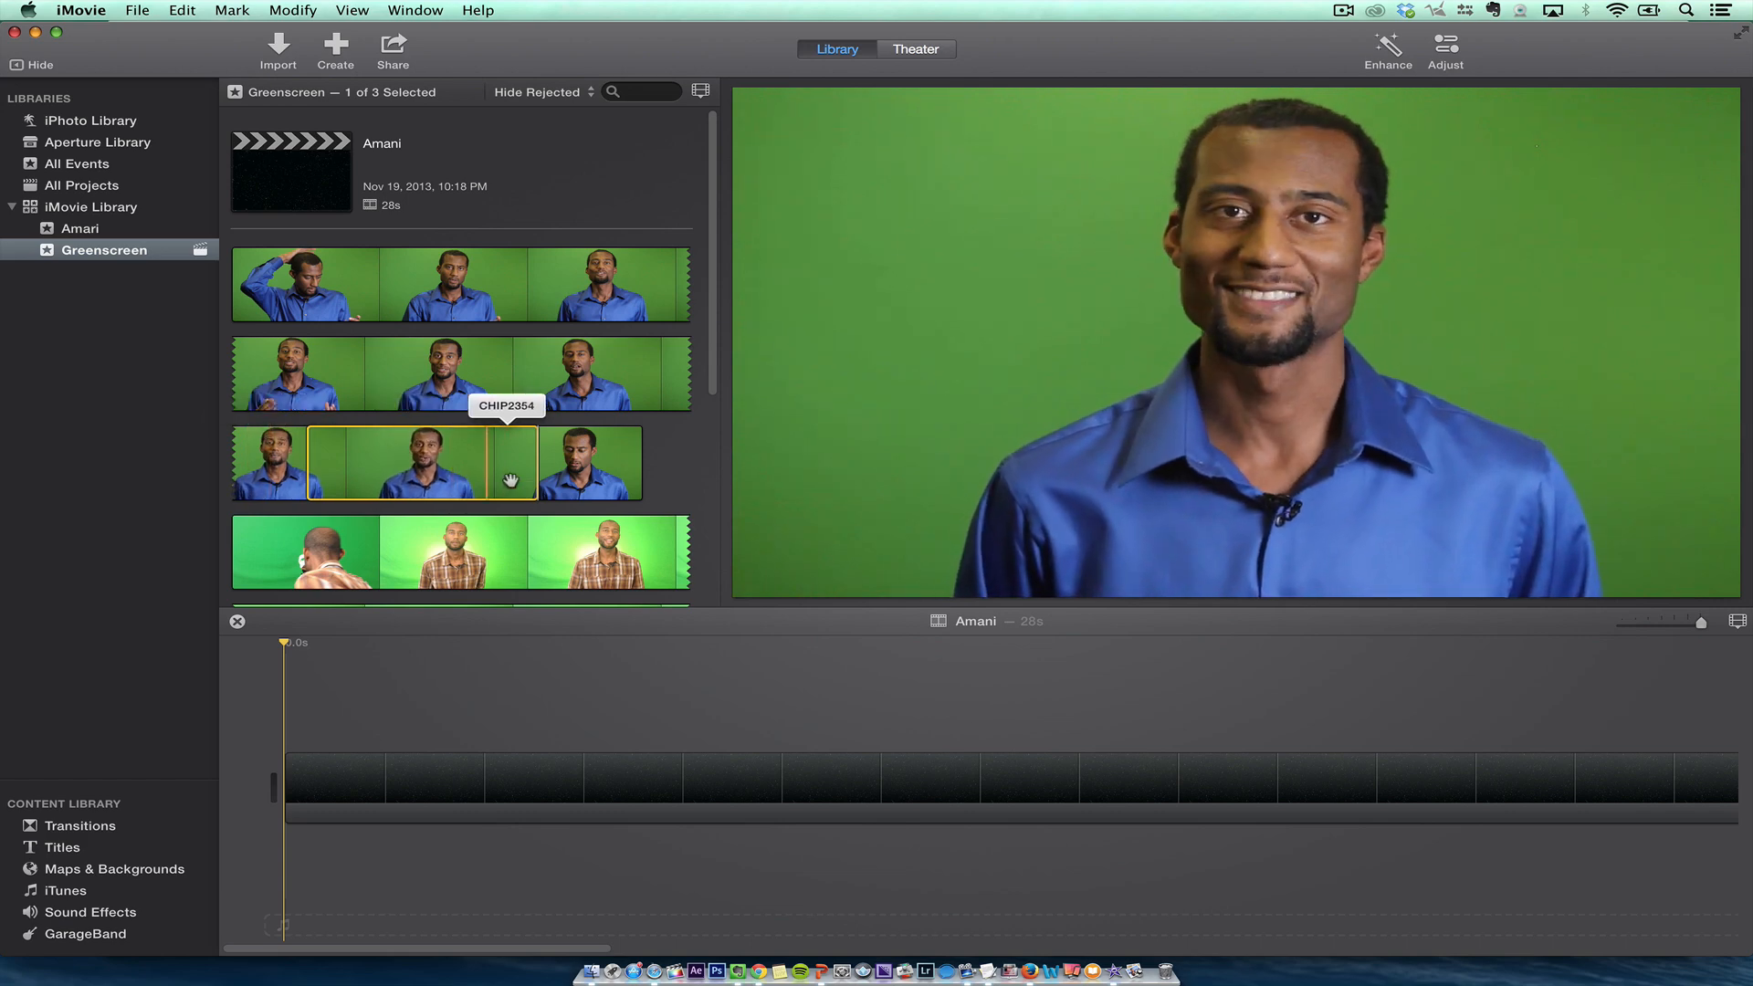
- Place the presenter clip above the Stars background and show its video overlay settings
left_click_drag(424, 463, 313, 682)
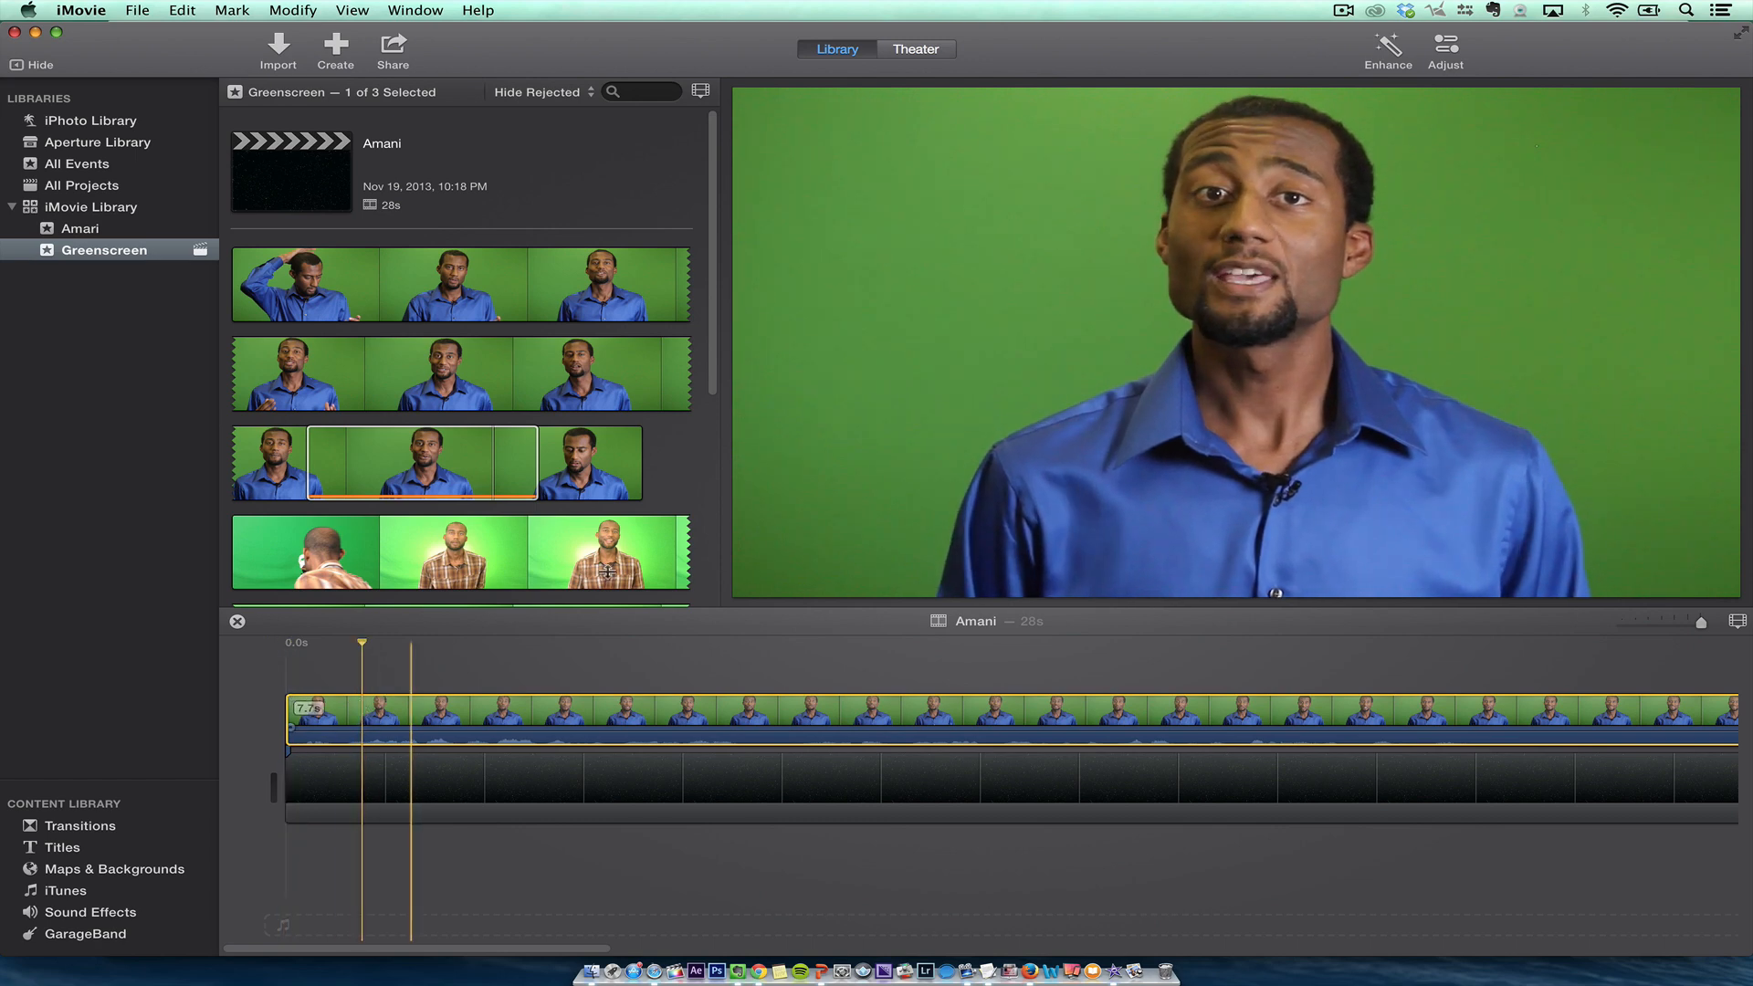
left_click(1445, 48)
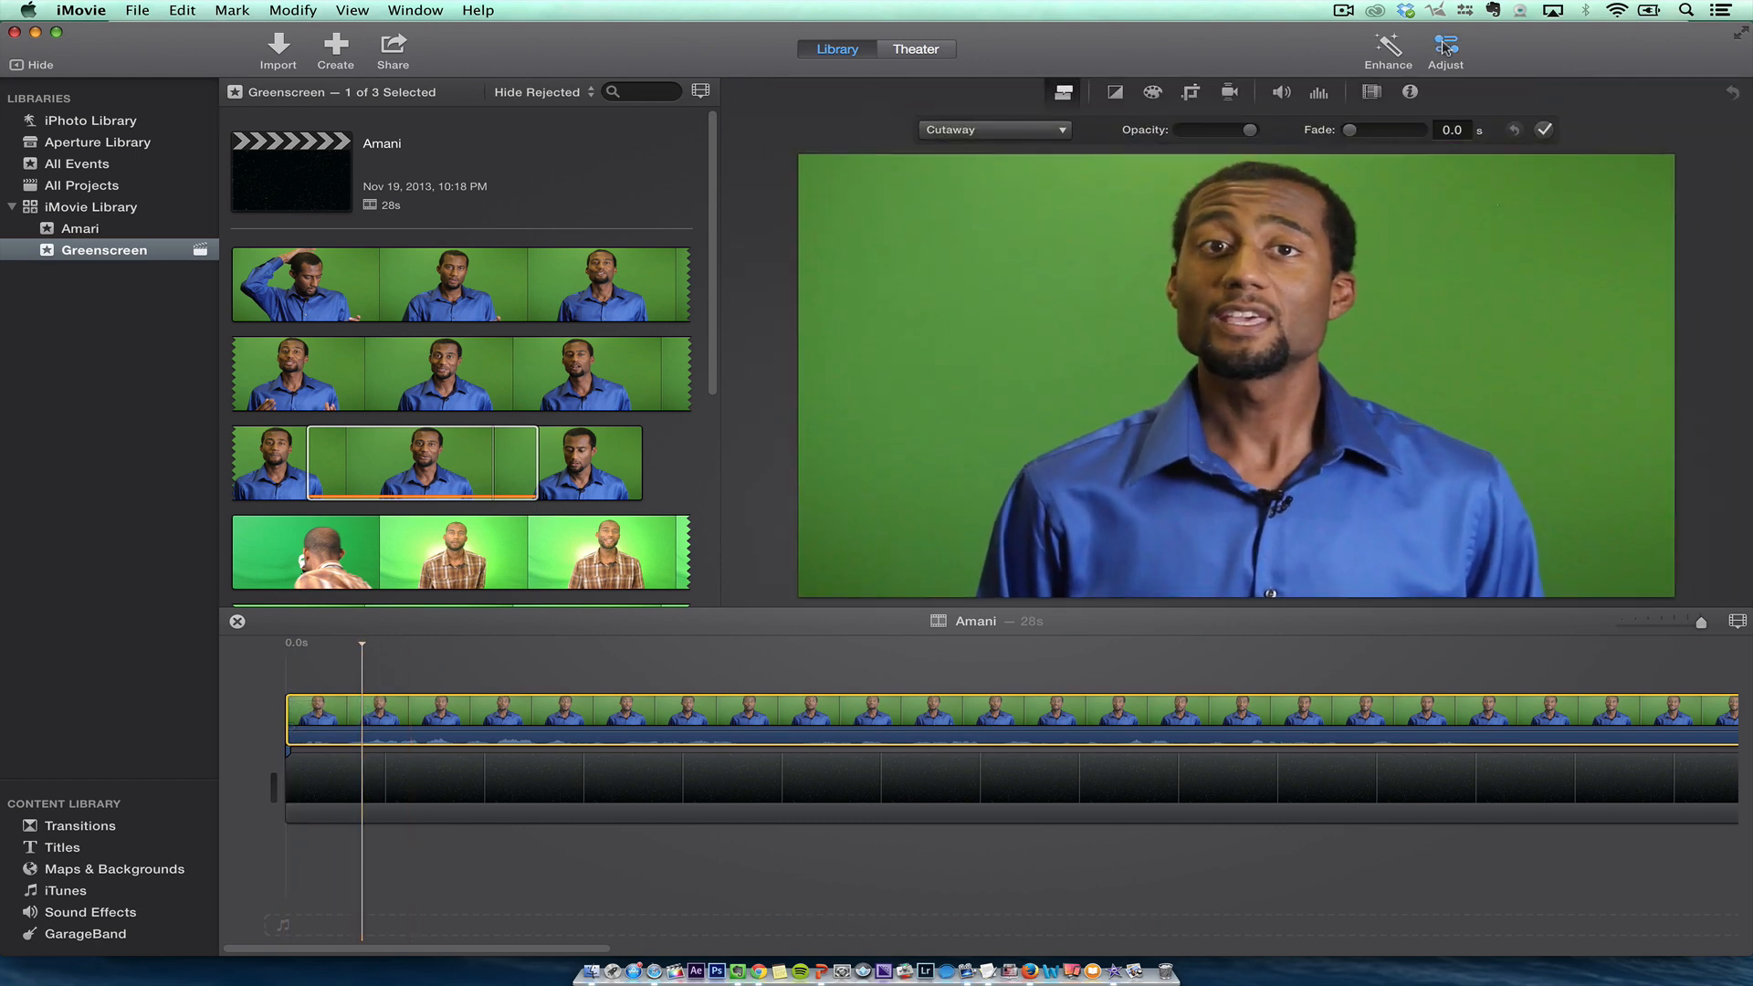
mouse_move(1080, 108)
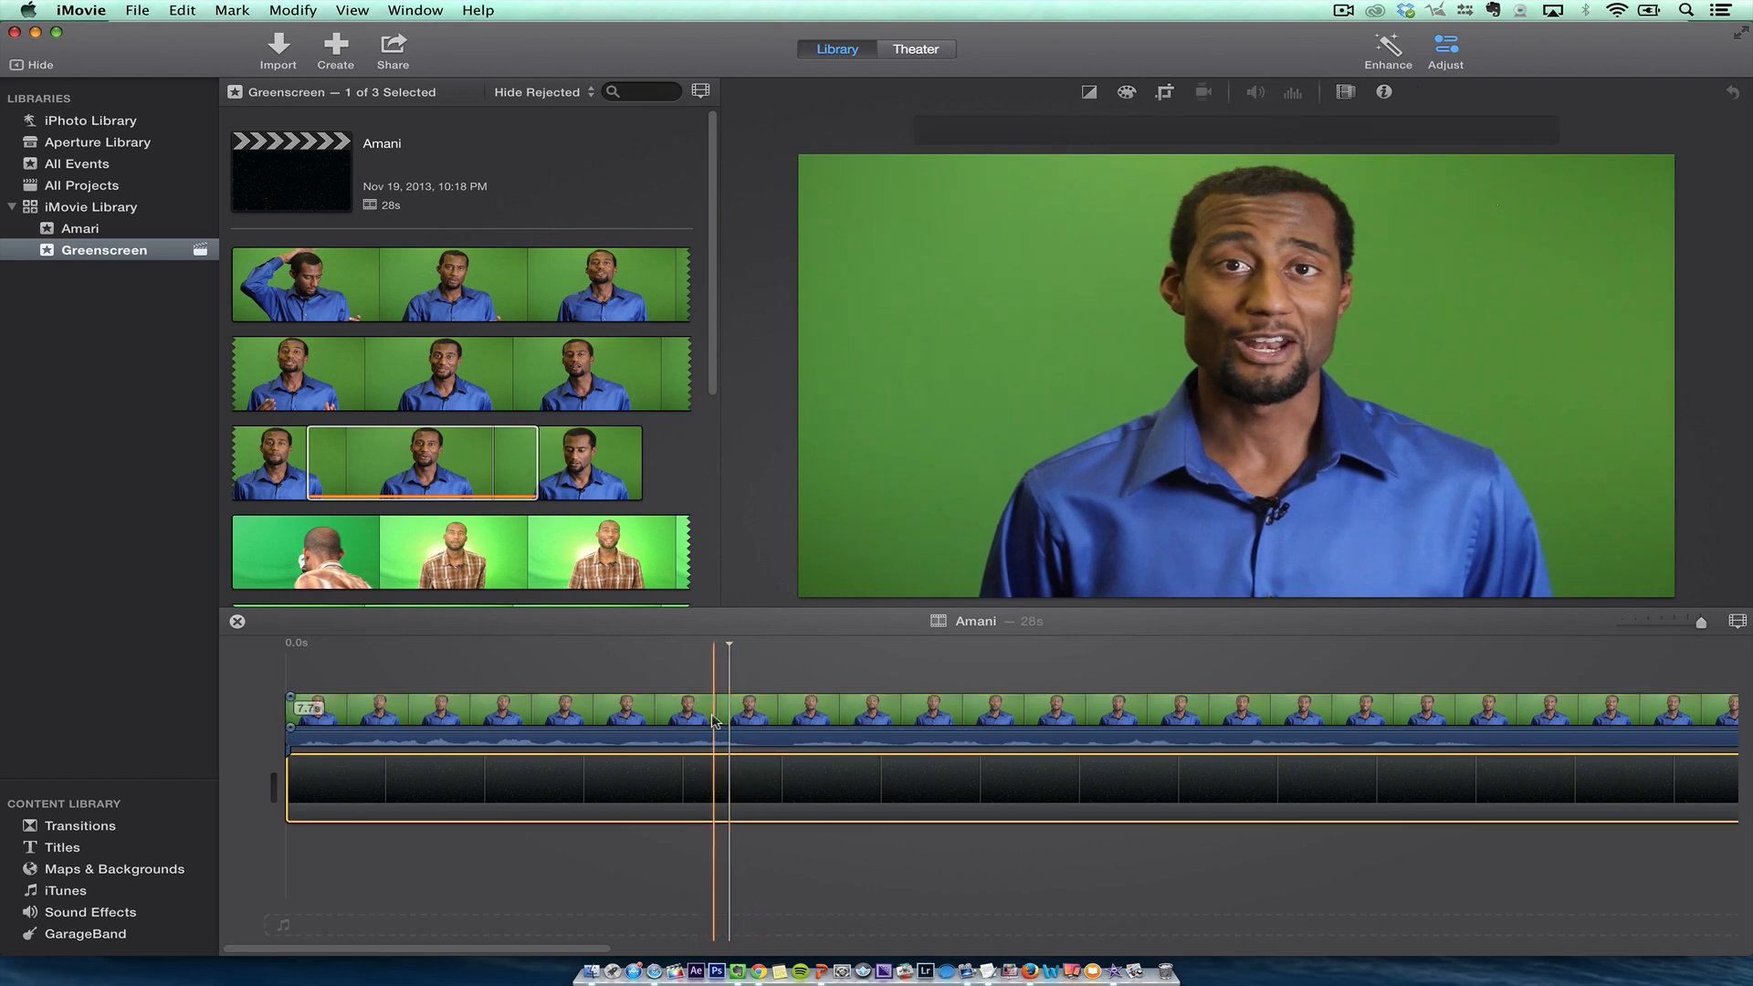
left_click(1061, 92)
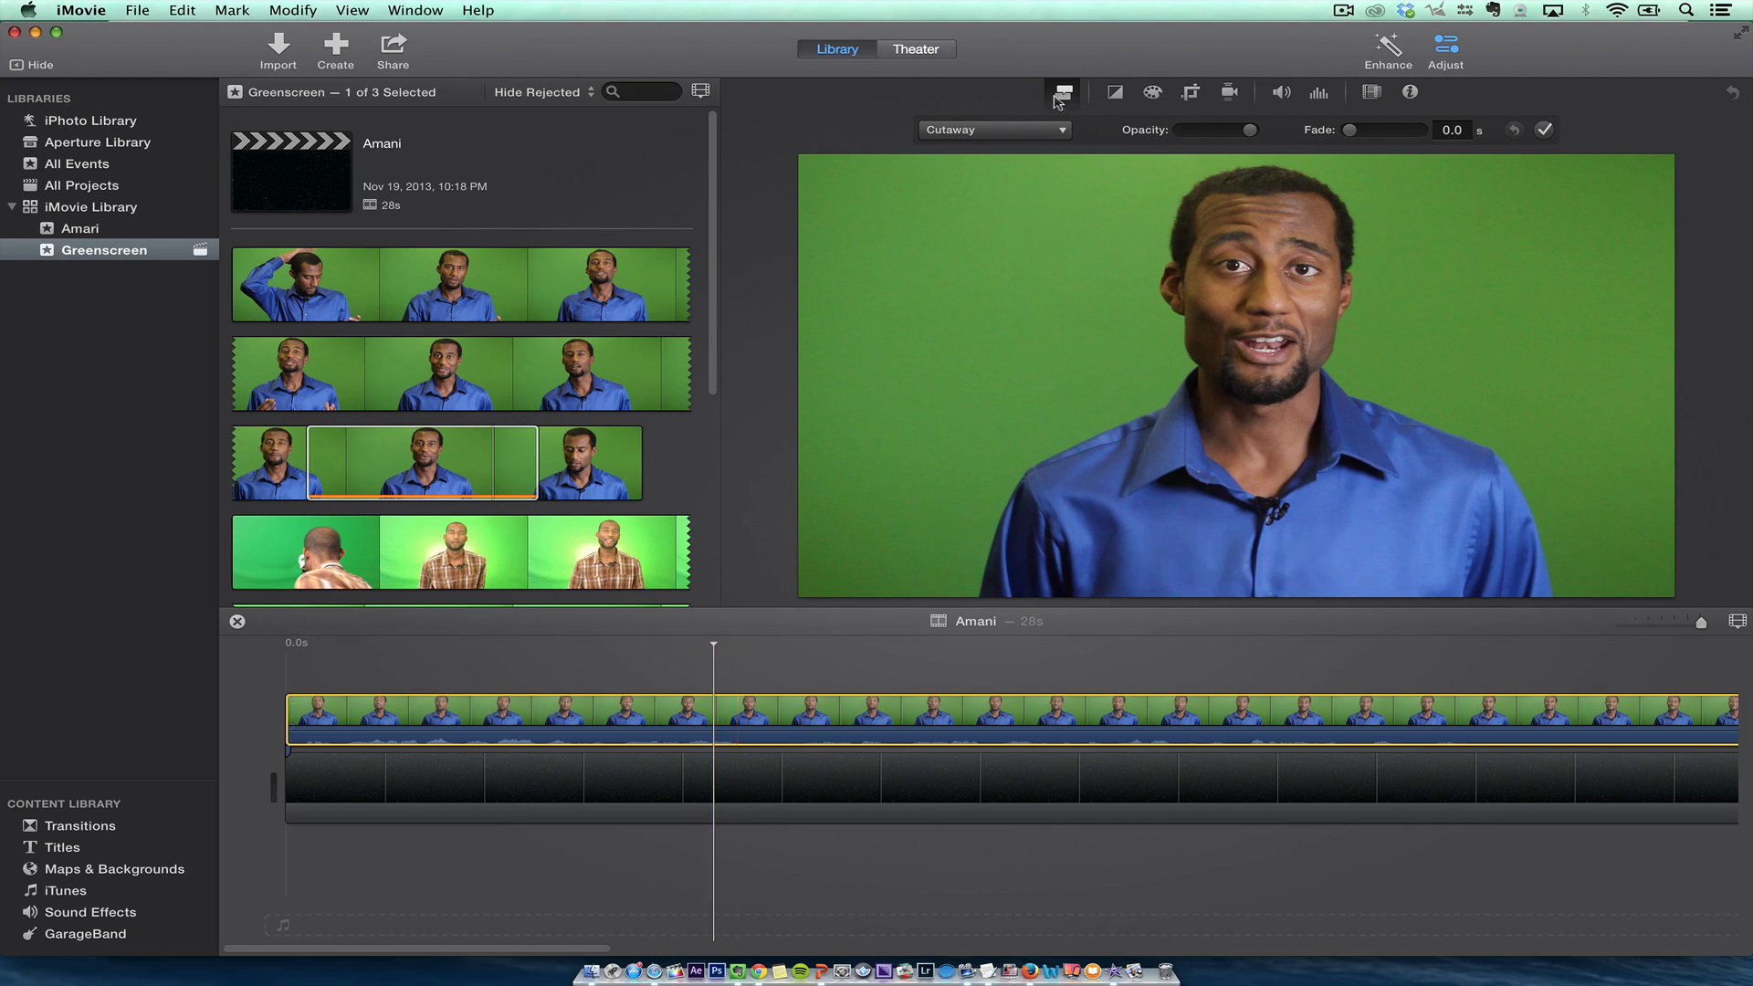
mouse_move(1061, 93)
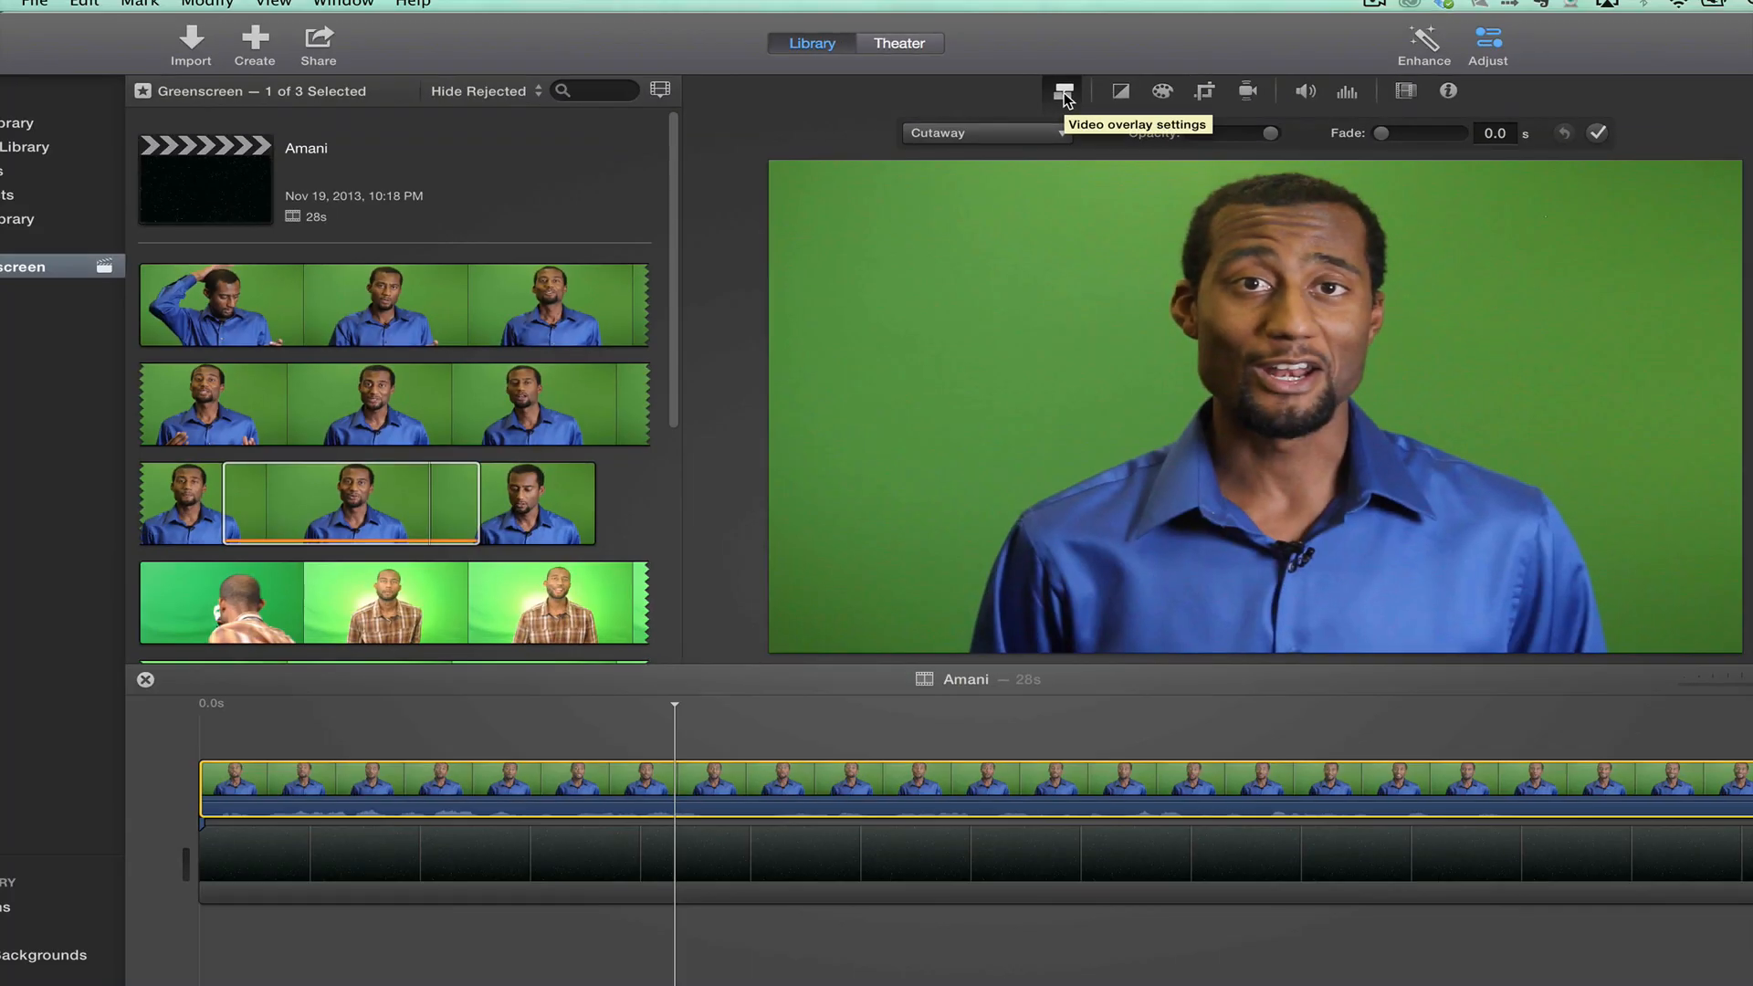
- Set the blue-shirt presenter's overlay to Green/Blue Screen and lower the edge Softness
left_click(985, 133)
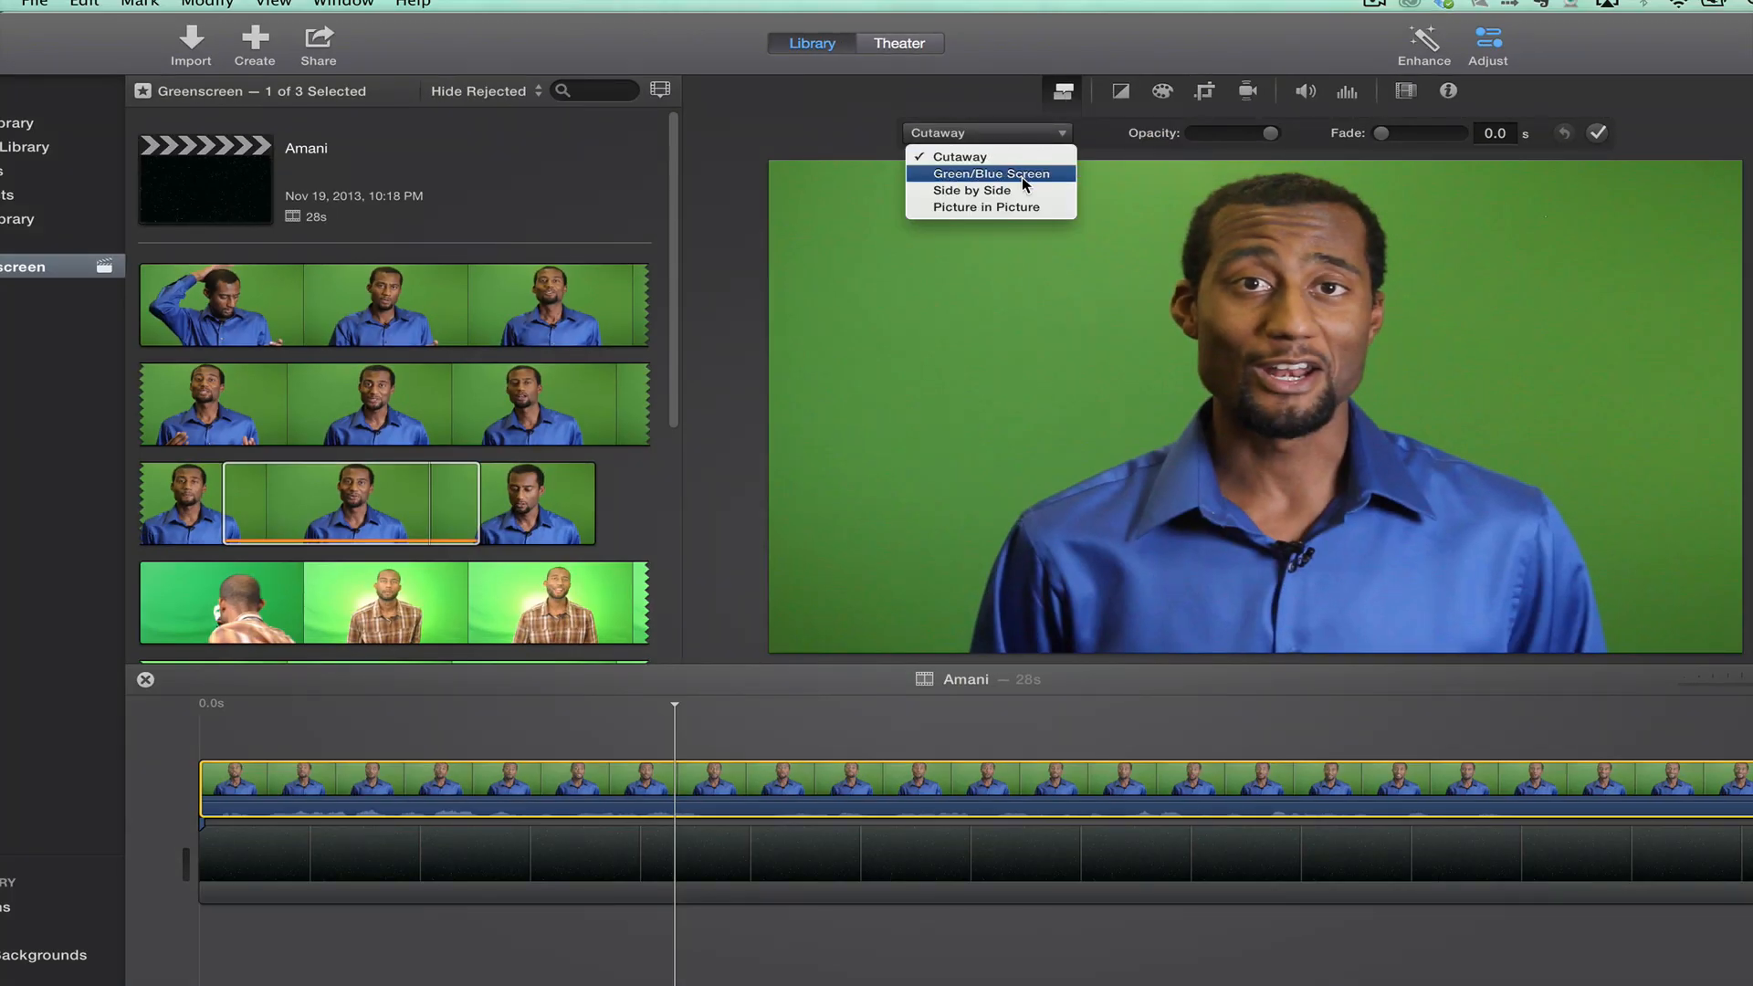
left_click(987, 174)
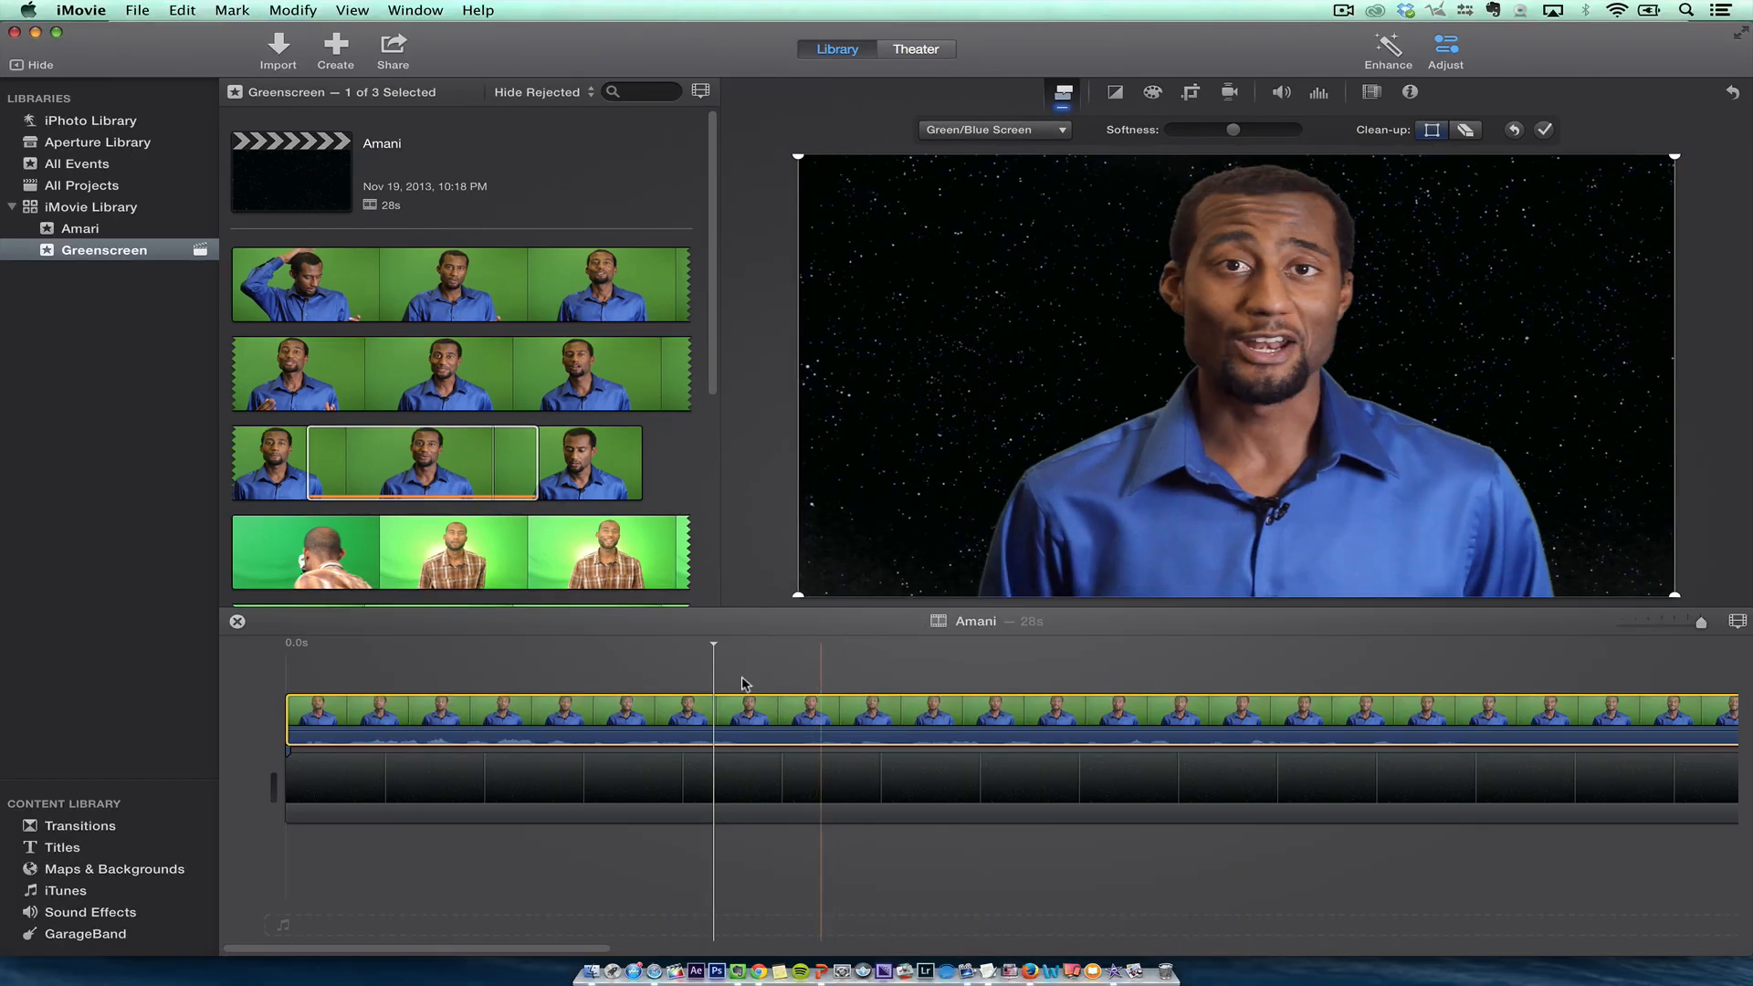
left_click(519, 721)
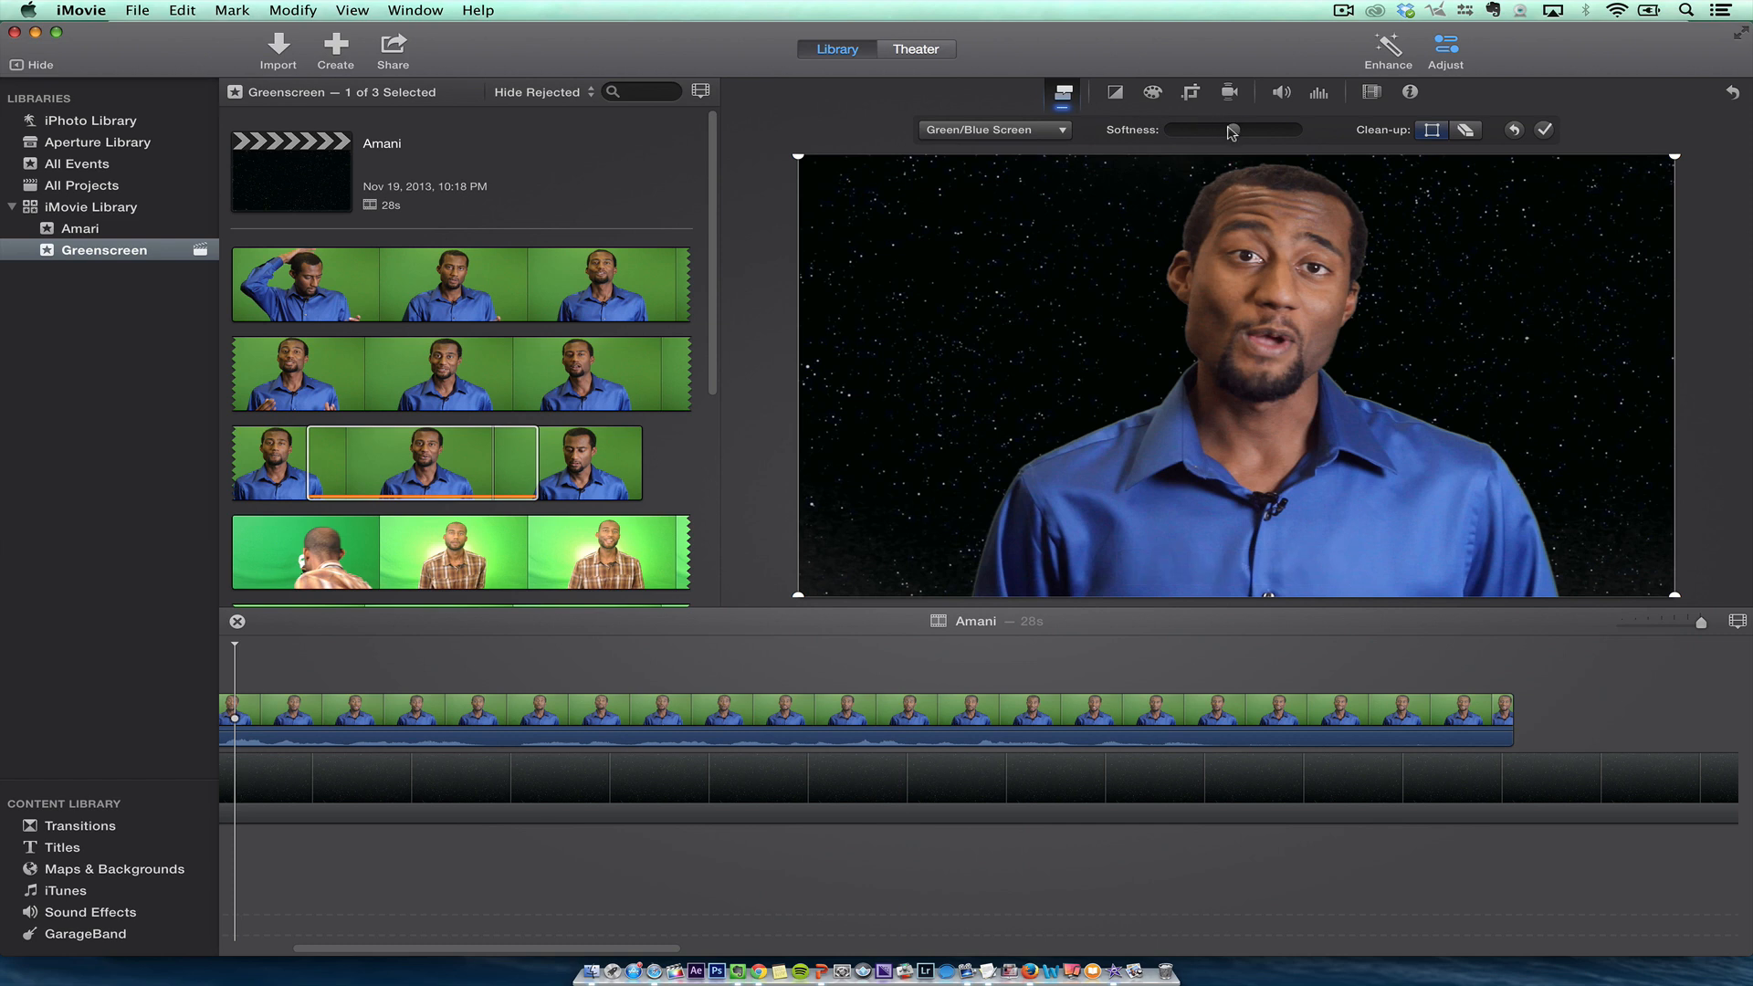
left_click_drag(1229, 130, 1199, 130)
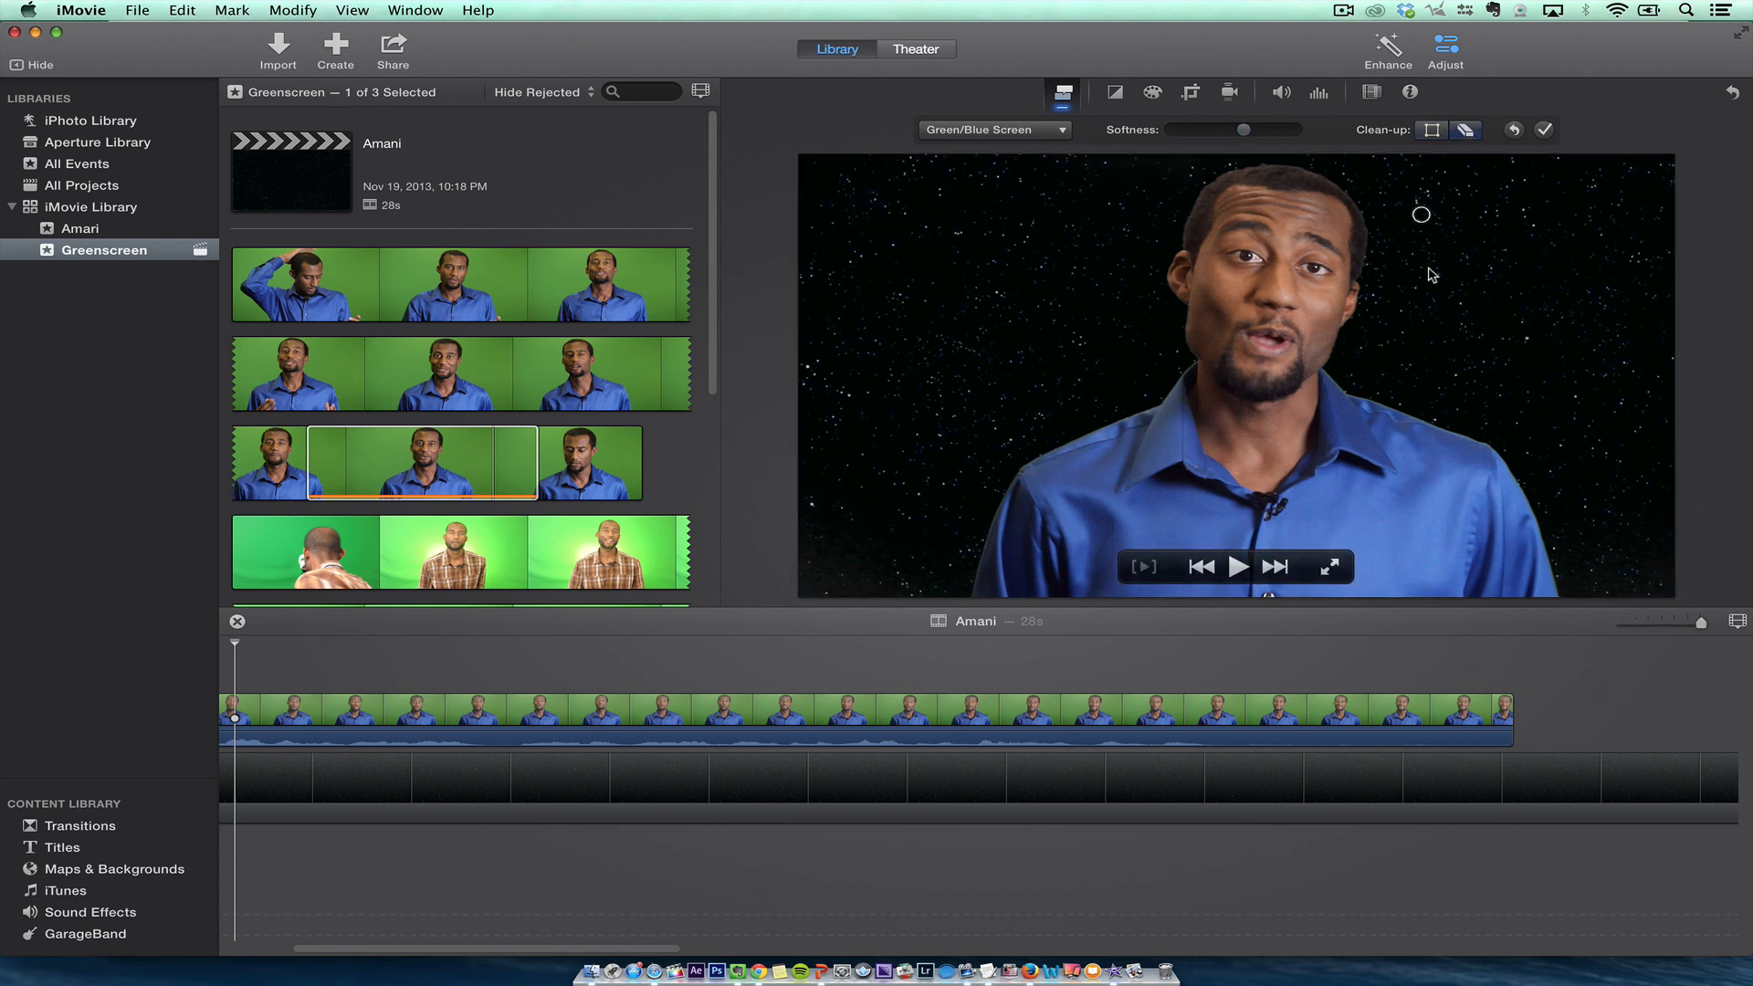
mouse_move(1148, 294)
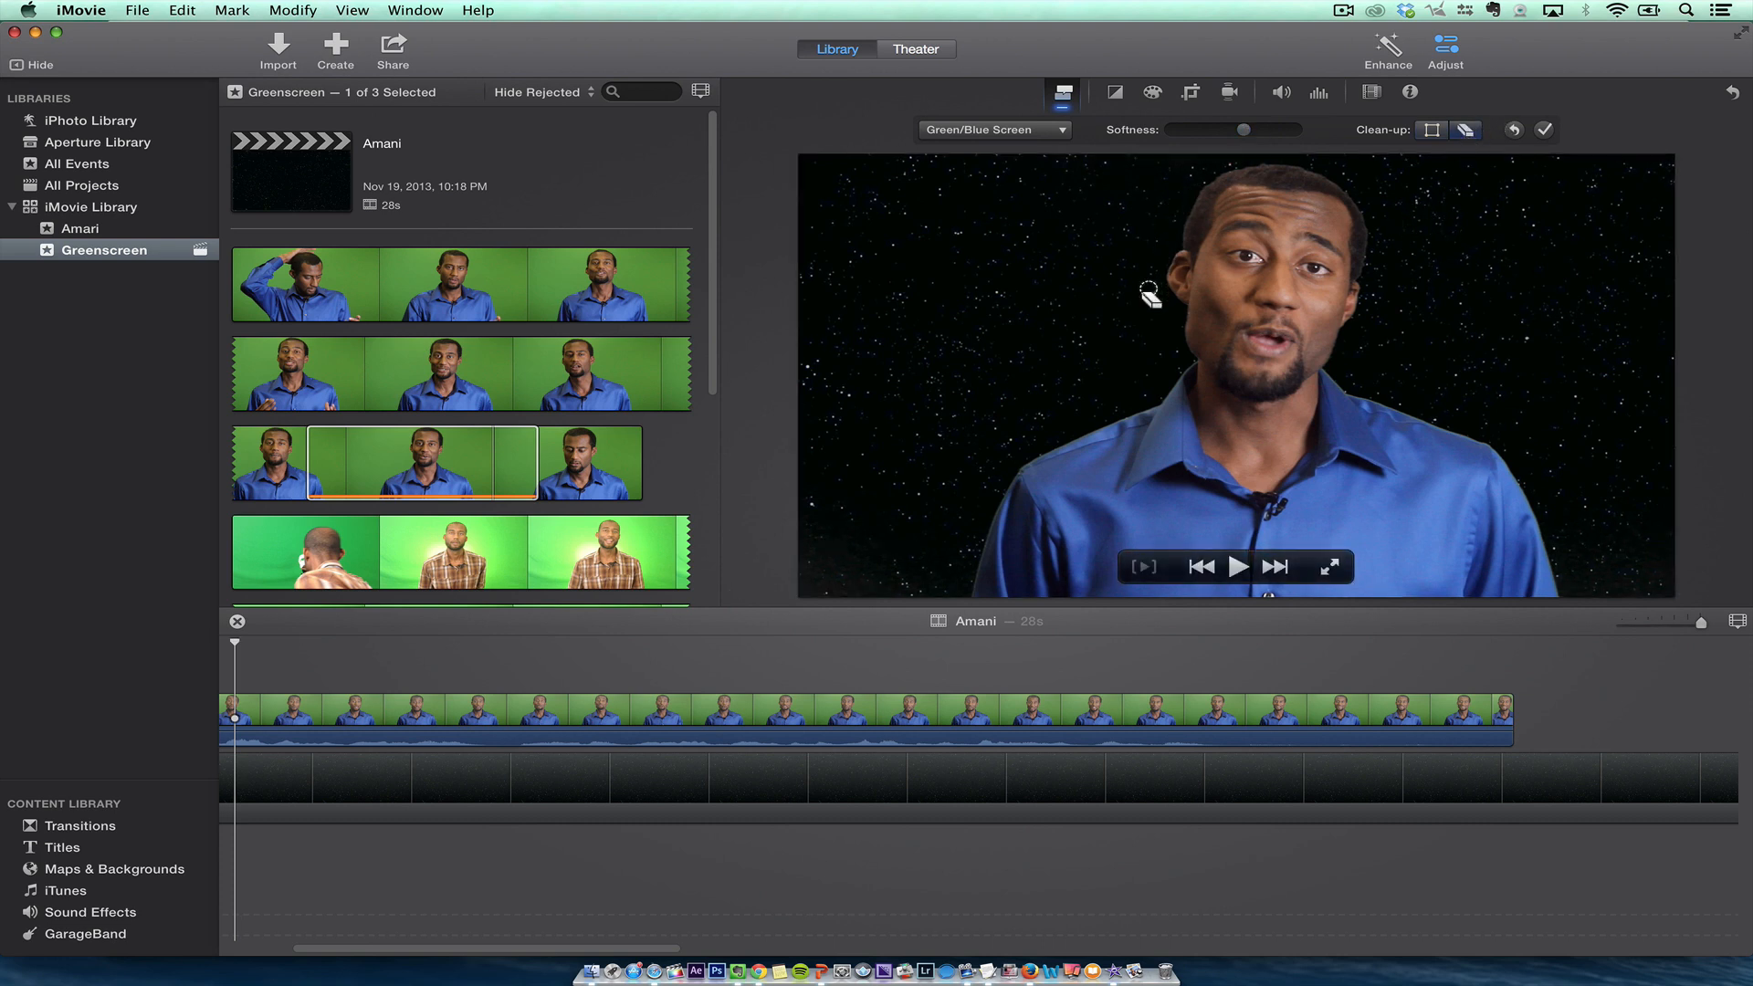
mouse_move(1045, 239)
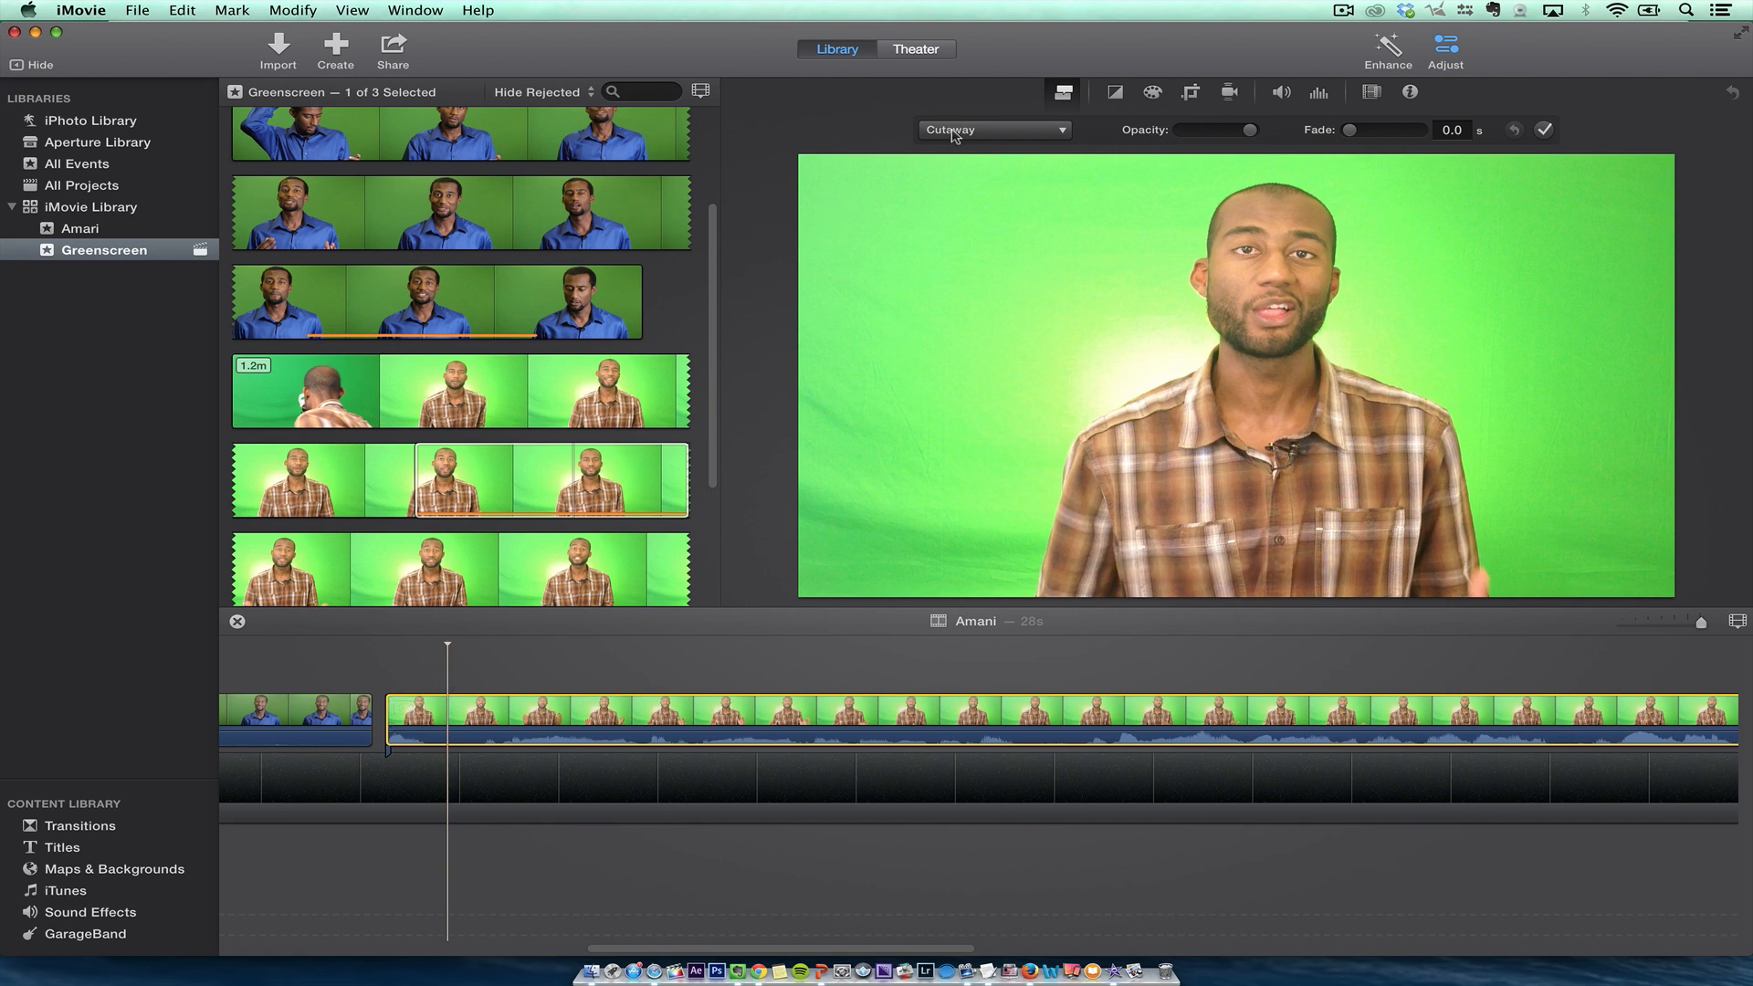
mouse_move(910, 483)
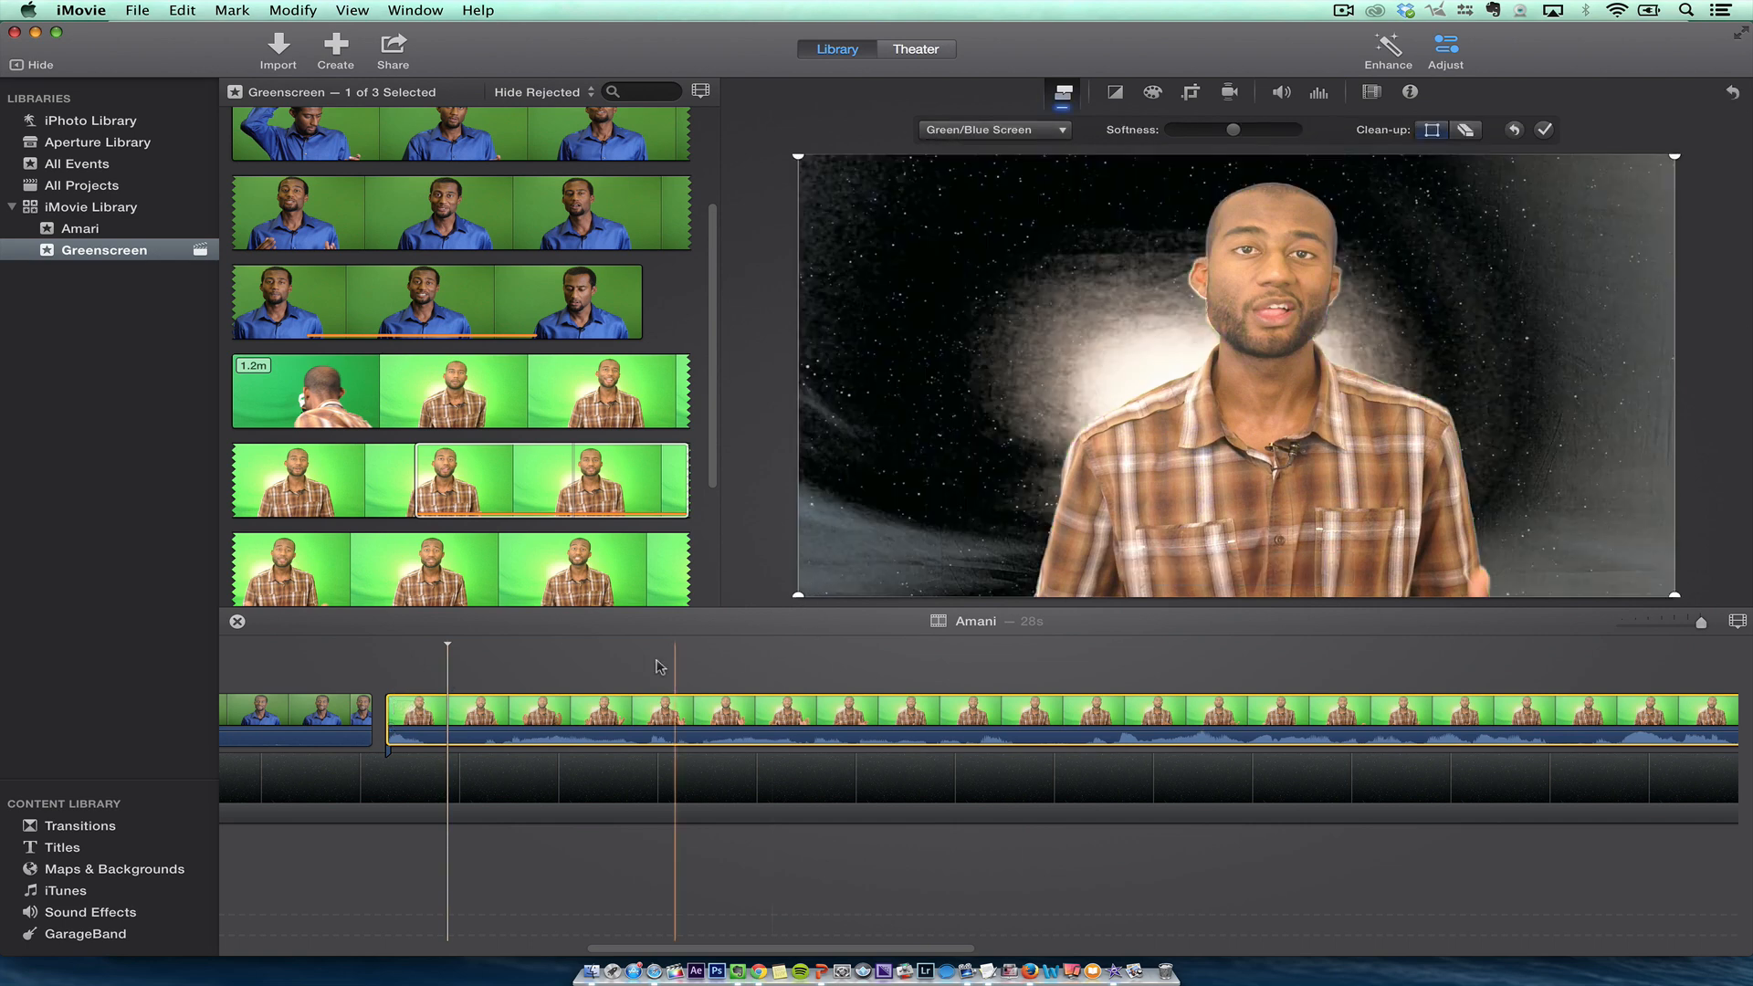
- Crop the plaid-shirt clip's key area to a box around the presenter
left_click(537, 648)
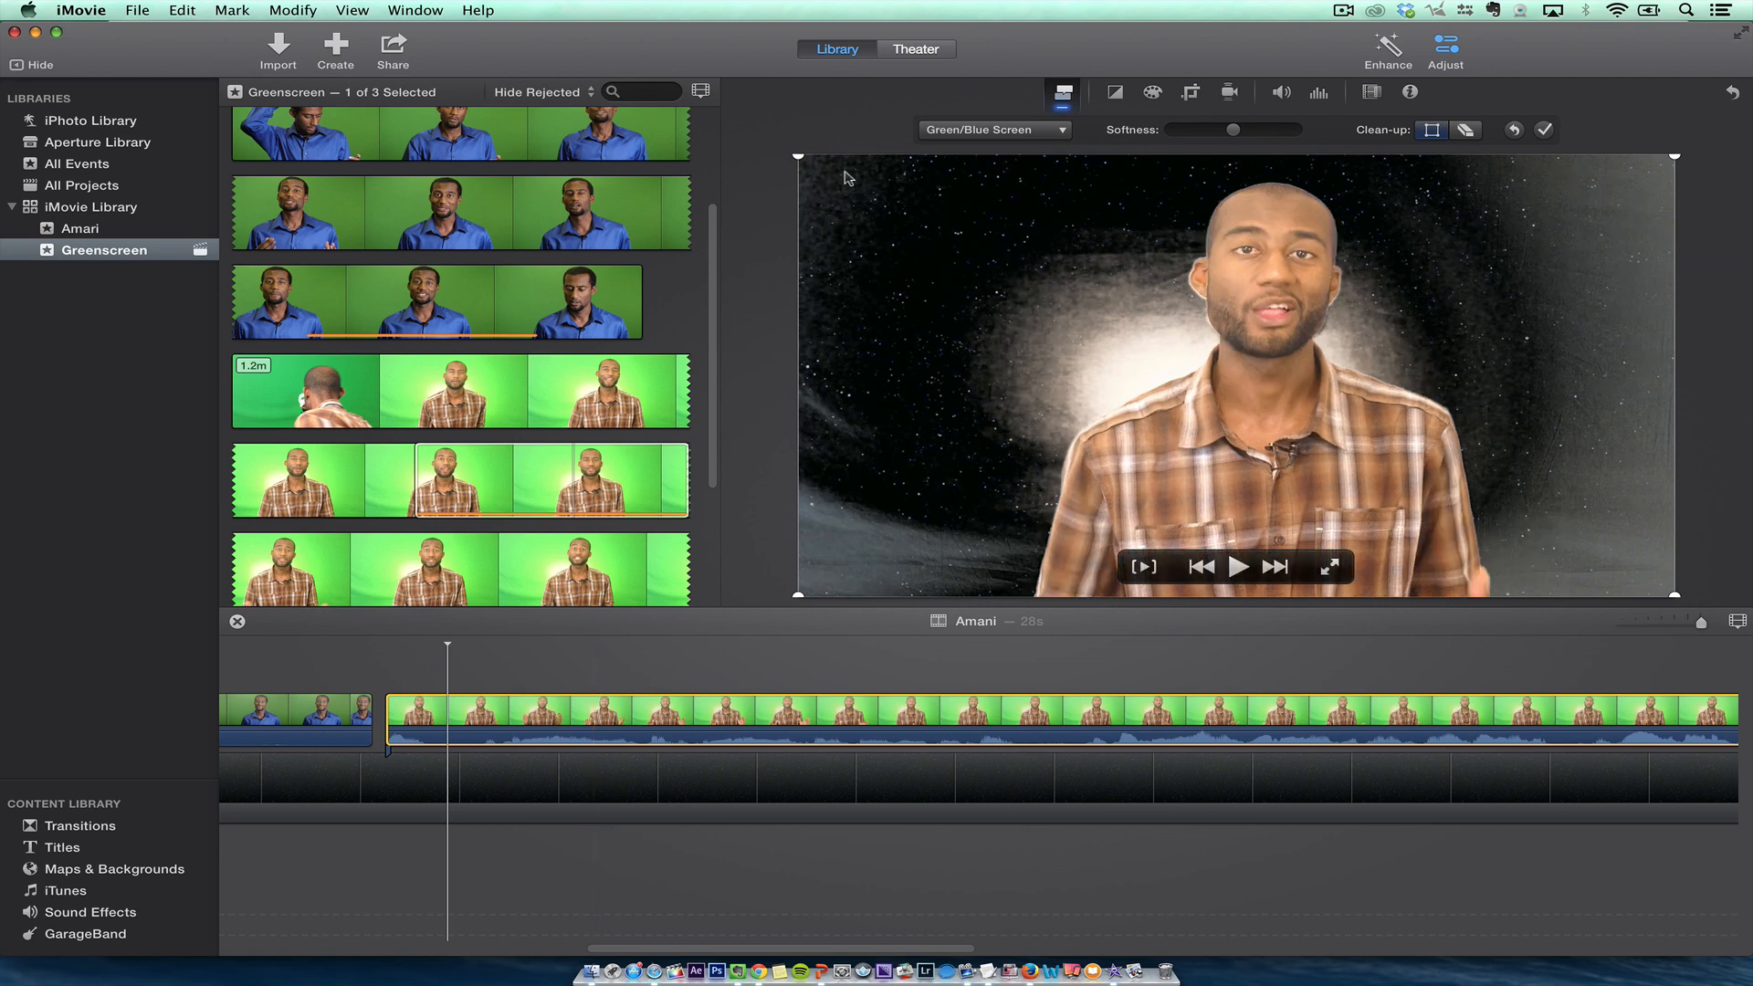
left_click_drag(797, 157, 857, 162)
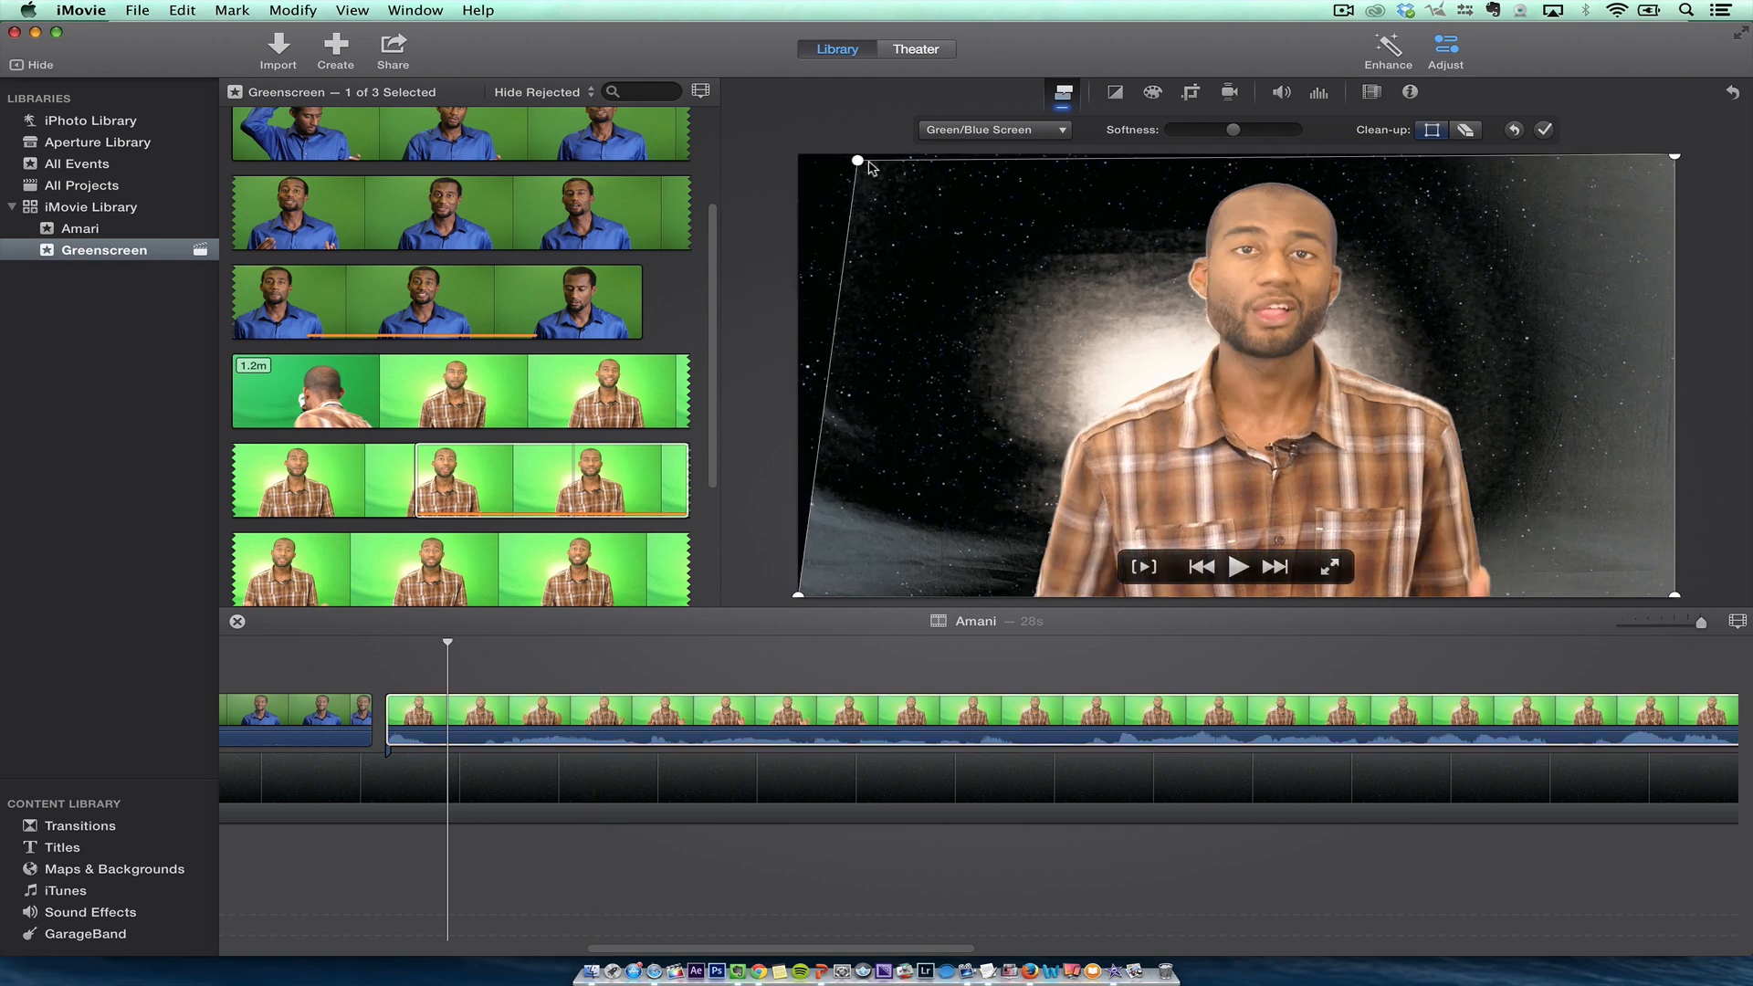
left_click_drag(858, 162, 982, 174)
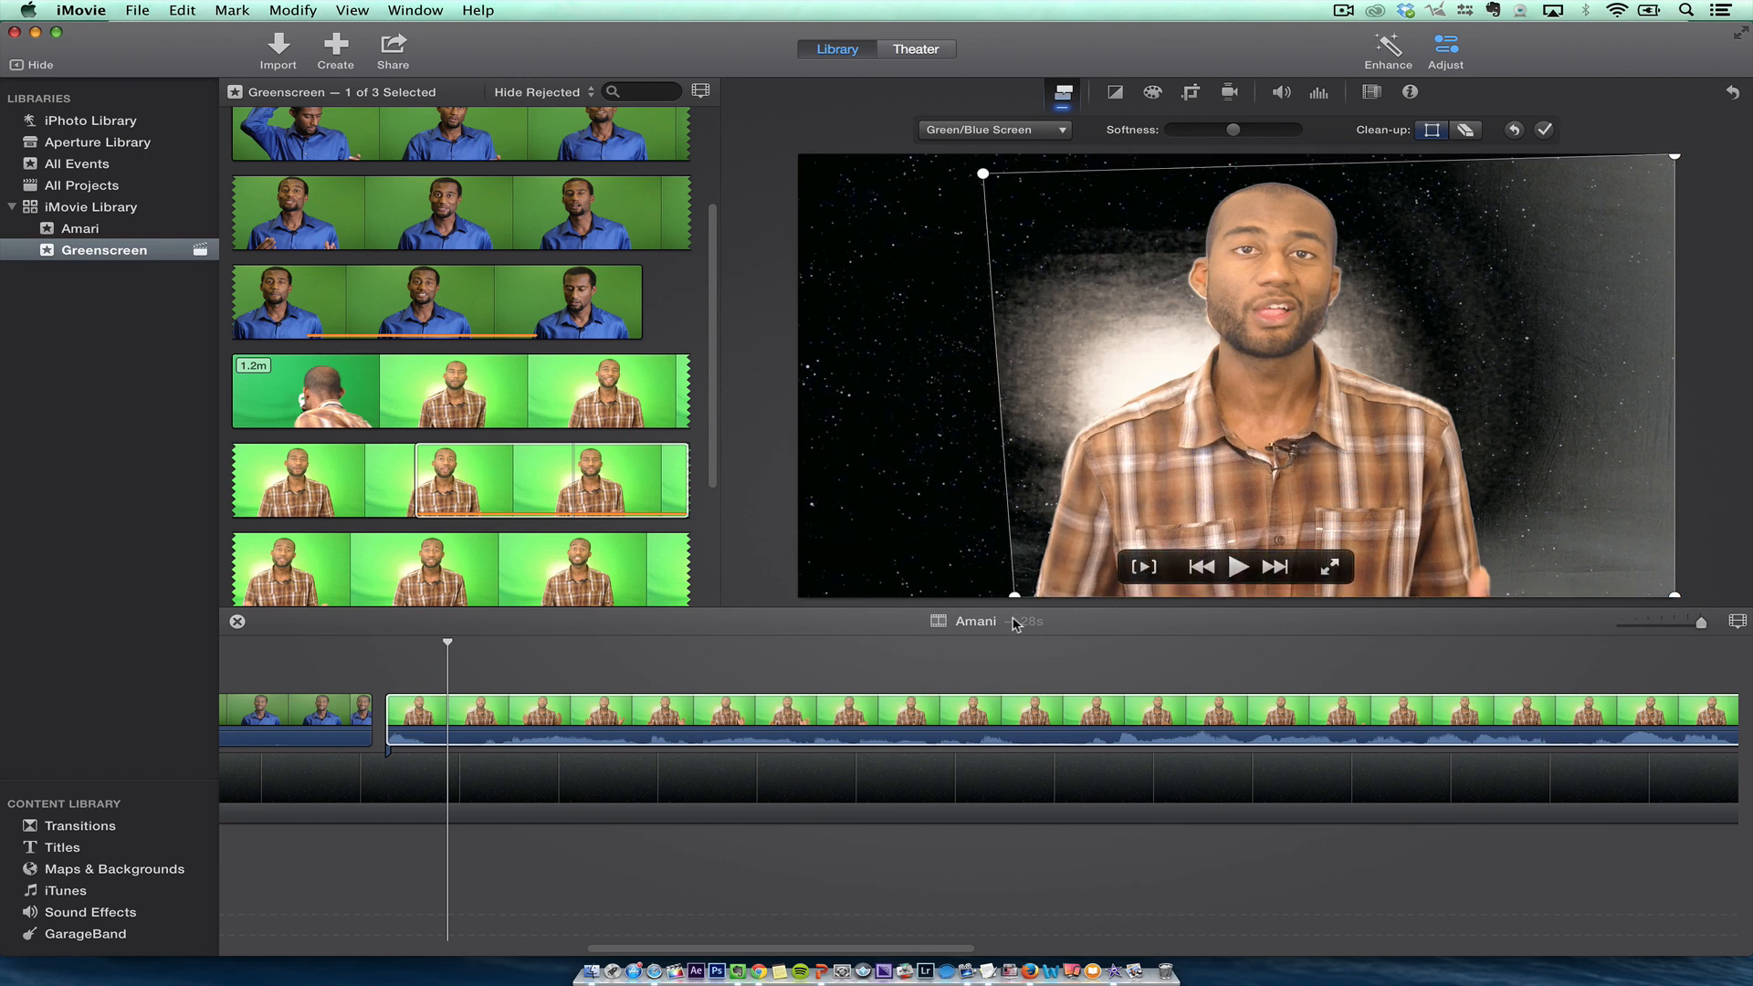
left_click_drag(980, 174, 1001, 178)
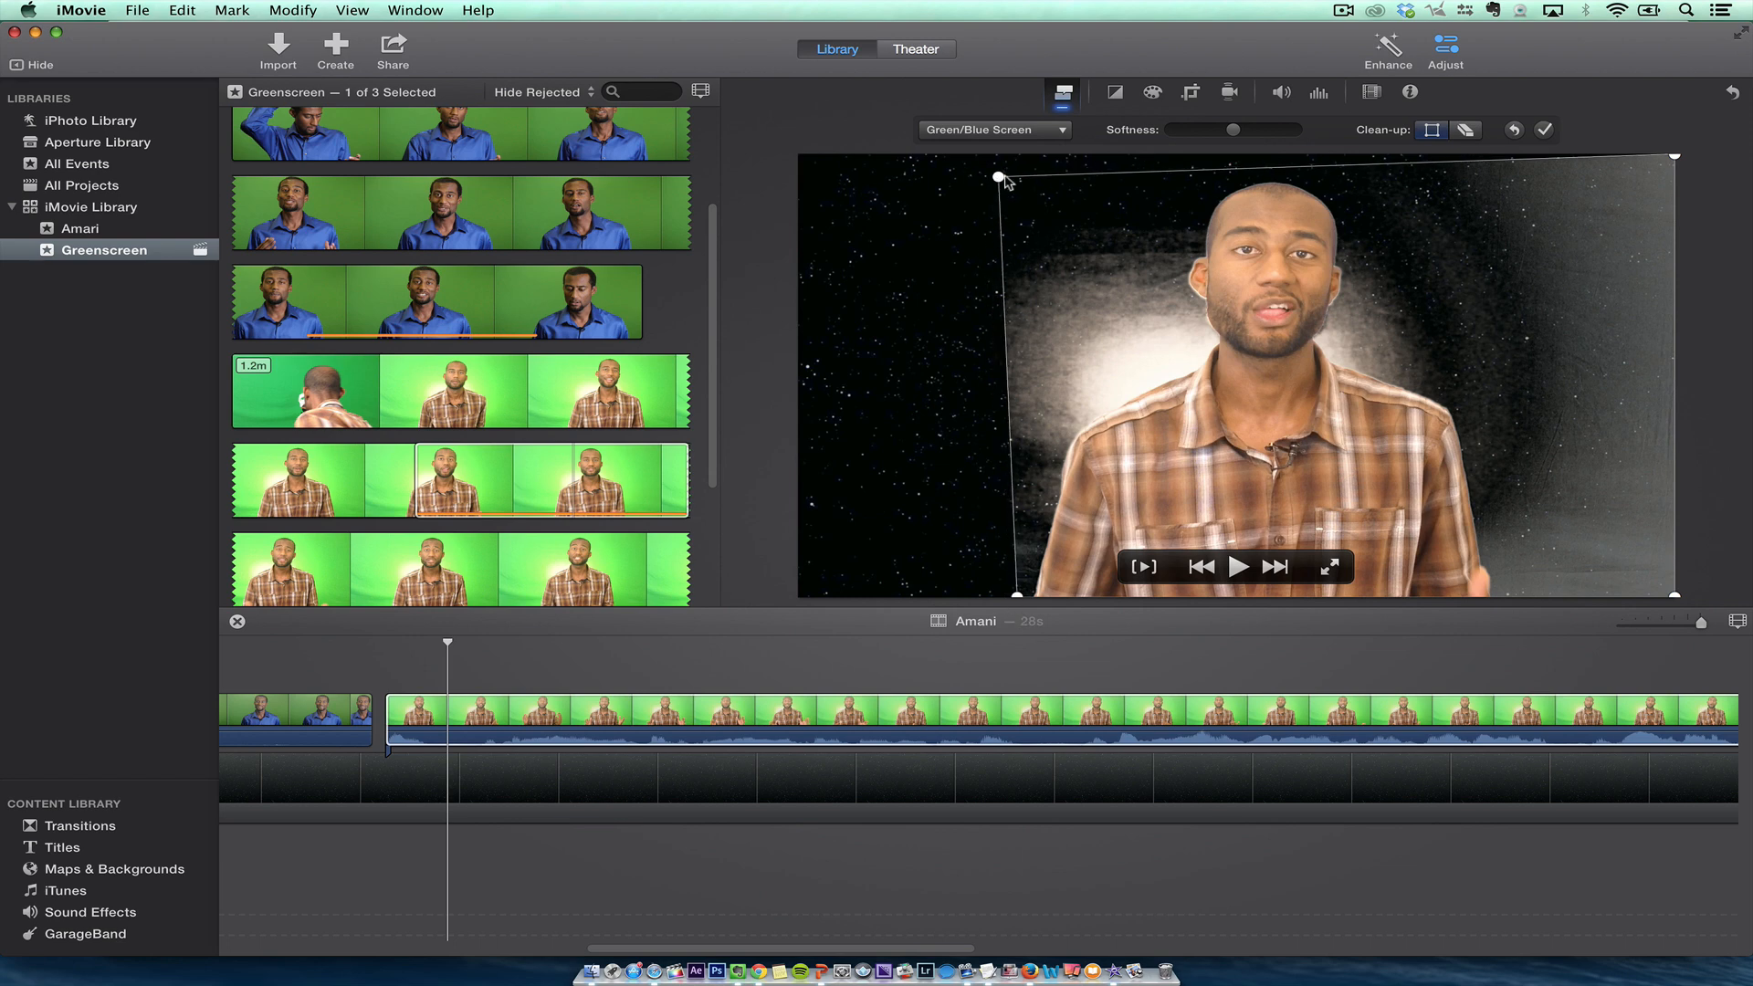
left_click_drag(1004, 176, 1026, 176)
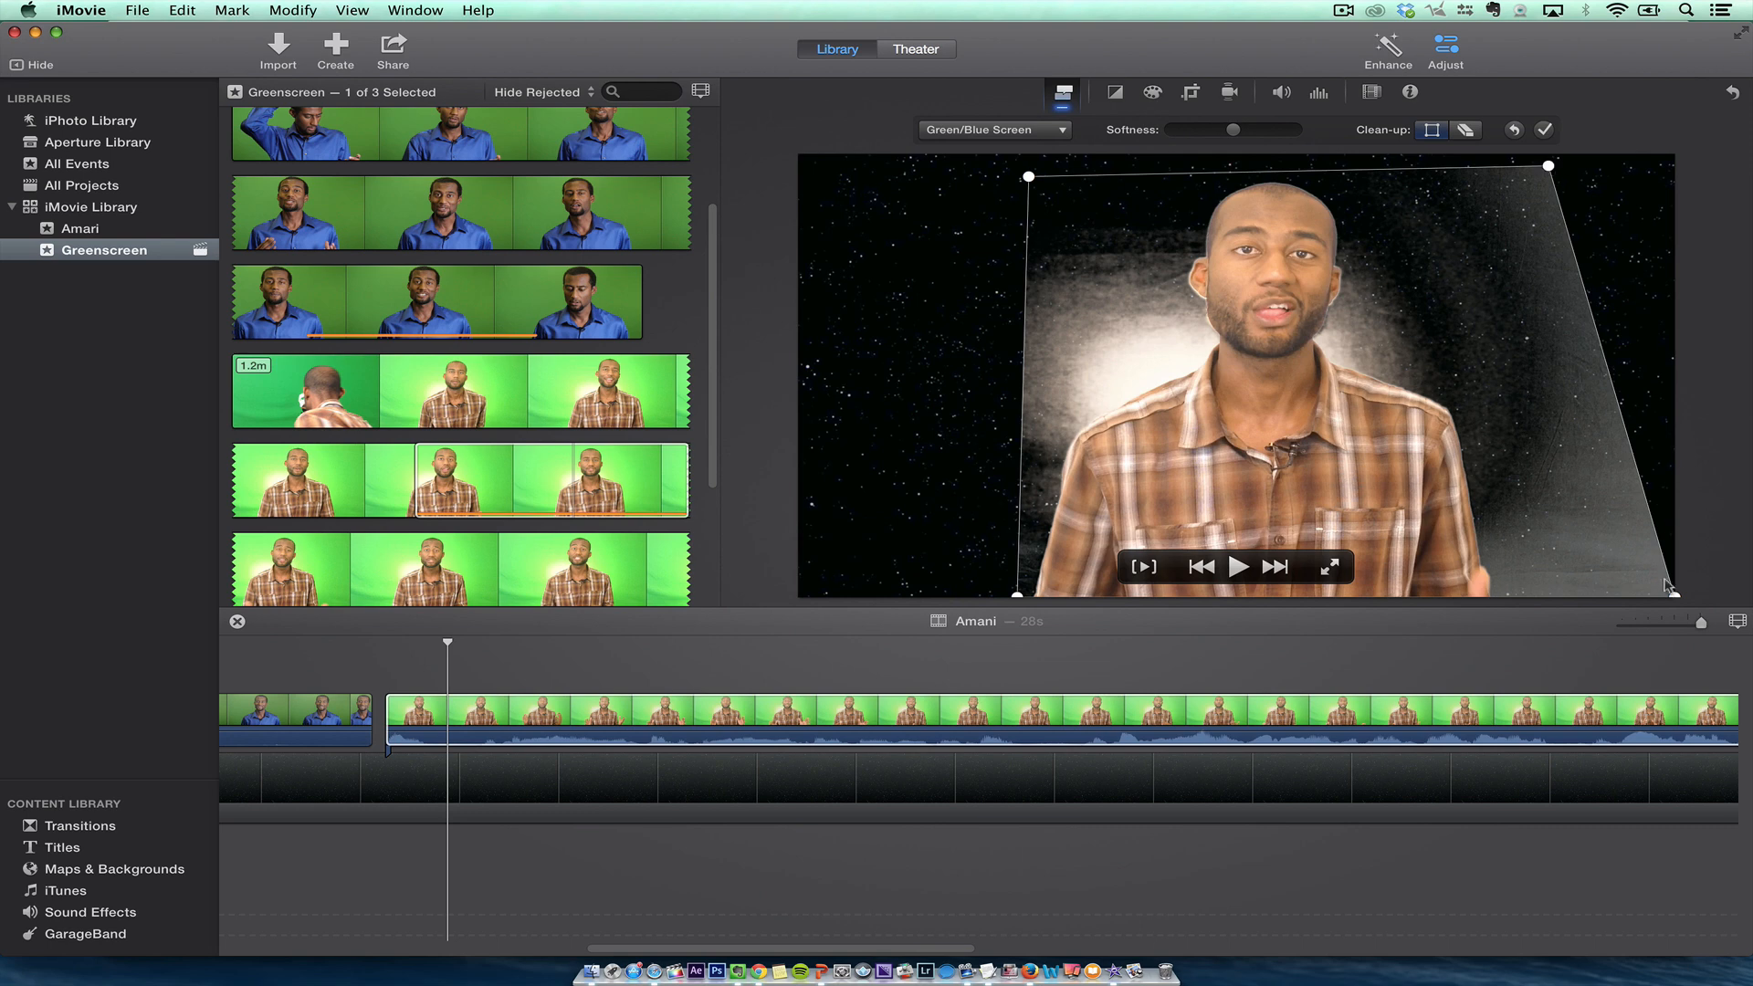
left_click_drag(1665, 587, 1514, 598)
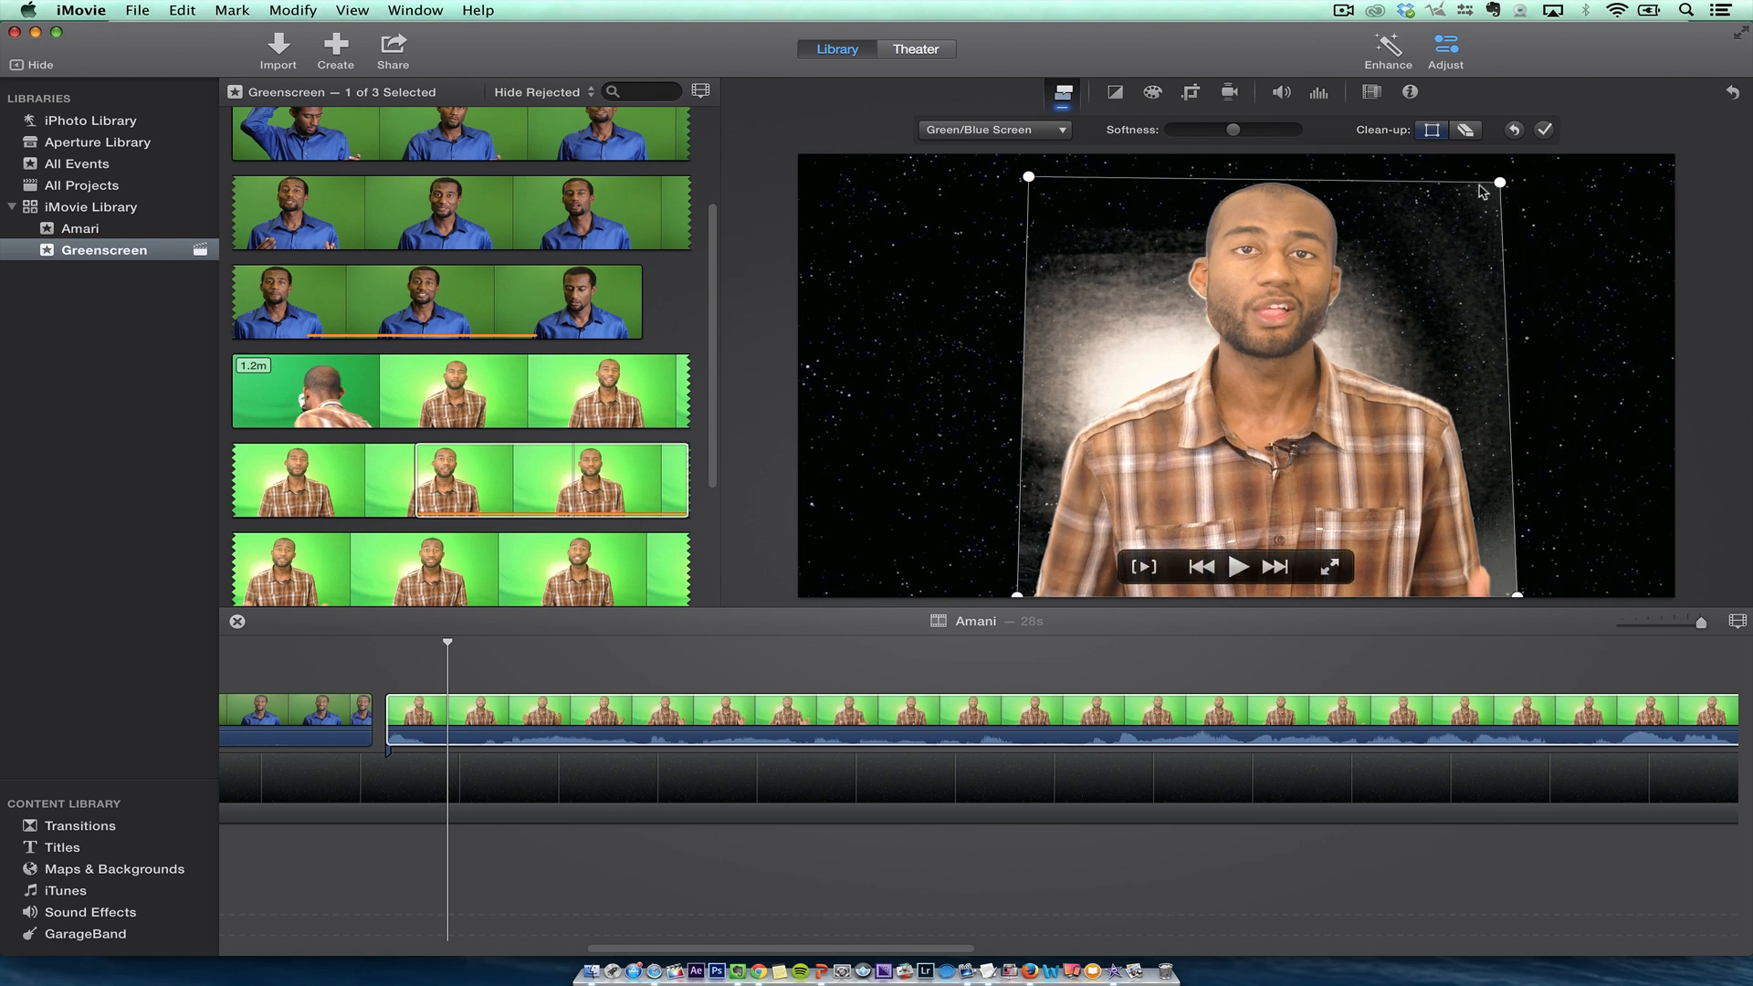
left_click_drag(1498, 201, 1498, 164)
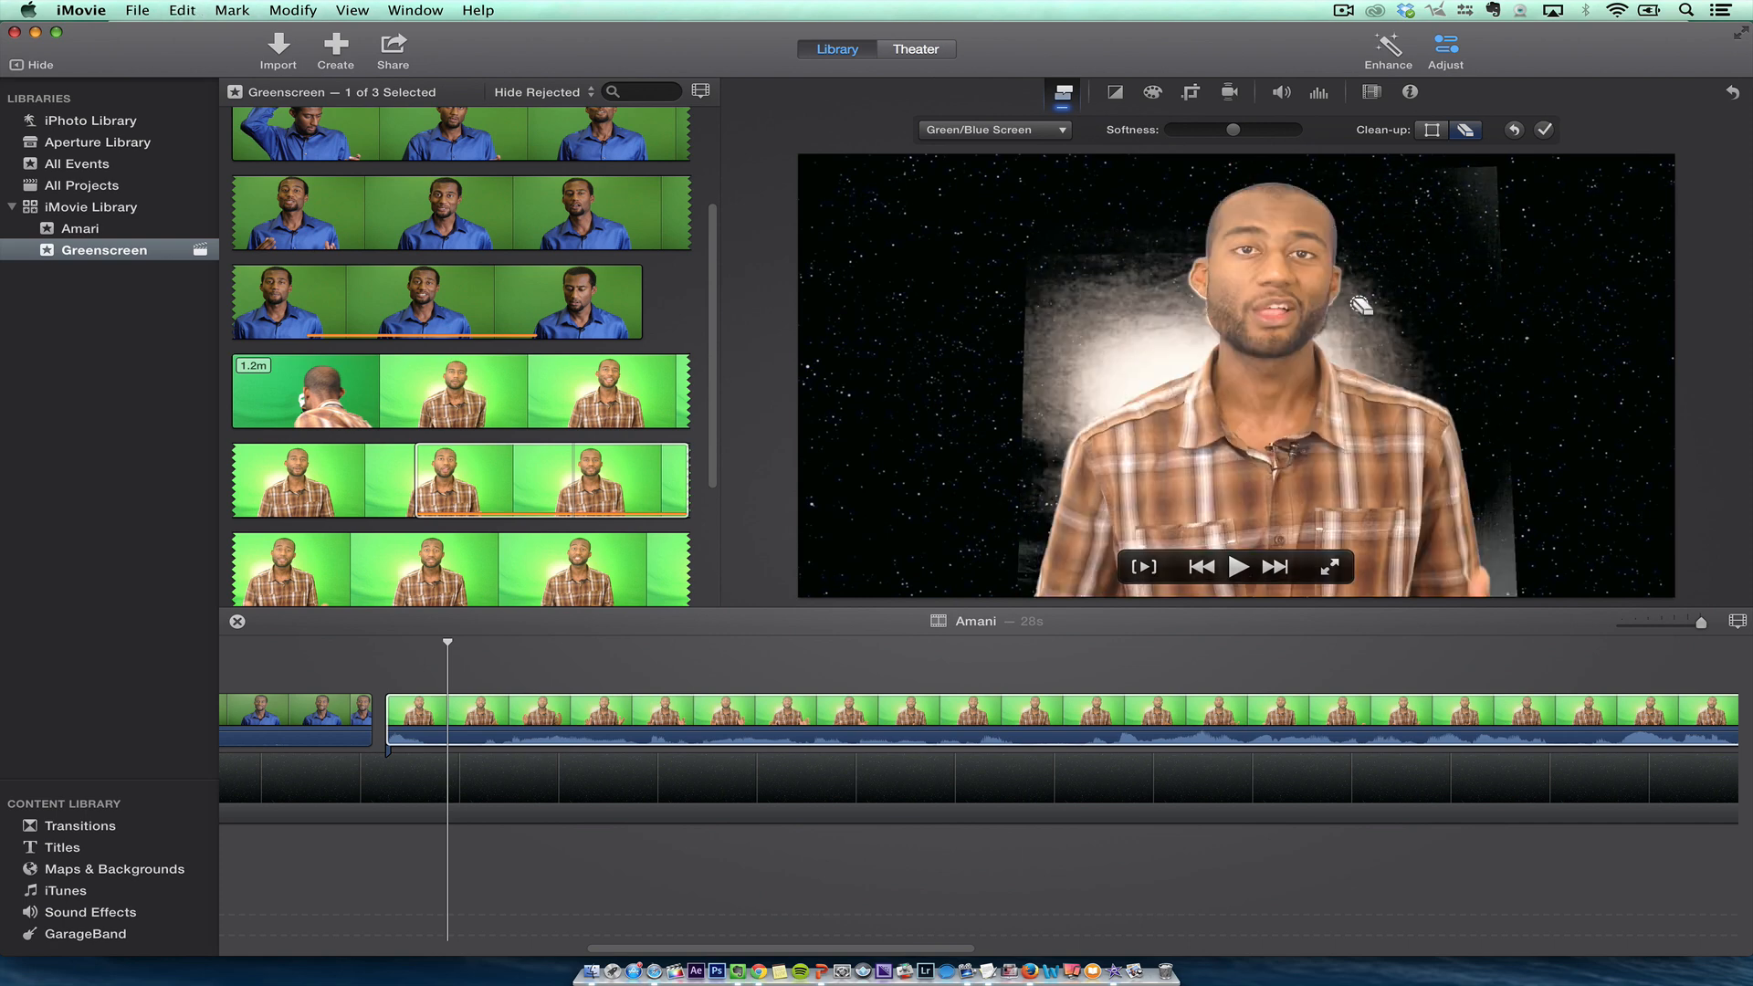
mouse_move(1097, 340)
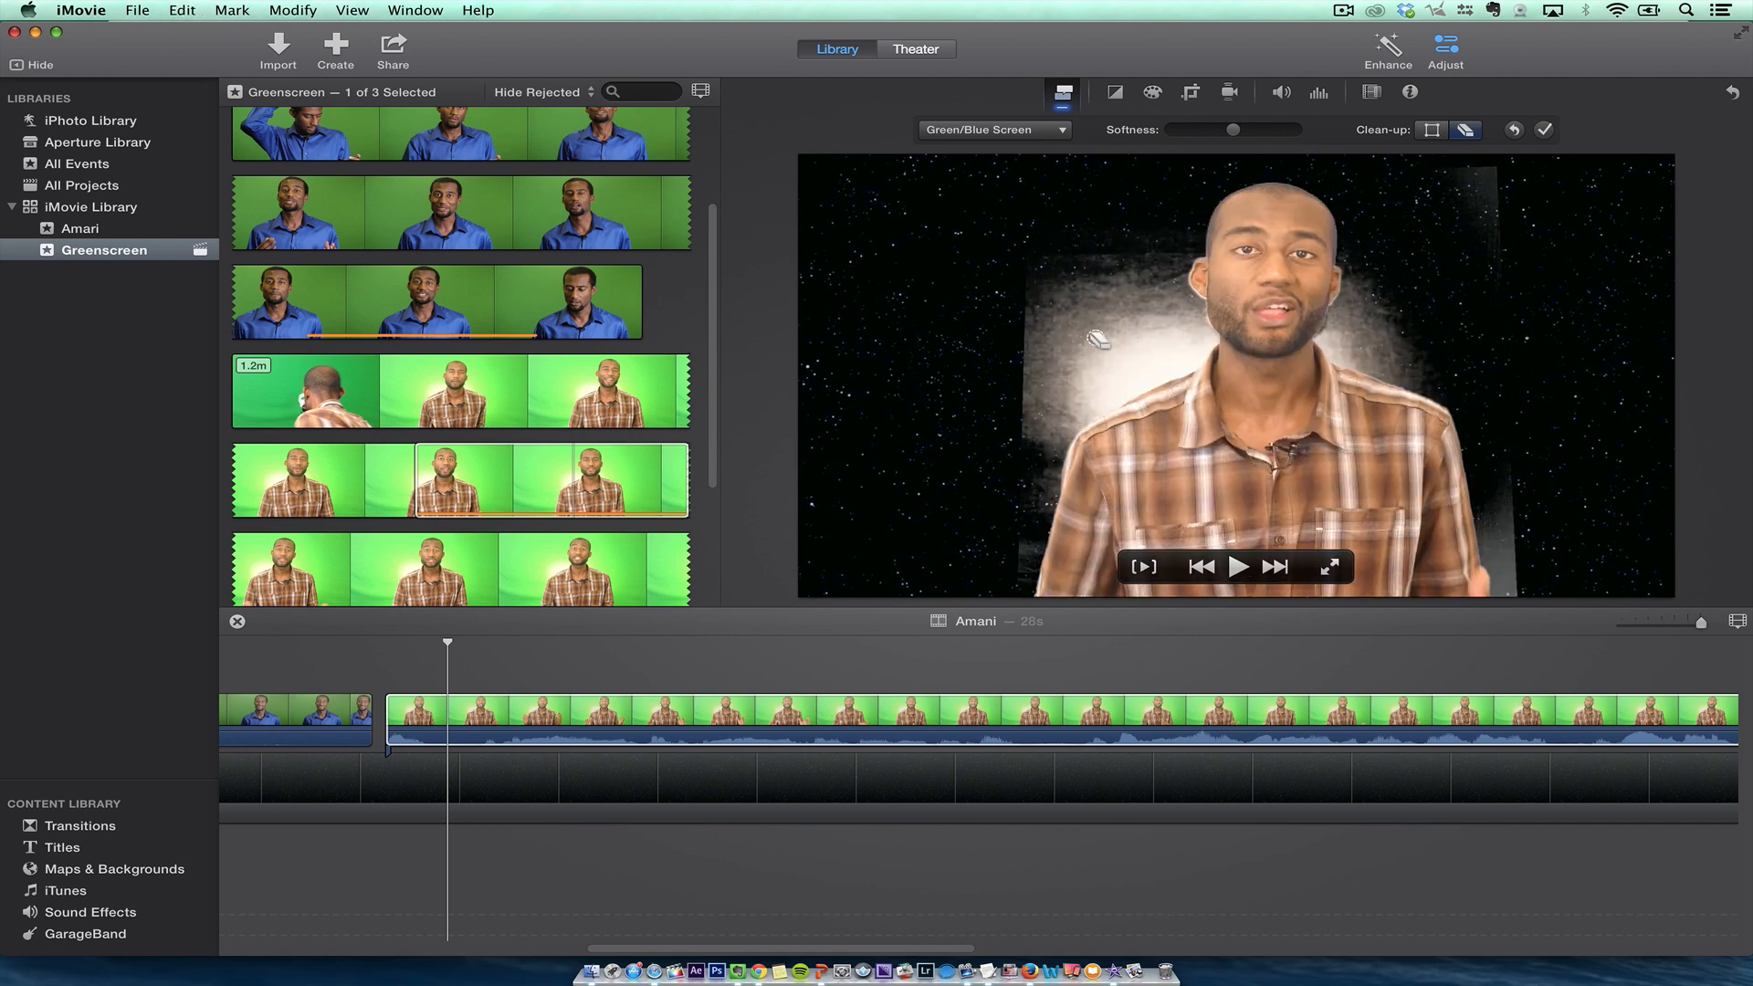
- Raise the plaid-shirt clip's Green/Blue Screen Softness to near maximum
left_click_drag(1230, 129, 1293, 130)
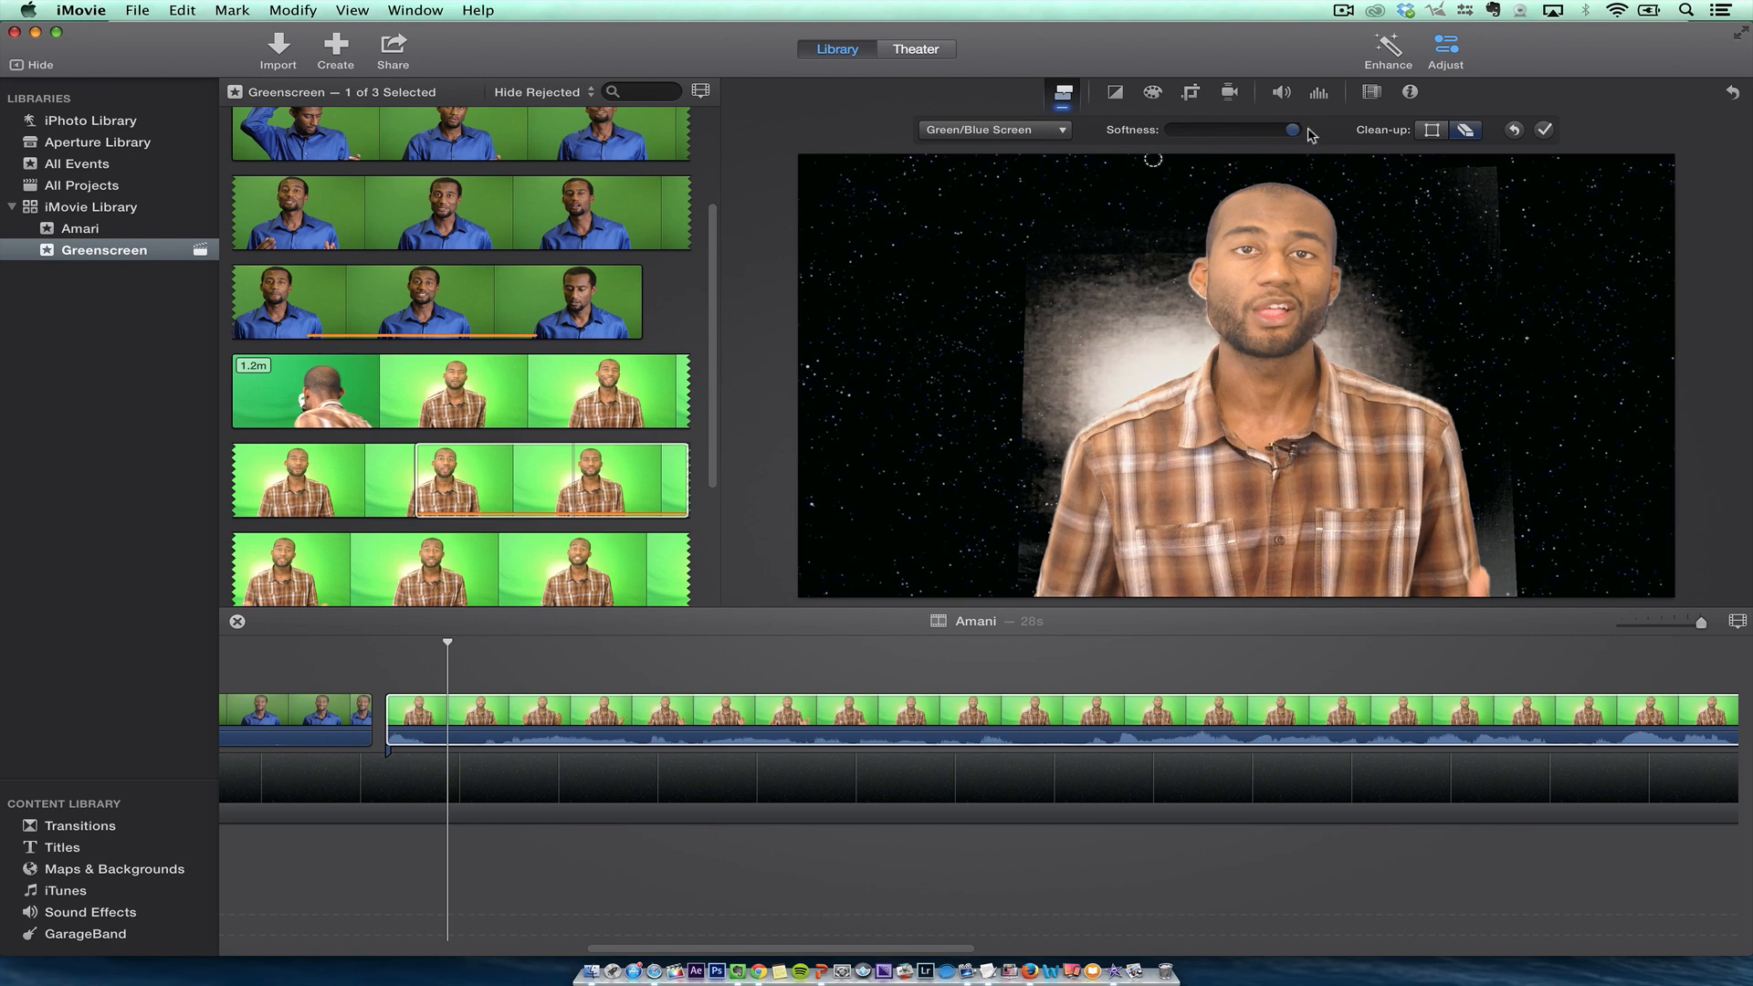
left_click_drag(1293, 130, 1278, 129)
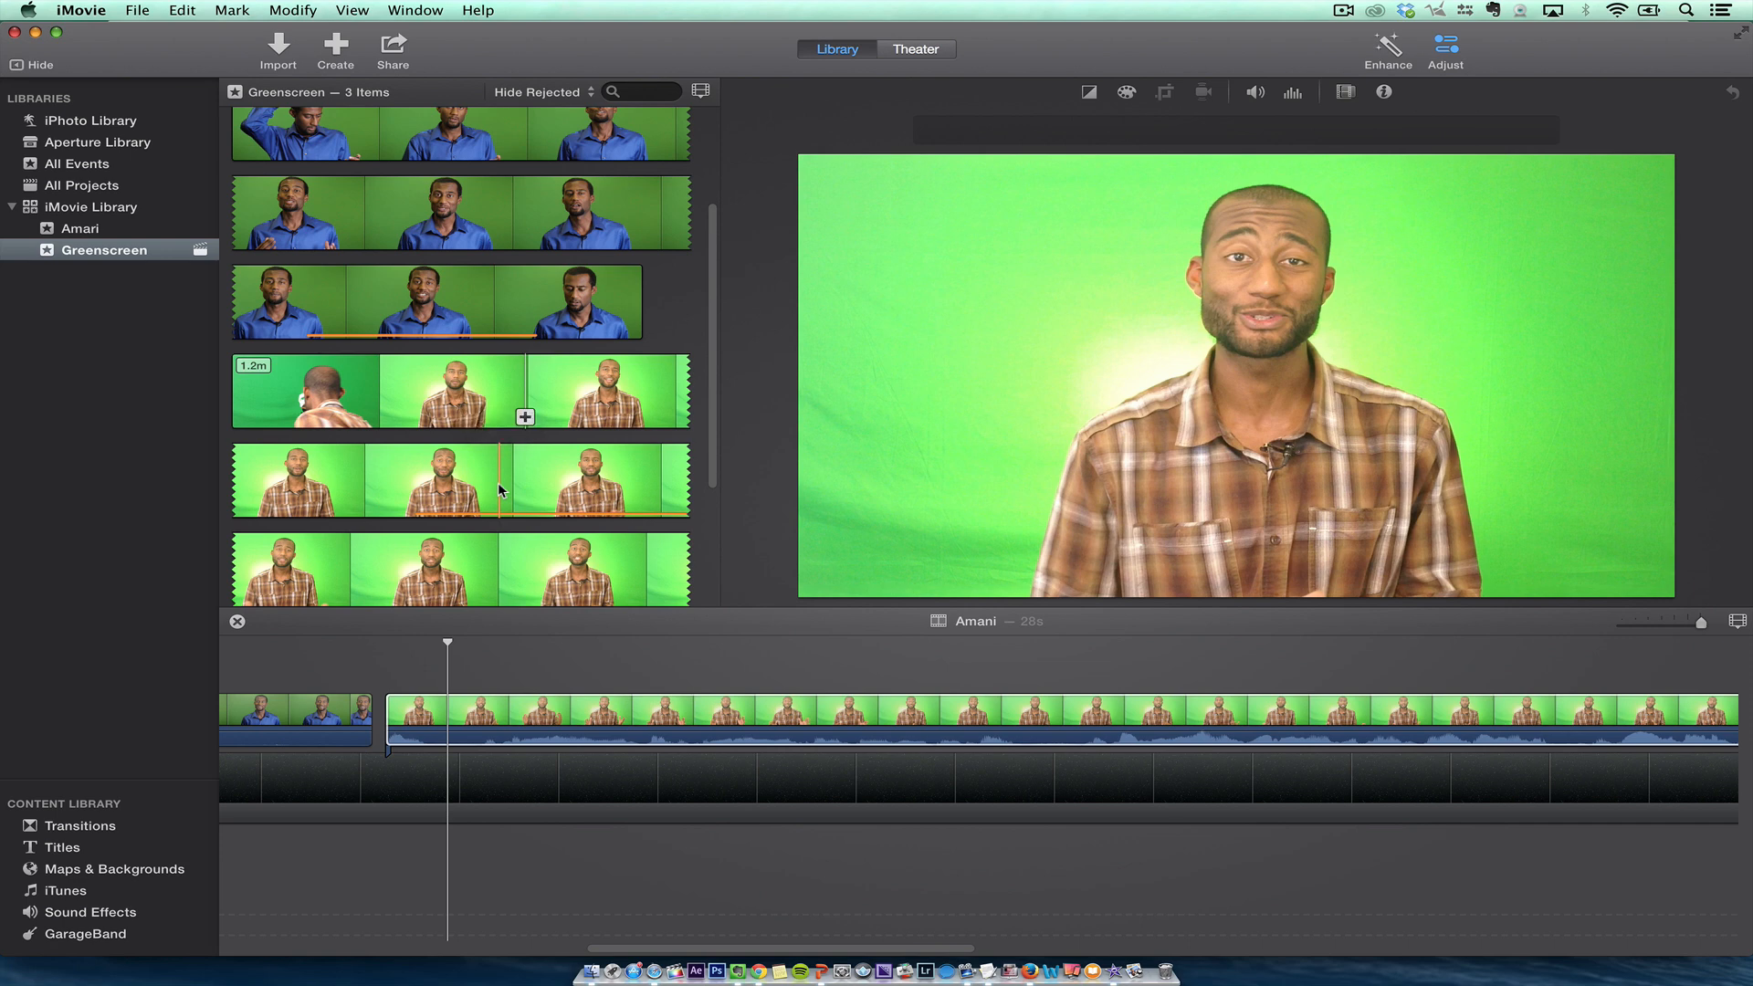
- Review the keyed plaid-shirt clip over the stars, then mark part of a blue-shirt clip
left_click(1062, 92)
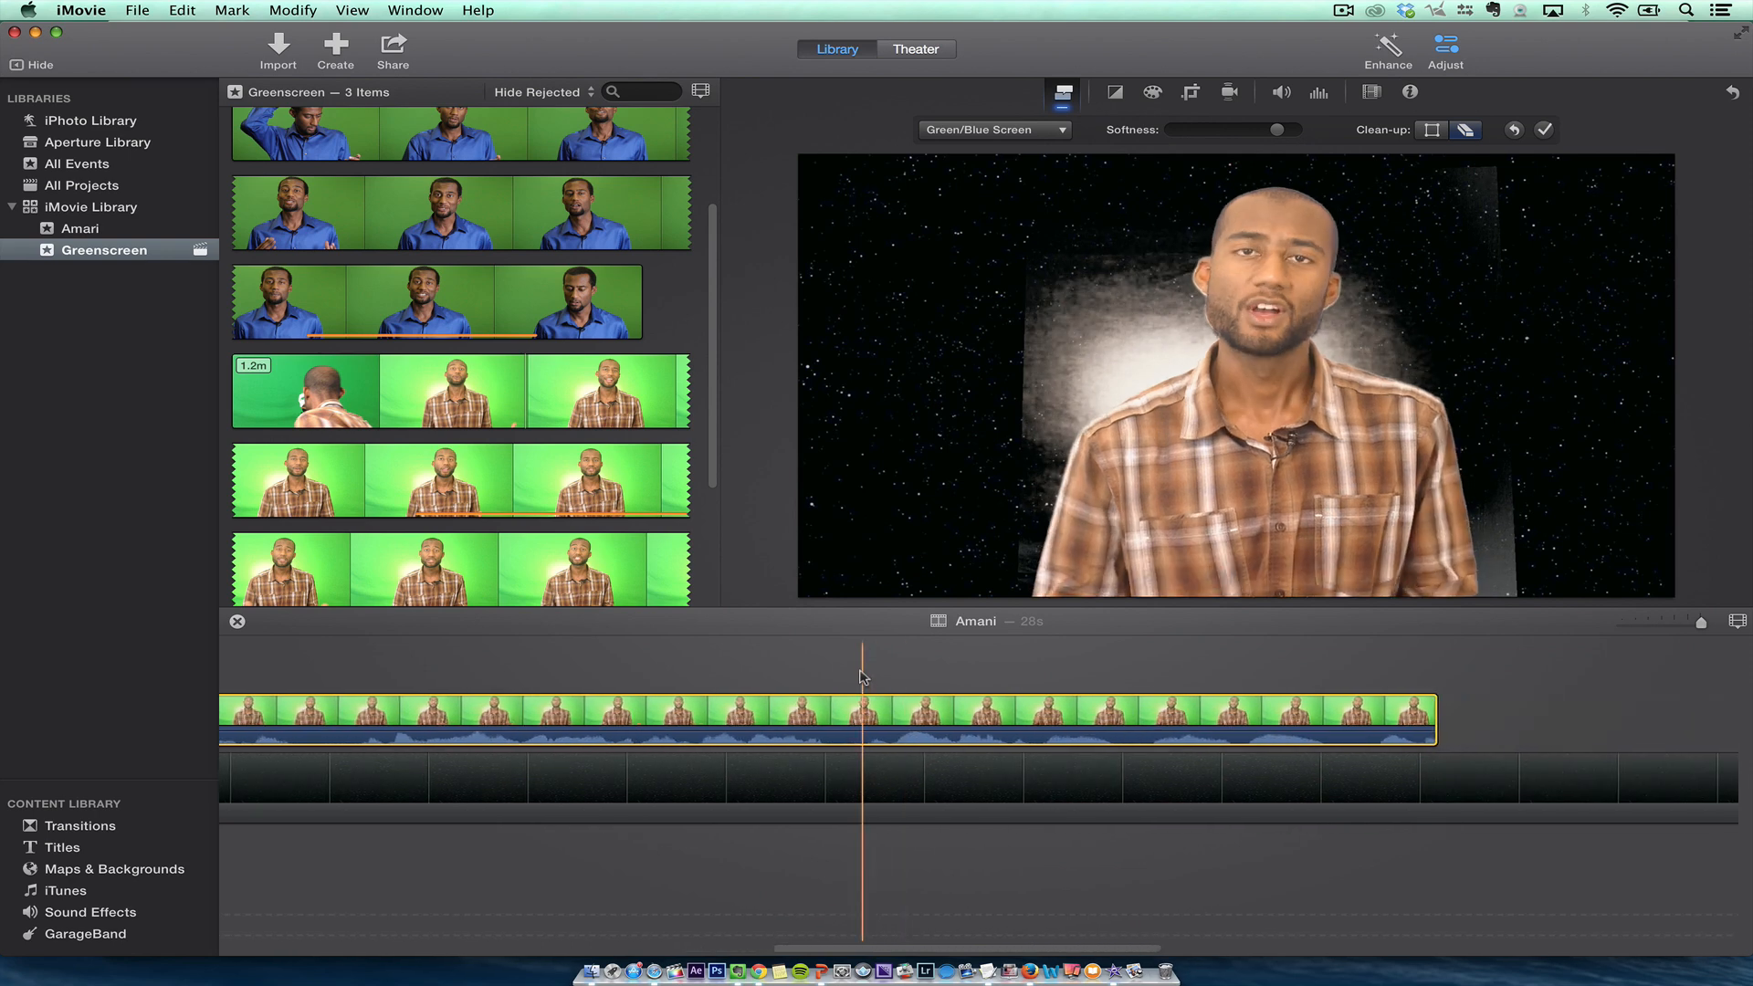
left_click(742, 721)
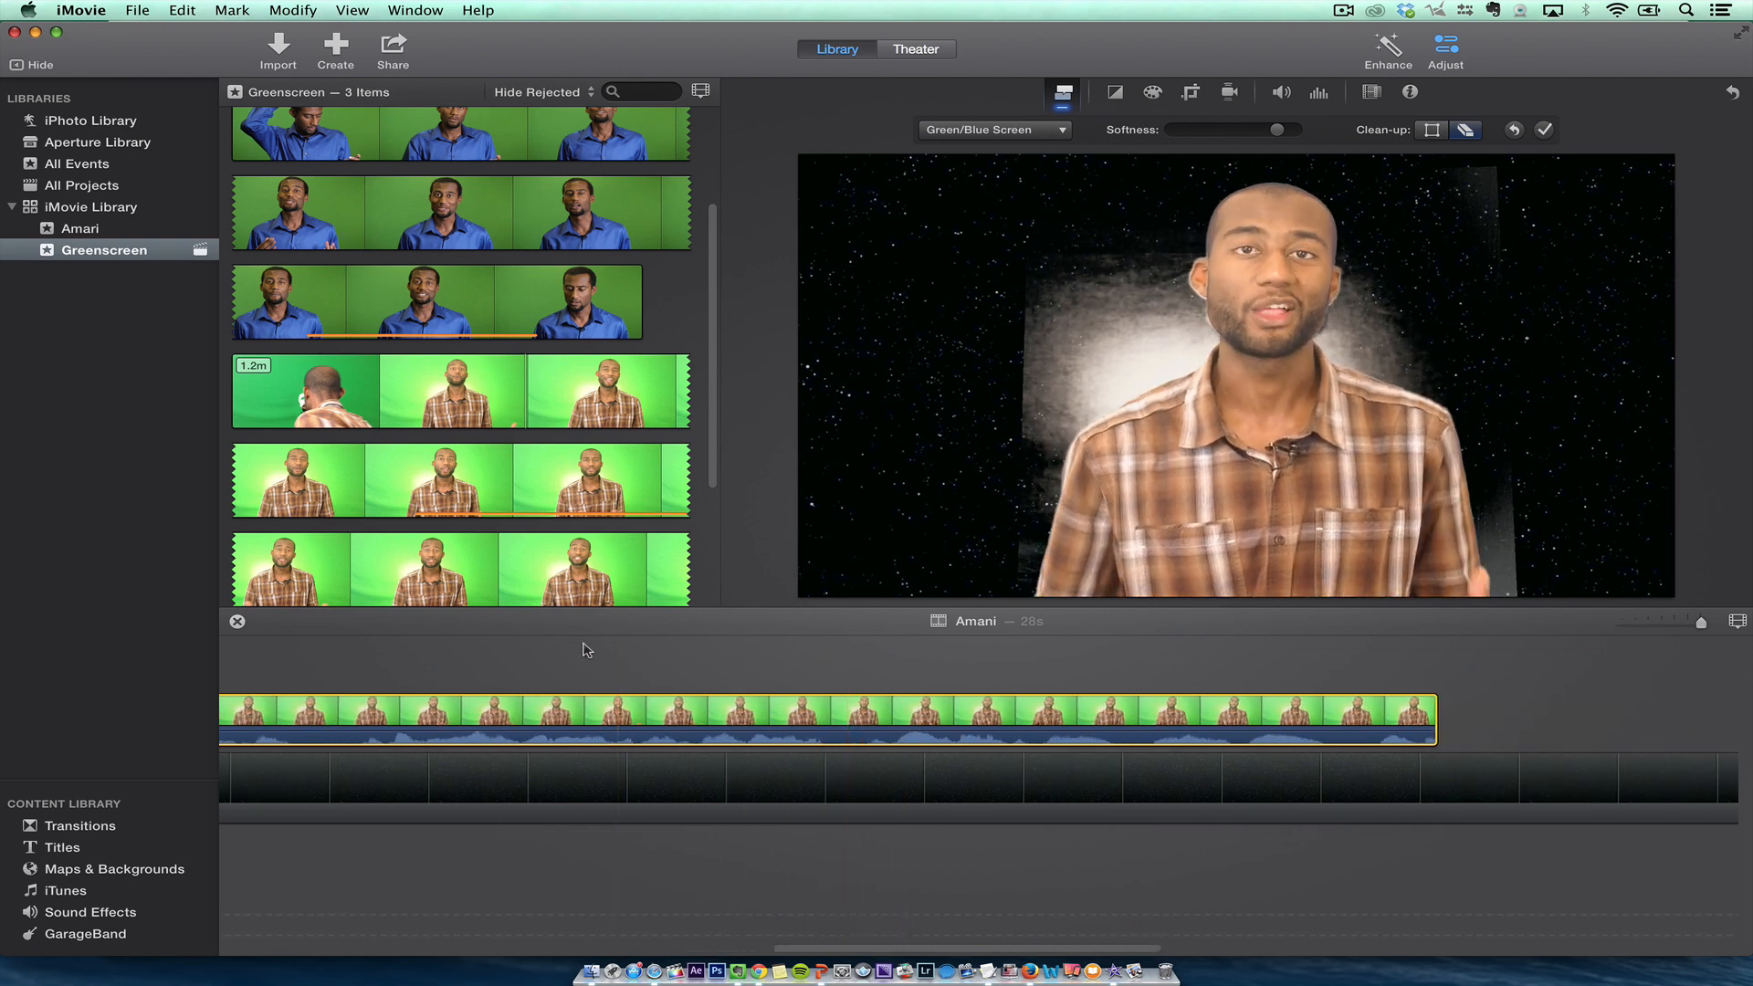
mouse_move(1002, 487)
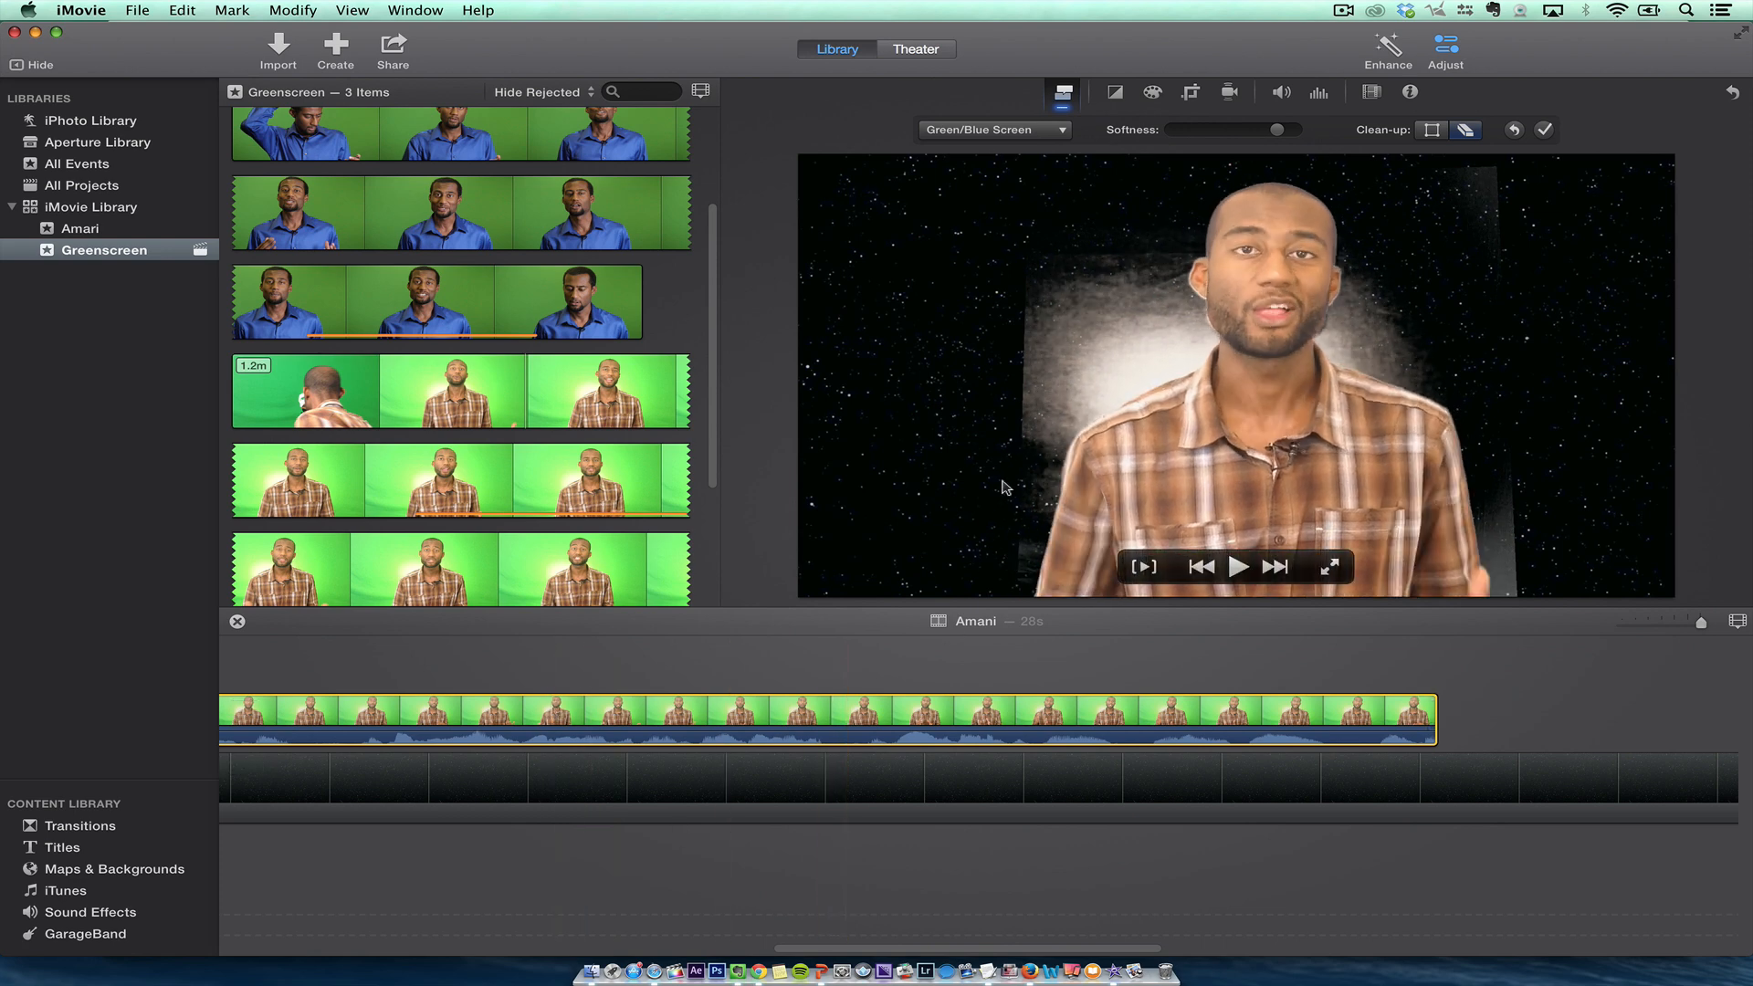
mouse_move(1047, 335)
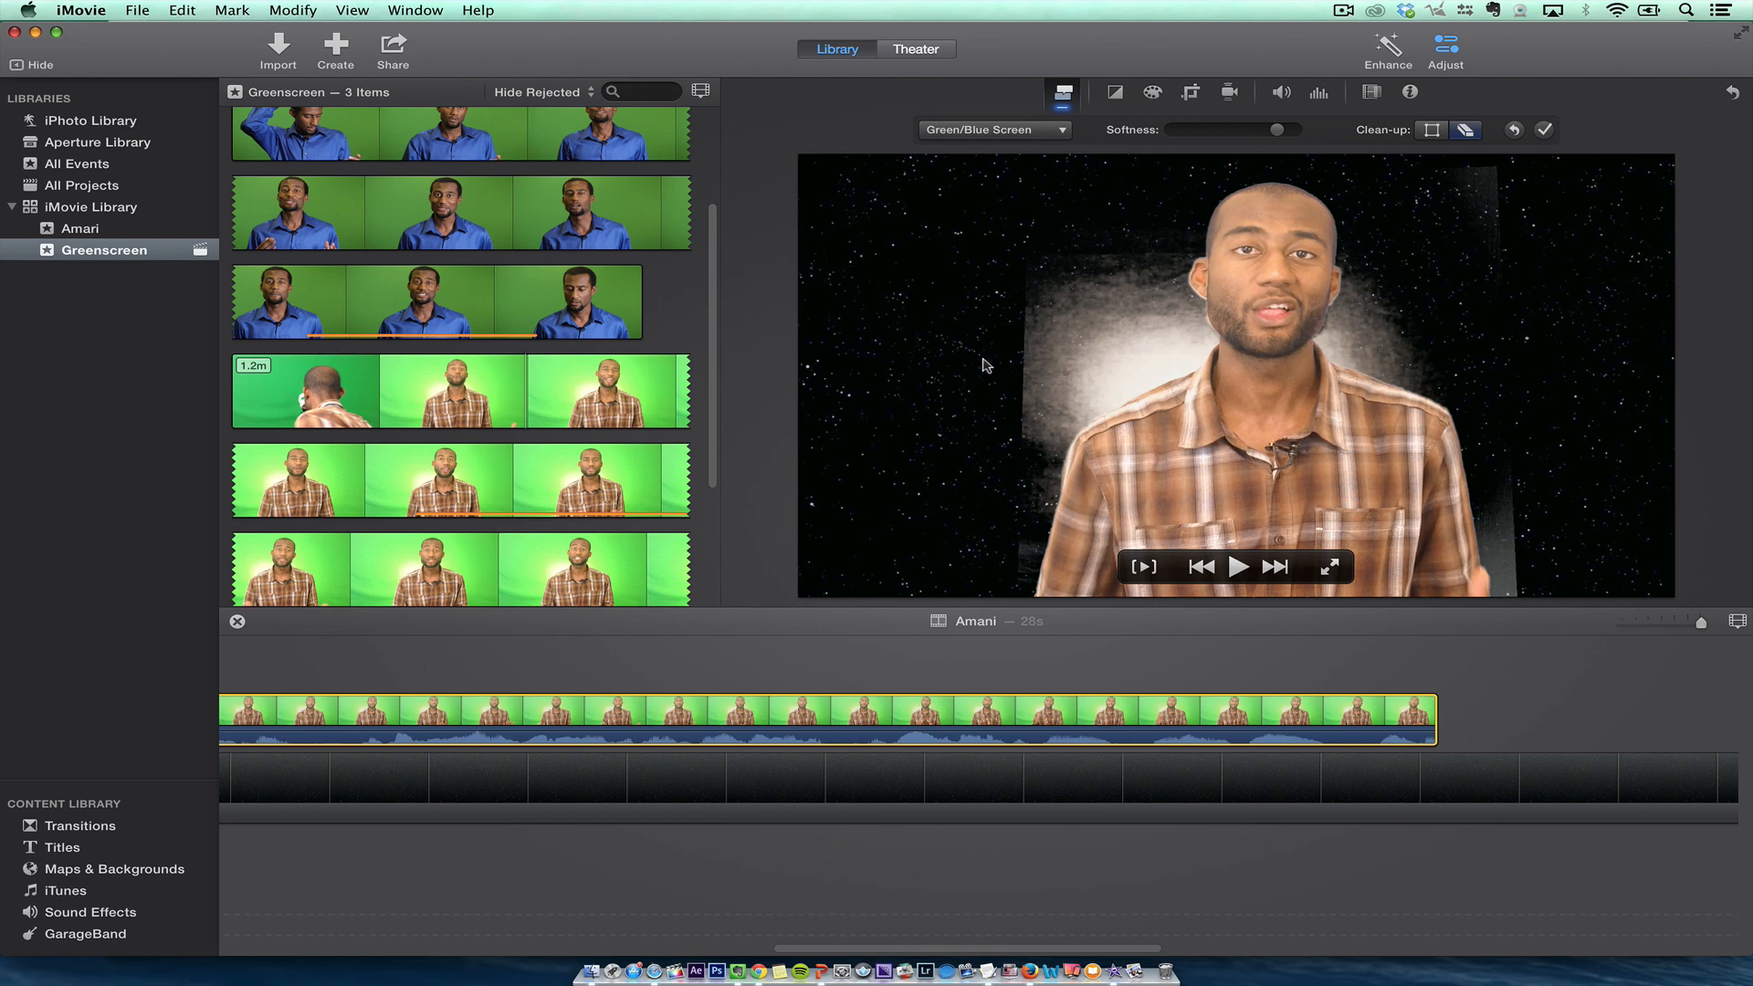
left_click(570, 213)
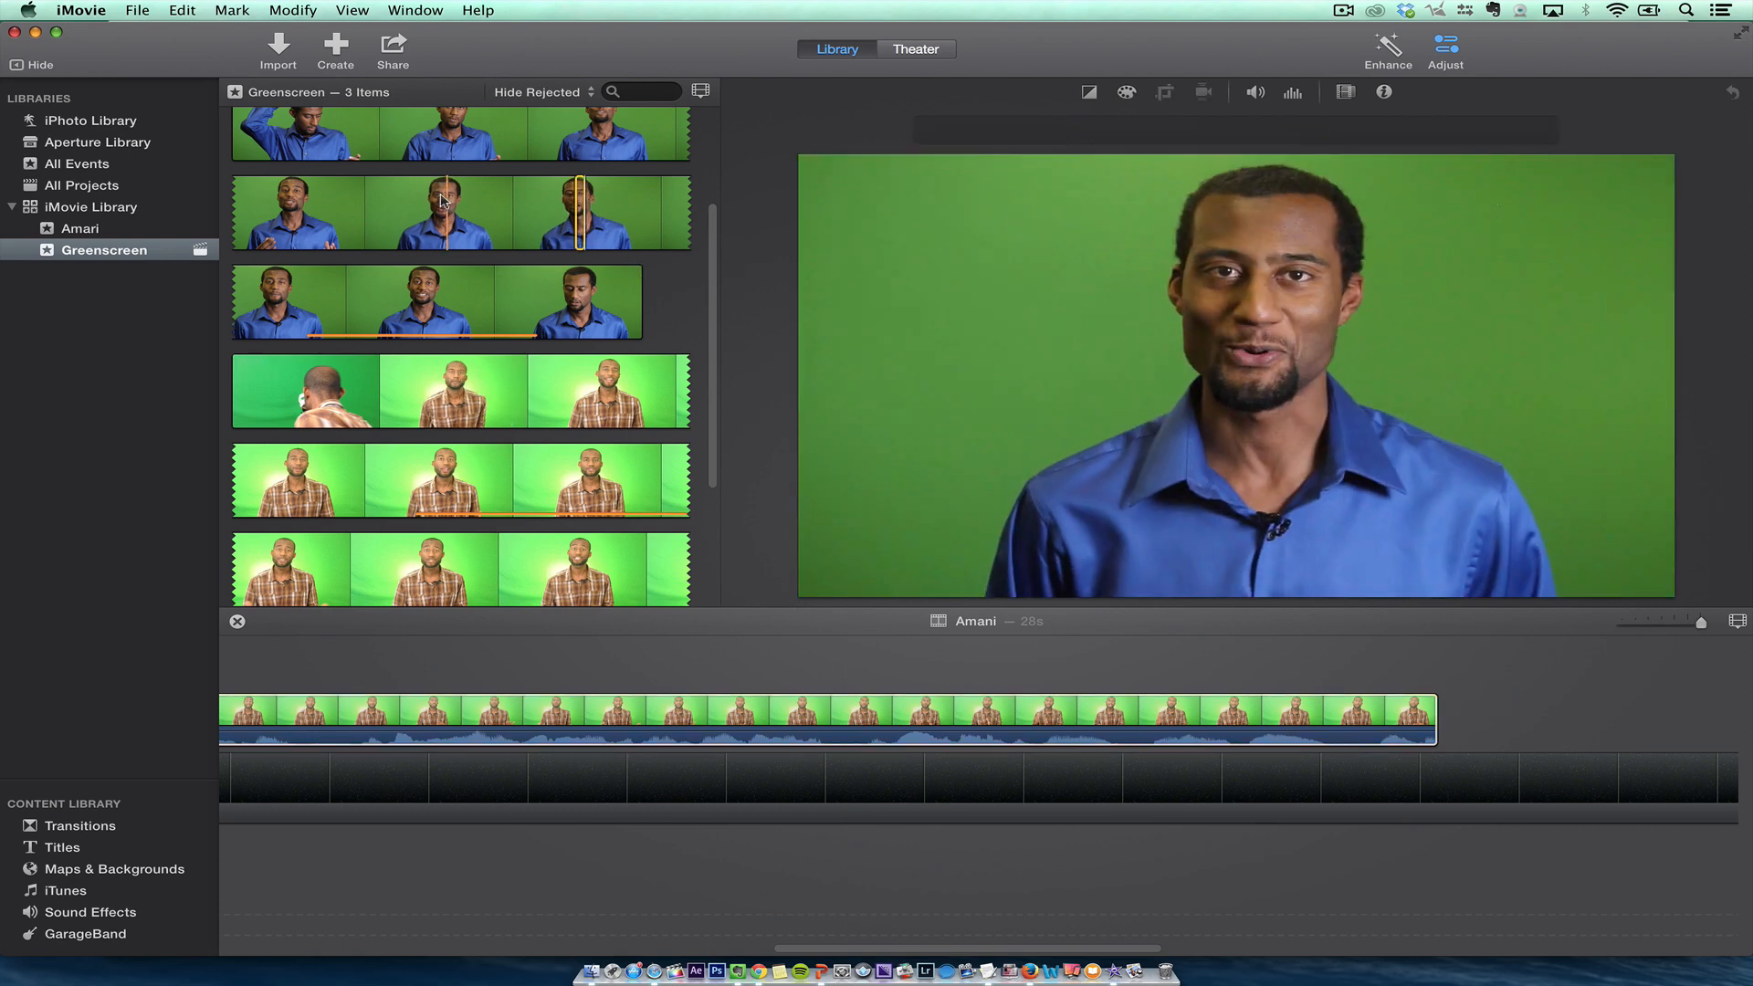
left_click(576, 213)
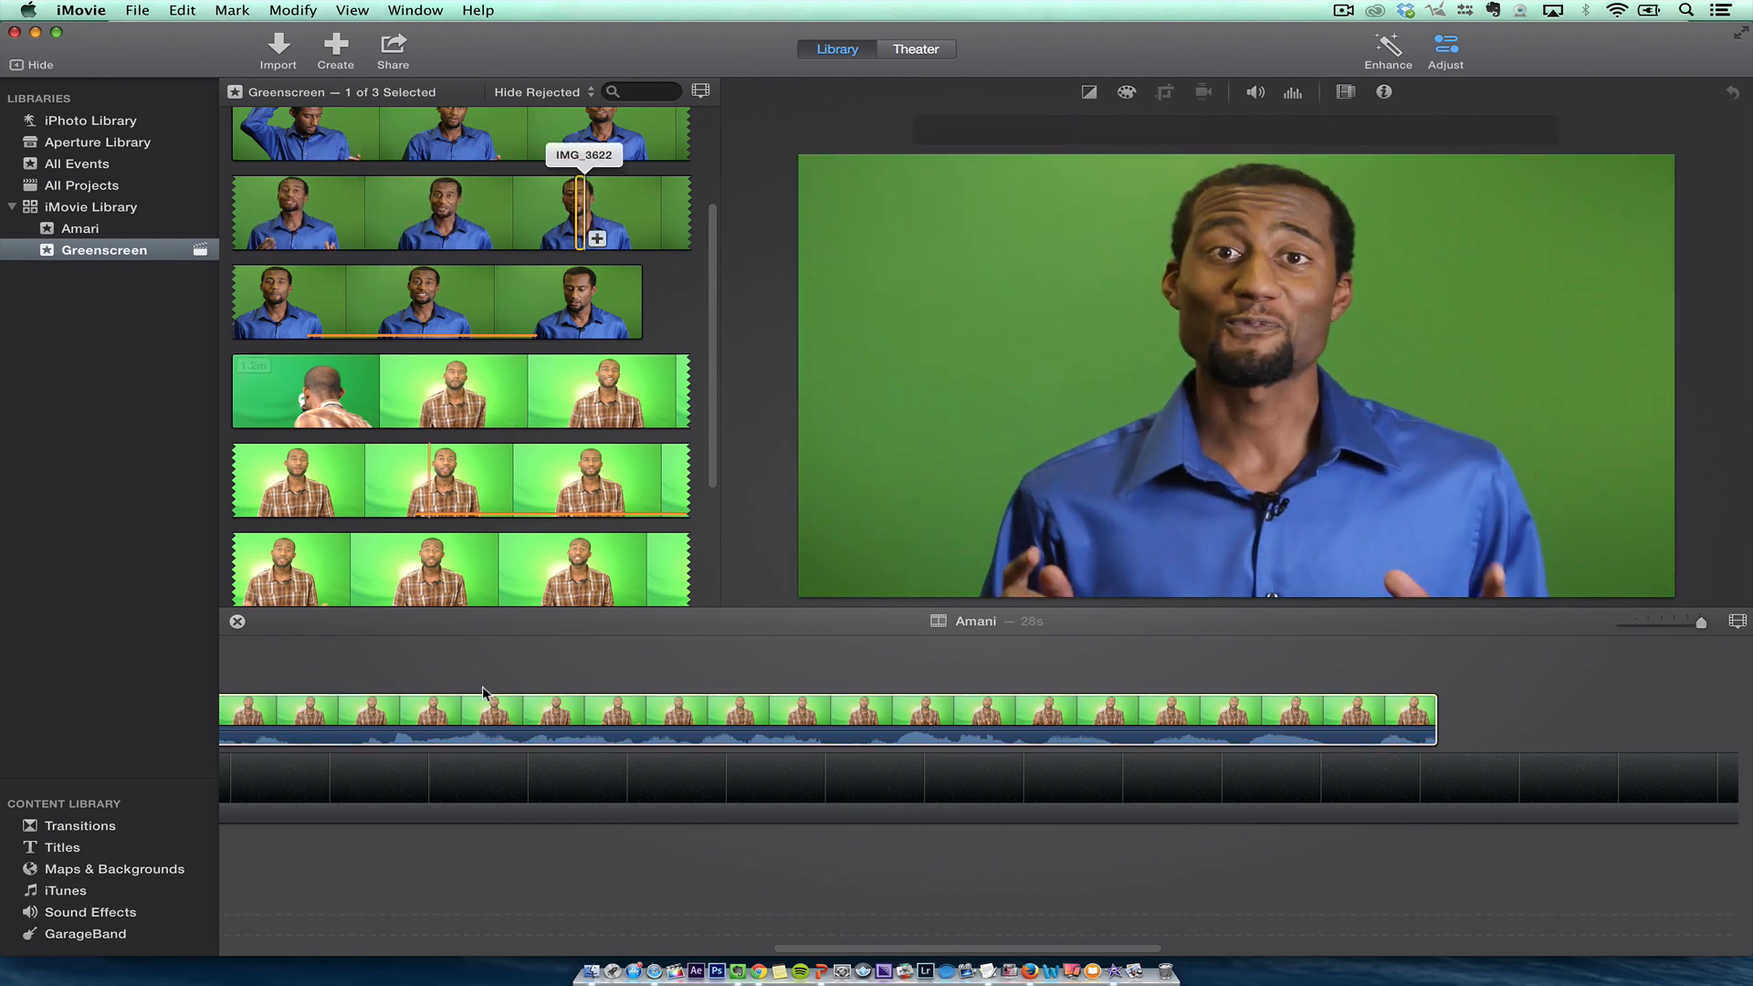